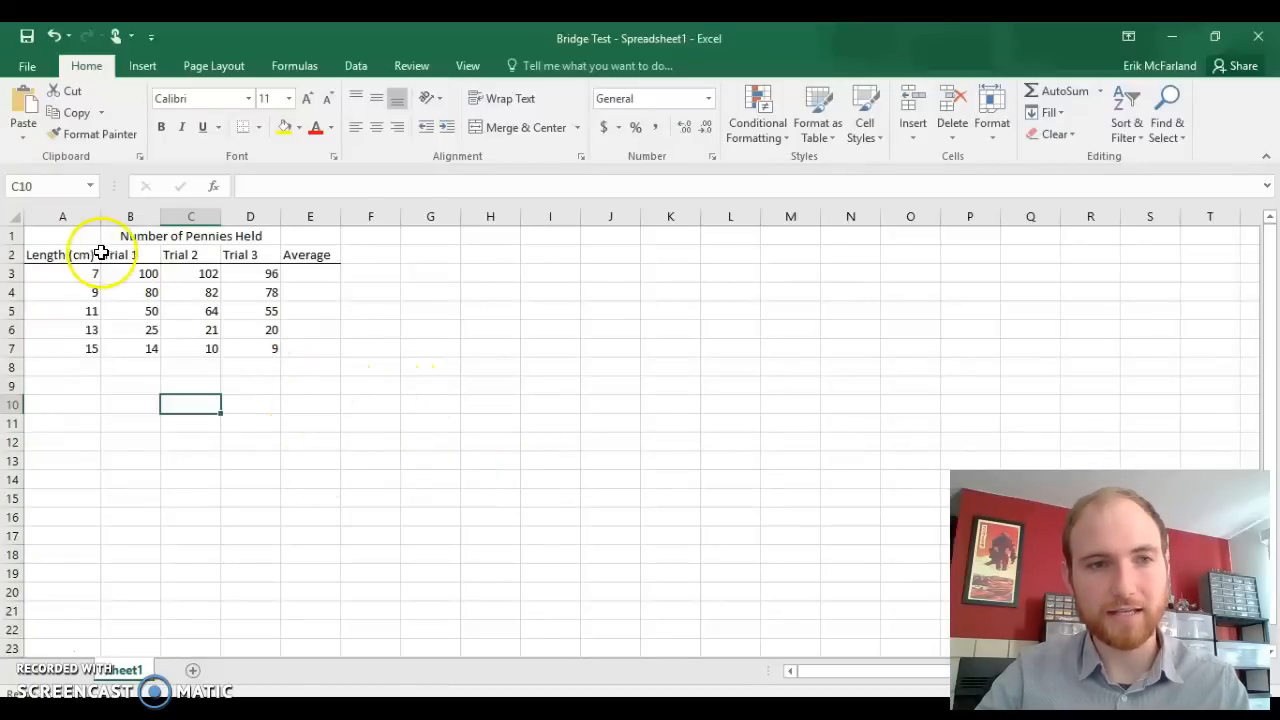
{"action": "mouse_move", "coordinate": [356, 372]}
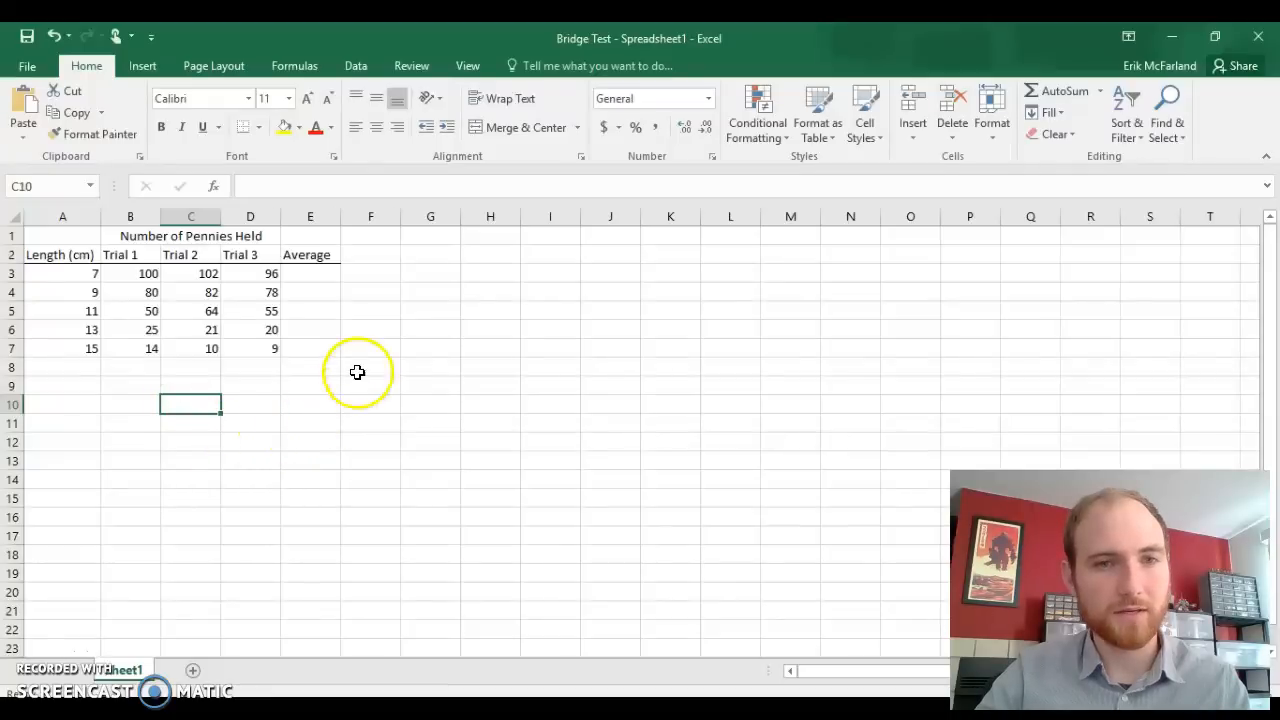
{"action": "mouse_move", "coordinate": [580, 460]}
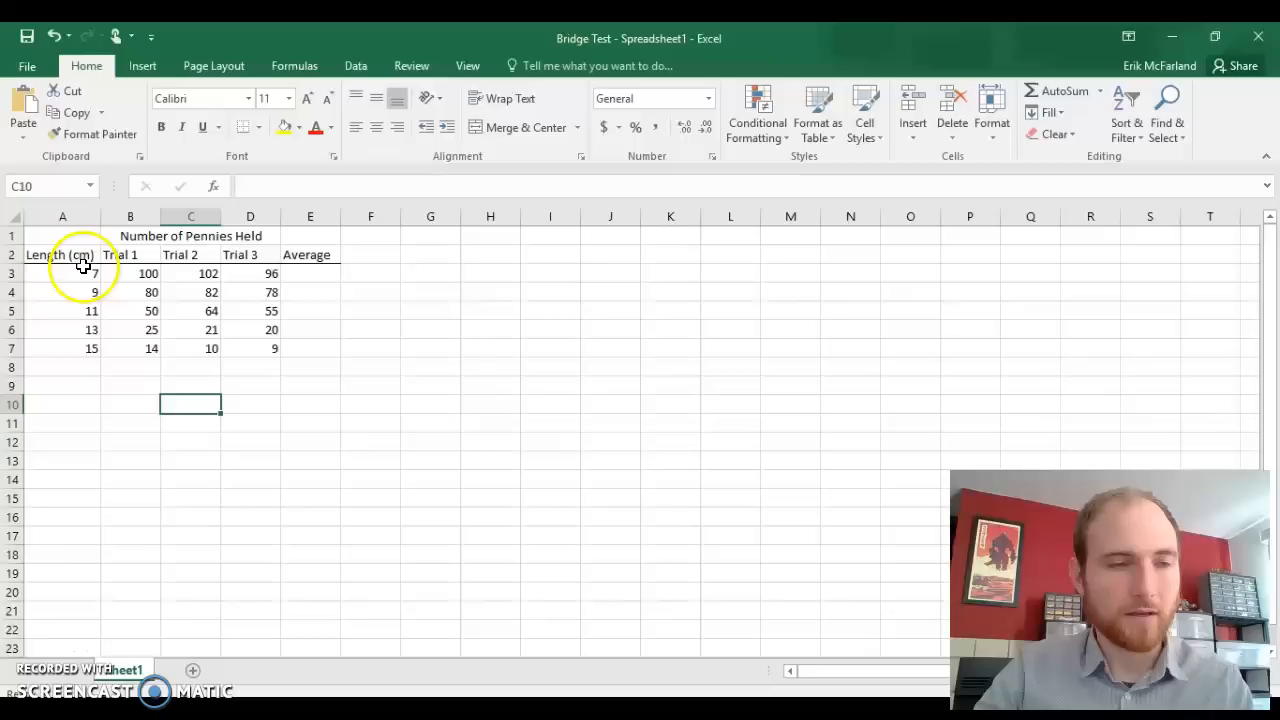
{"action": "mouse_move", "coordinate": [124, 344]}
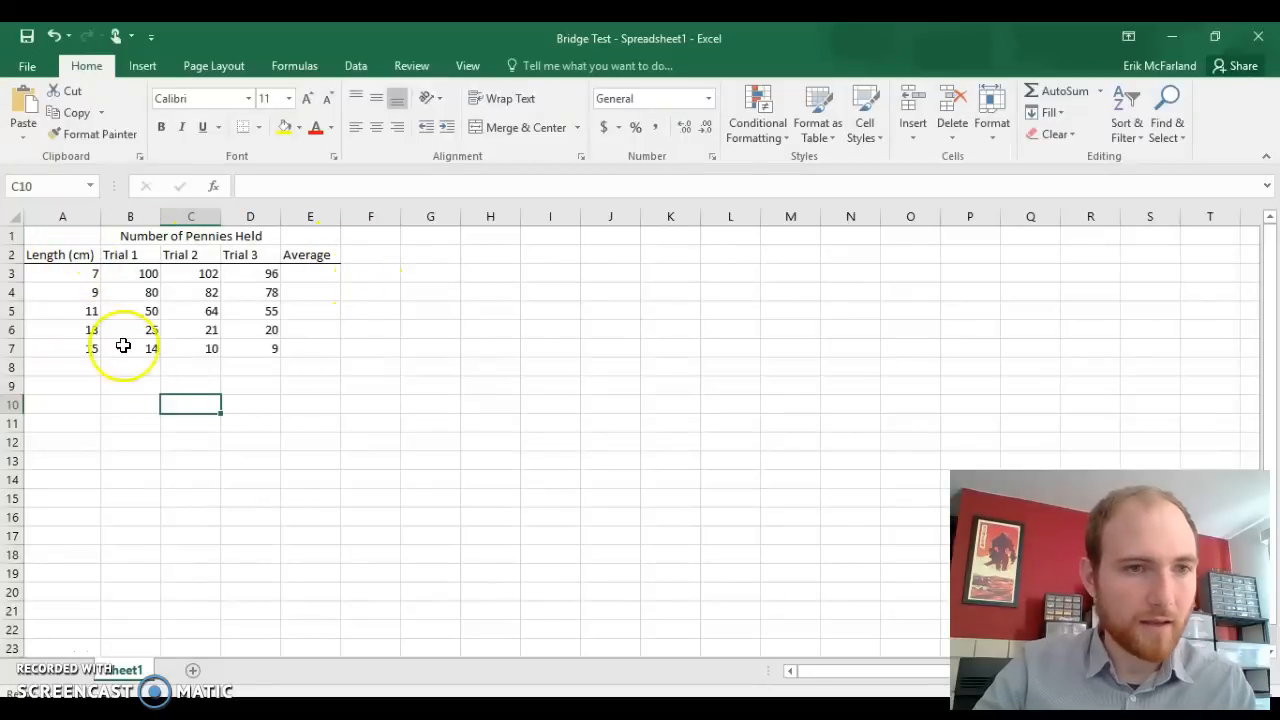
Step: Review the bridge lengths and trial values, then move to the first Average cell E3
{"action": "left_click_drag", "start_coordinate": [62, 272], "coordinate": [62, 310]}
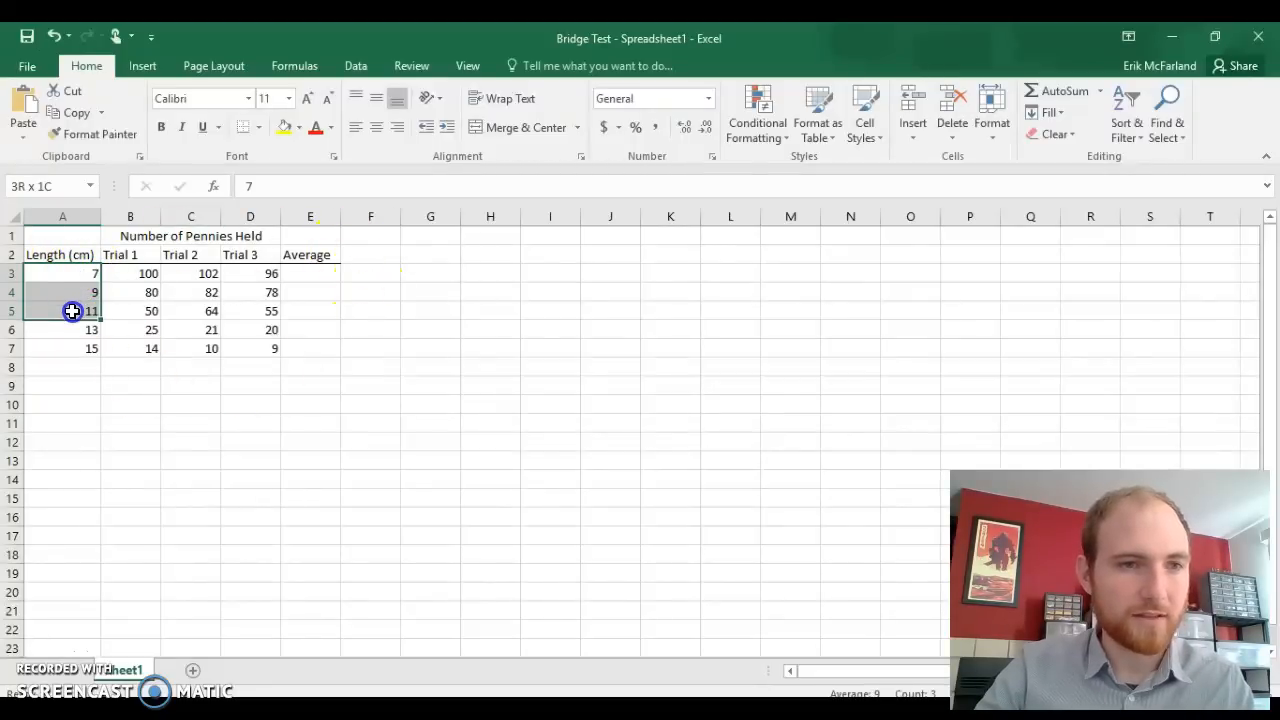
{"action": "left_click_drag", "start_coordinate": [72, 312], "coordinate": [72, 348]}
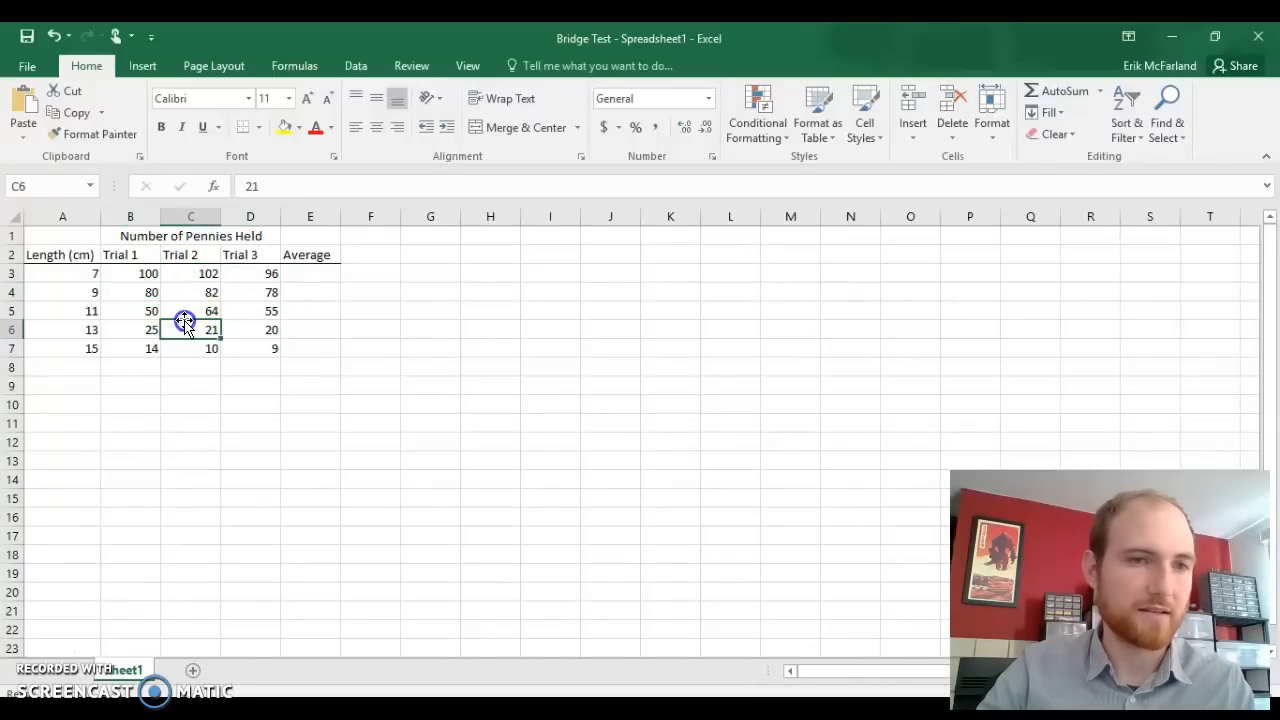
{"action": "left_click", "coordinate": [190, 310]}
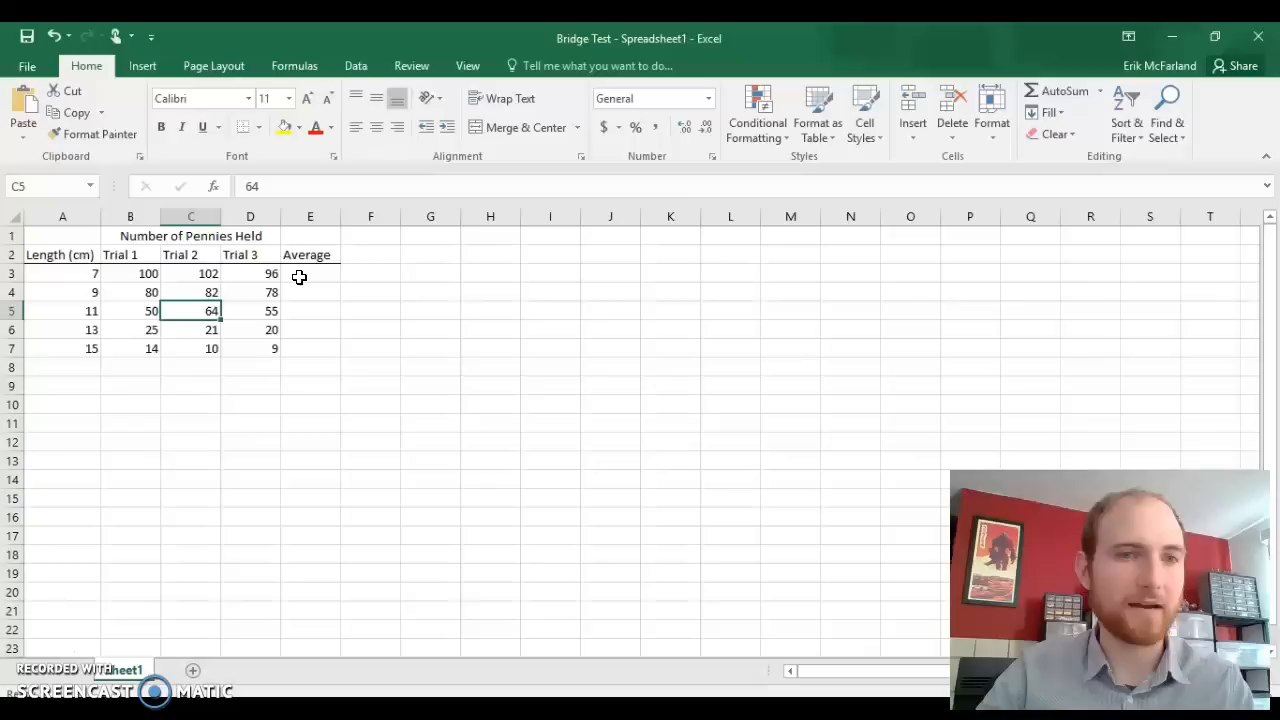
{"action": "left_click", "coordinate": [310, 272]}
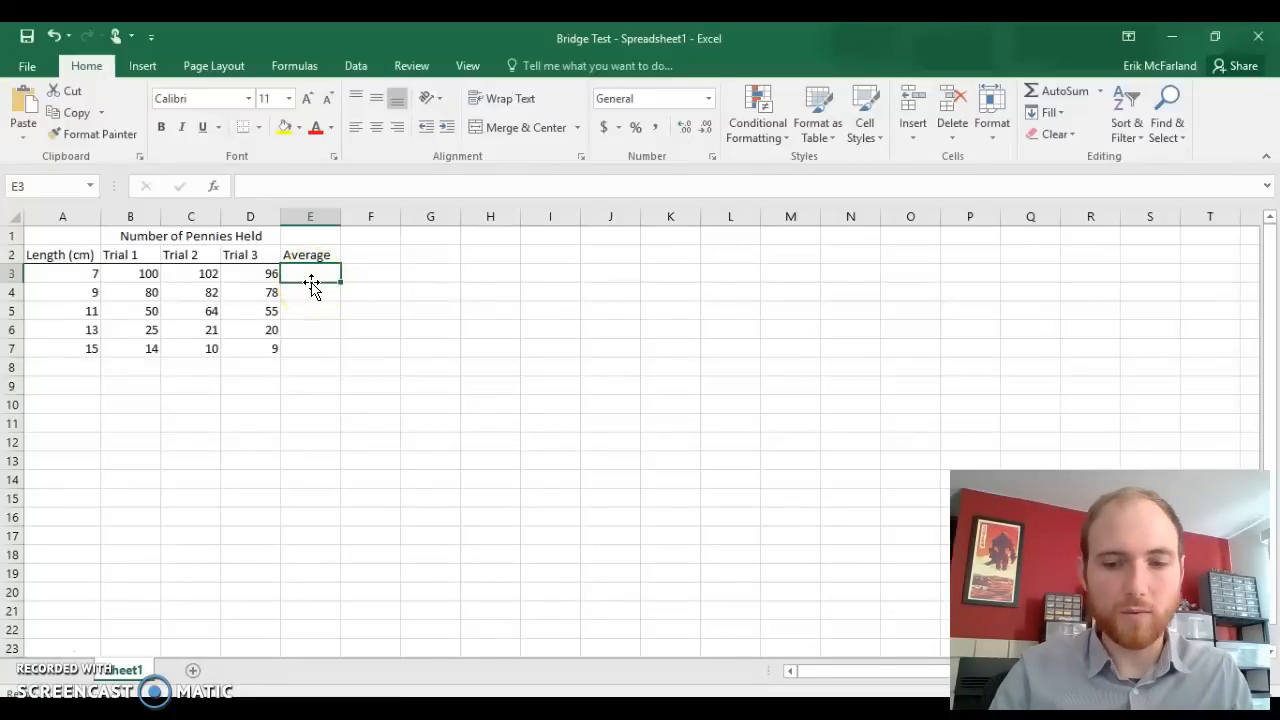
Step: Enter =AVERAGE(B3:D3) in E3, giving 99.33333 for the 7 cm bridge
{"action": "type", "text": "="}
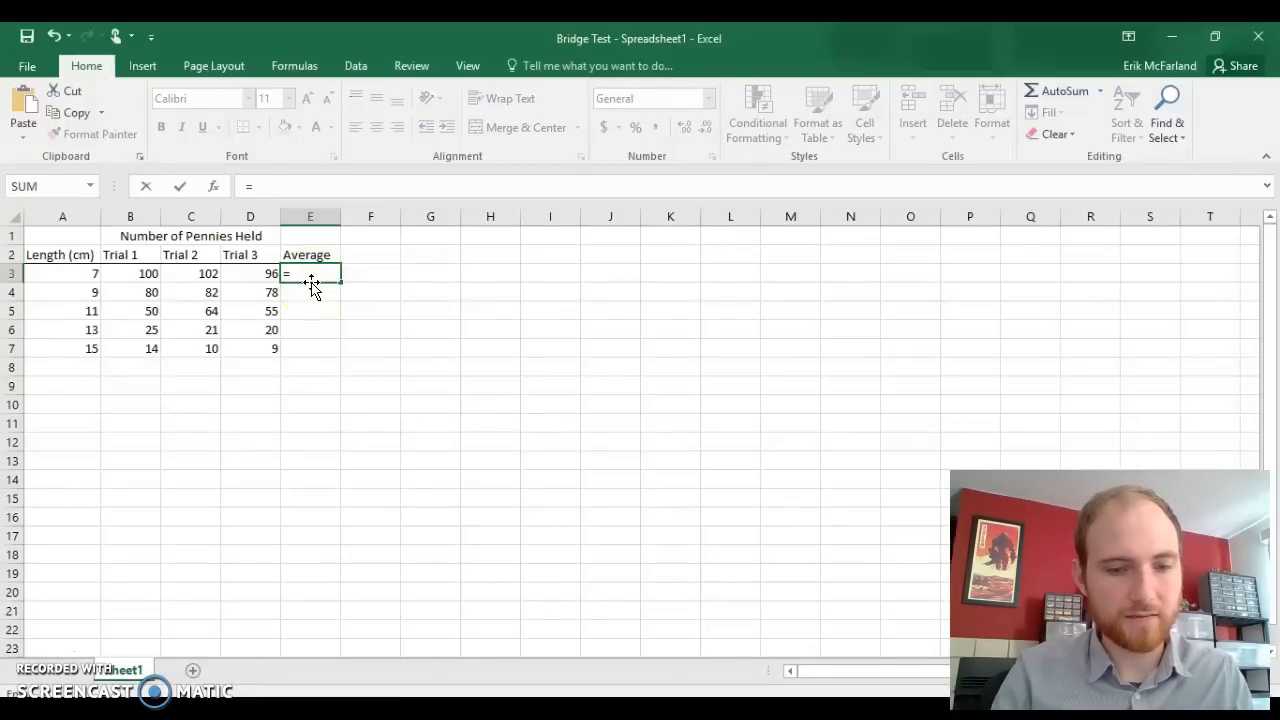
{"action": "type", "text": "AV"}
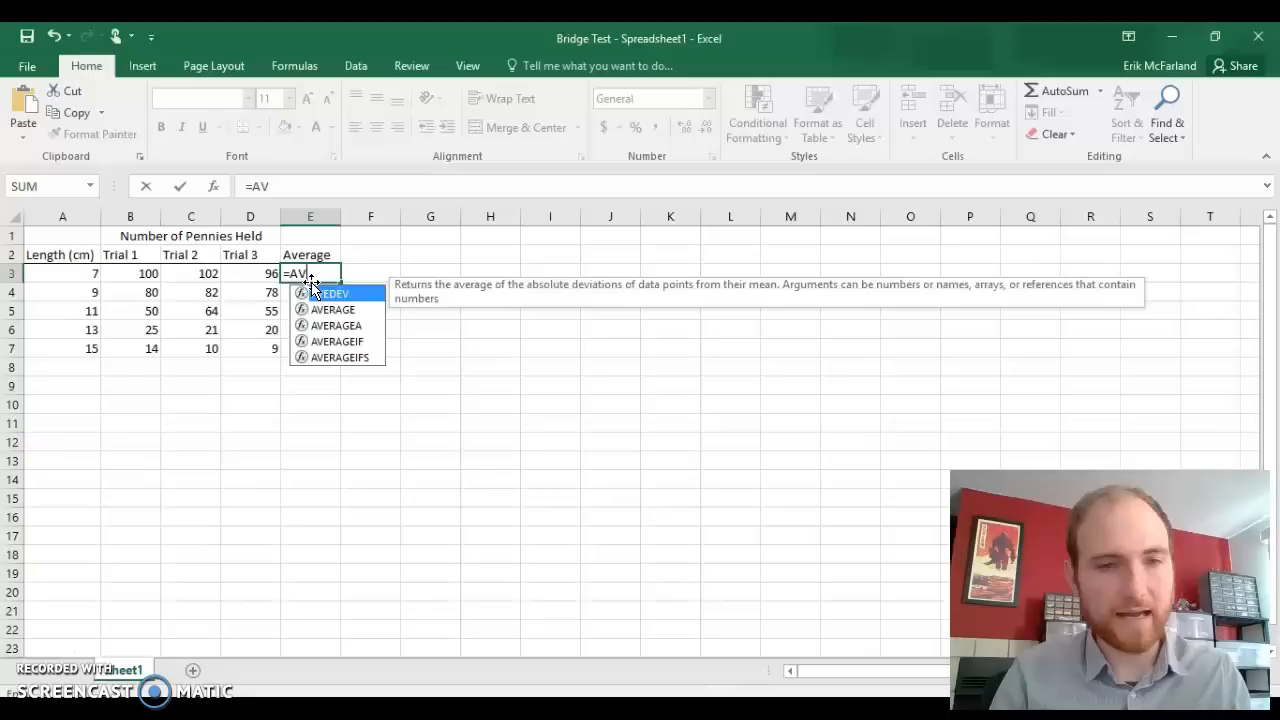
{"action": "type", "text": "ERAG"}
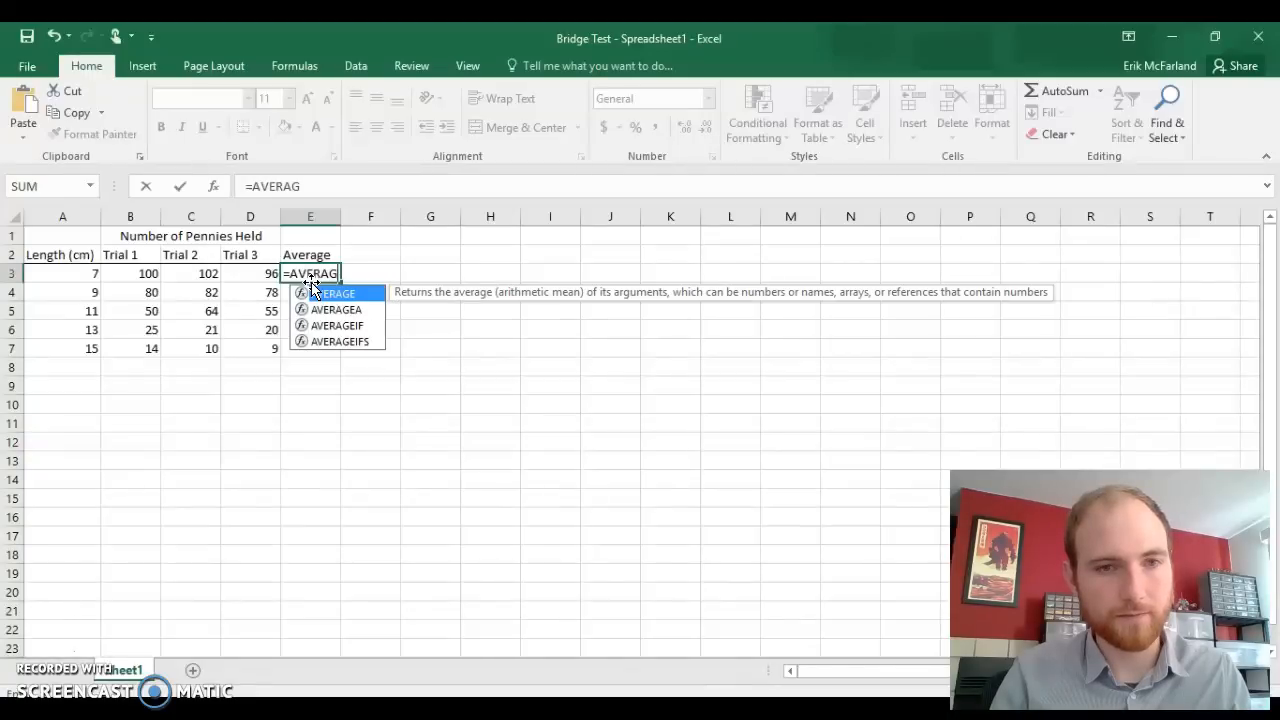
{"action": "type", "text": "E("}
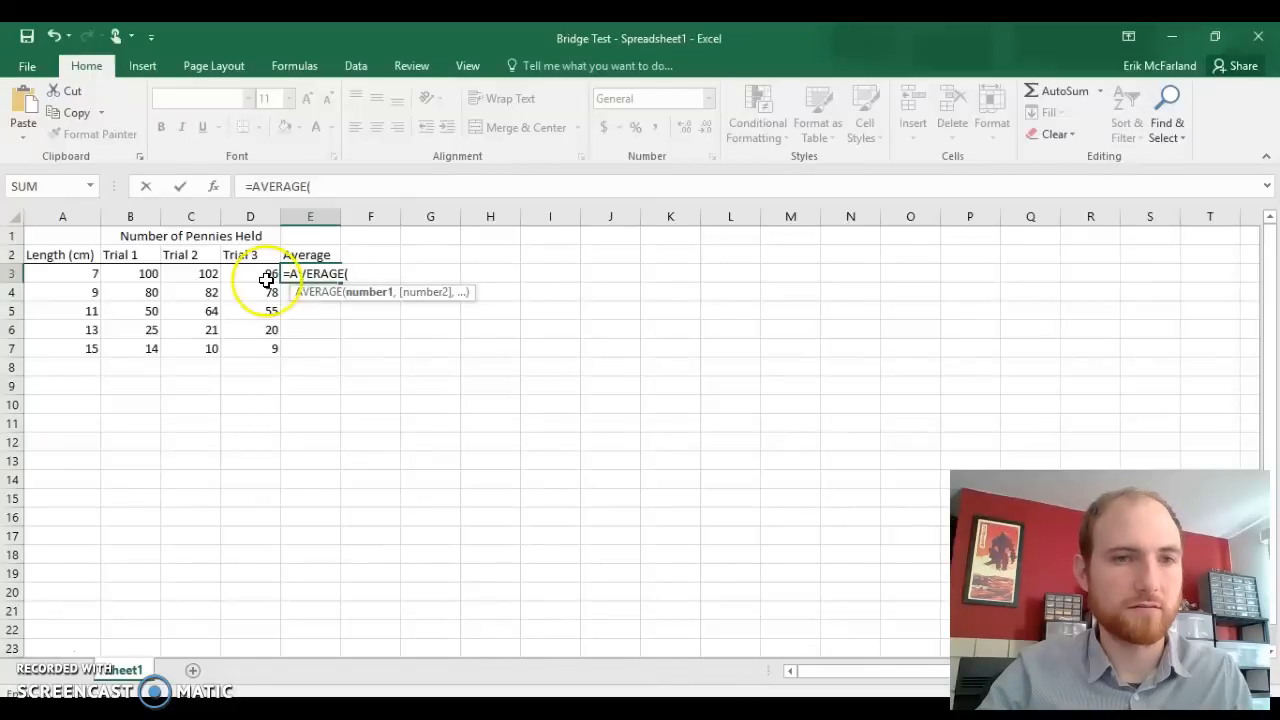
{"action": "left_click", "coordinate": [130, 272]}
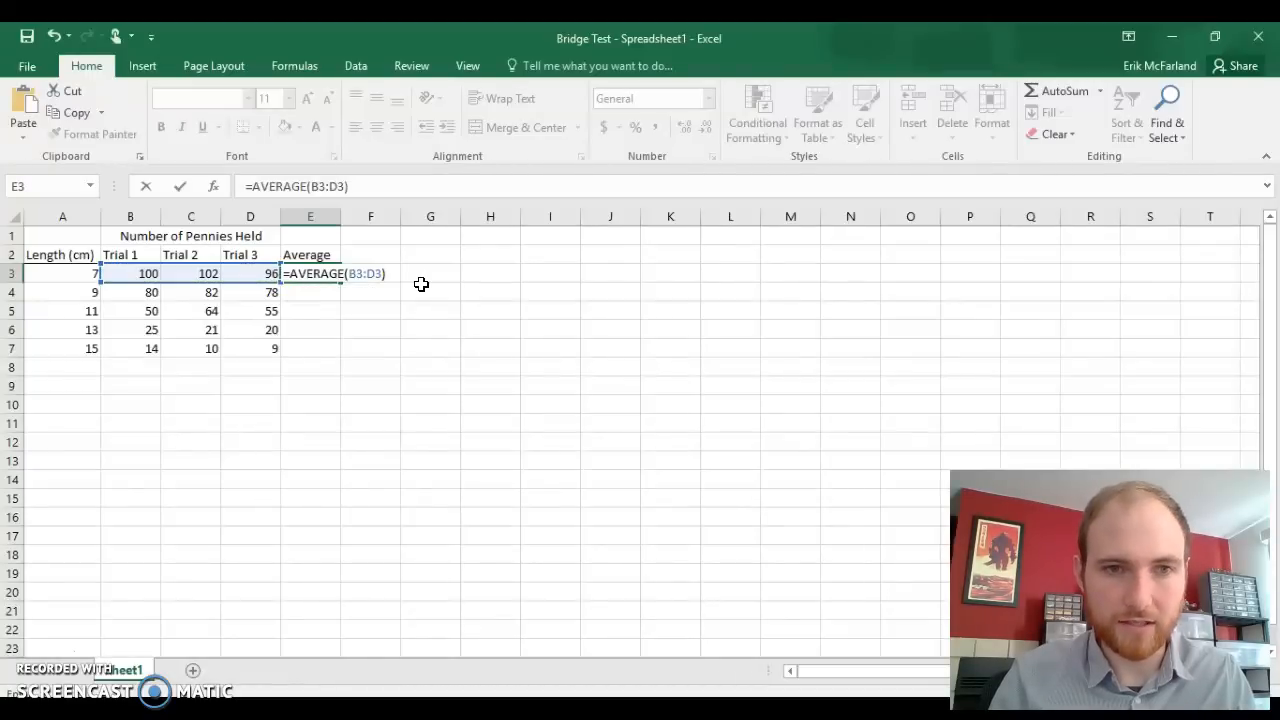
{"action": "key", "text": "enter"}
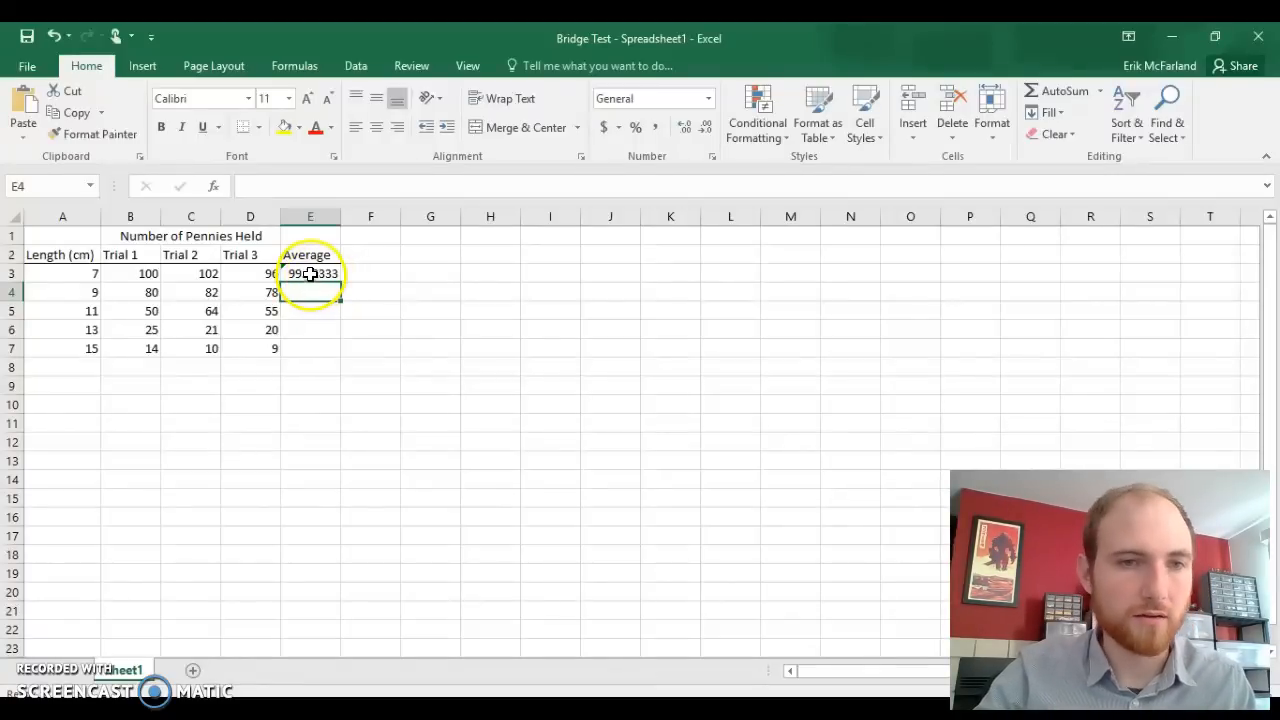
Step: Fill the average formula from E3 down to E7, giving 99.33333, 80, 56.33333, 22 and 11
{"action": "left_click", "coordinate": [310, 272]}
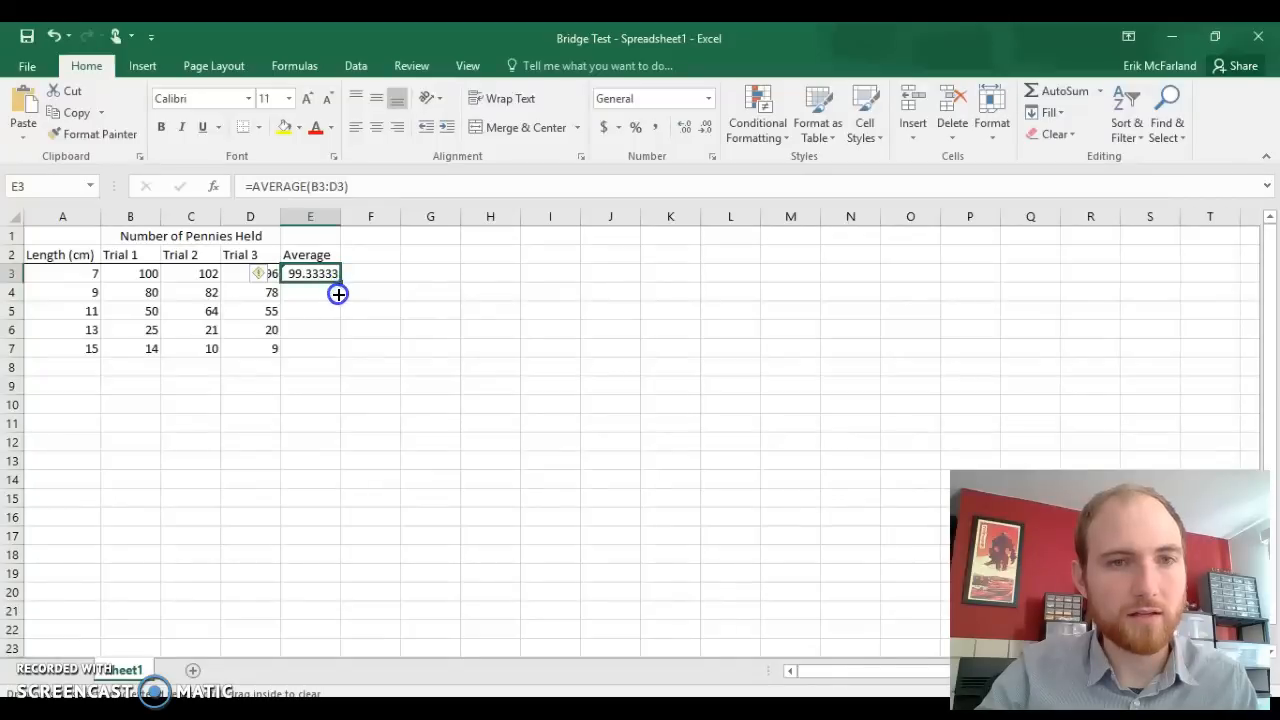
{"action": "left_click_drag", "start_coordinate": [338, 292], "coordinate": [336, 352]}
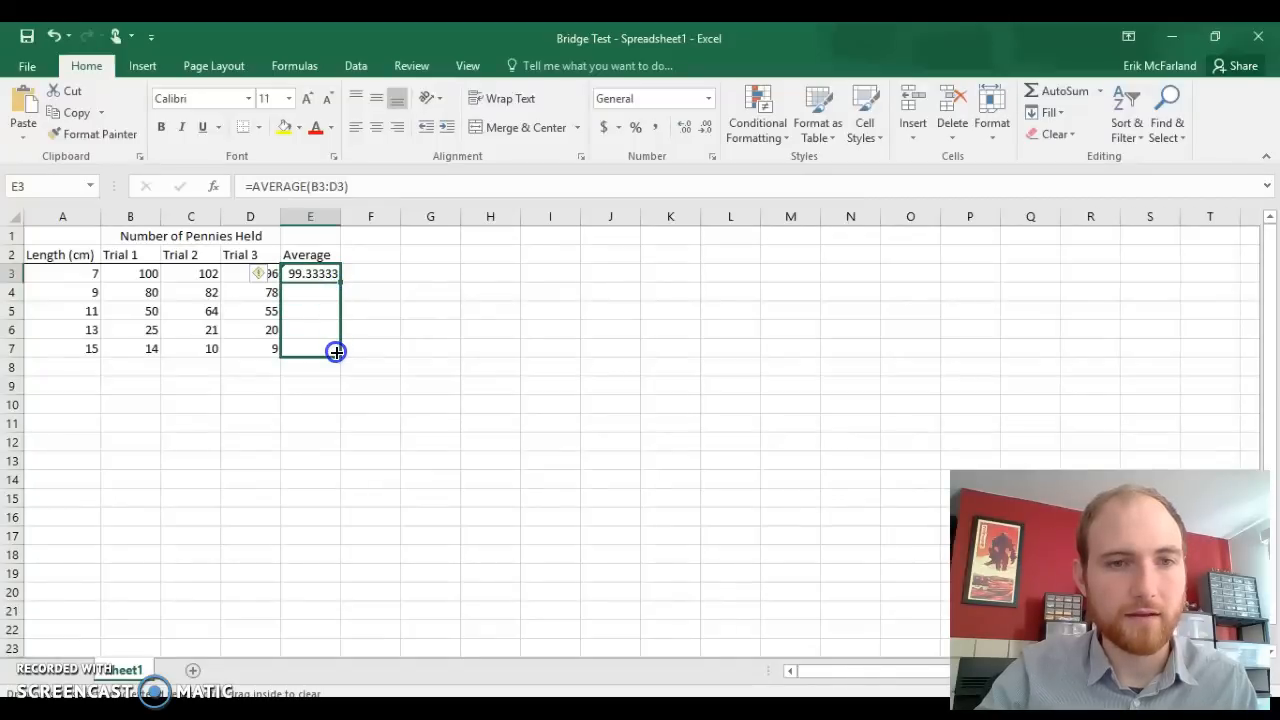
{"action": "left_click_drag", "start_coordinate": [310, 272], "coordinate": [310, 348]}
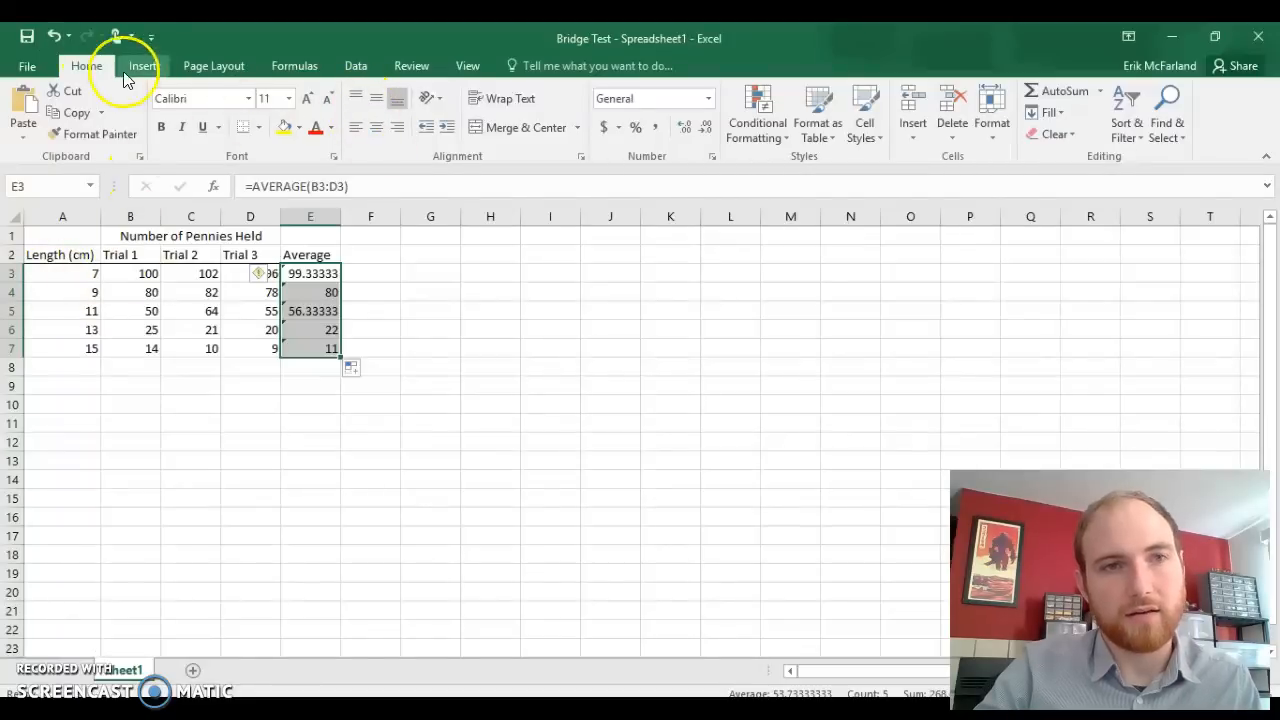
{"action": "mouse_move", "coordinate": [158, 76]}
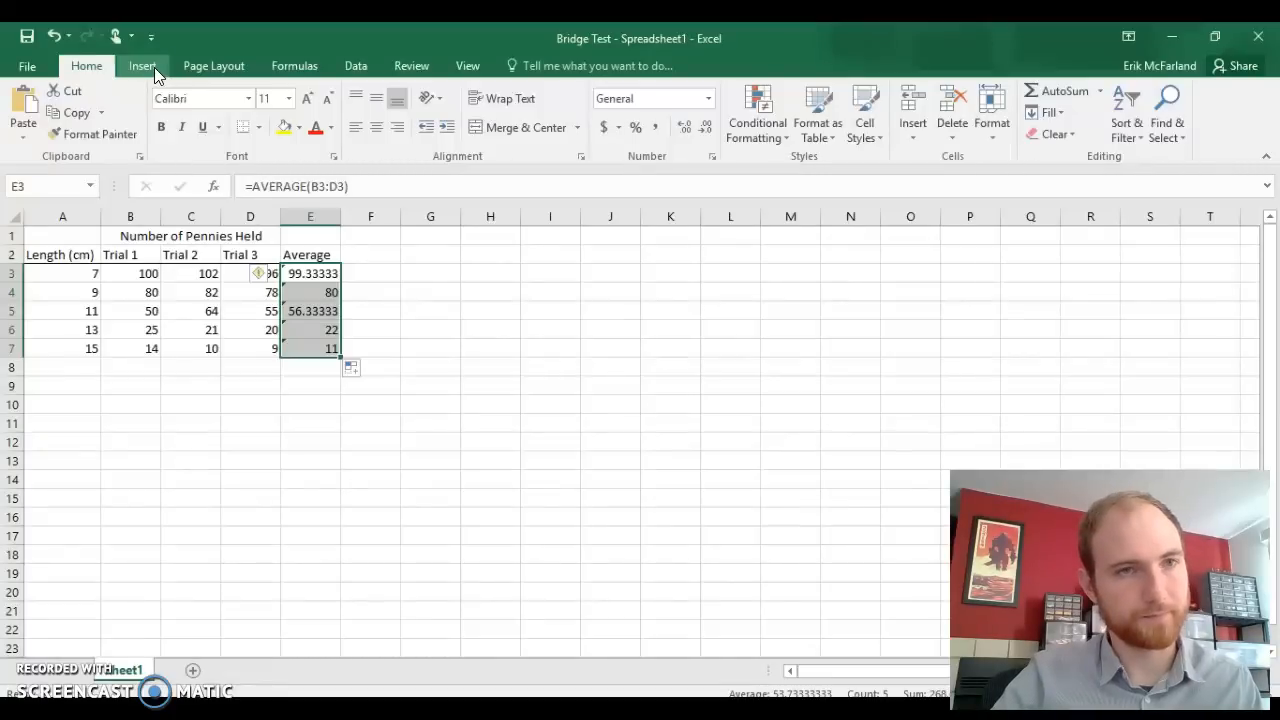
Step: Insert a markers-only scatter chart of the averages E3:E7 onto the sheet
{"action": "left_click", "coordinate": [142, 64]}
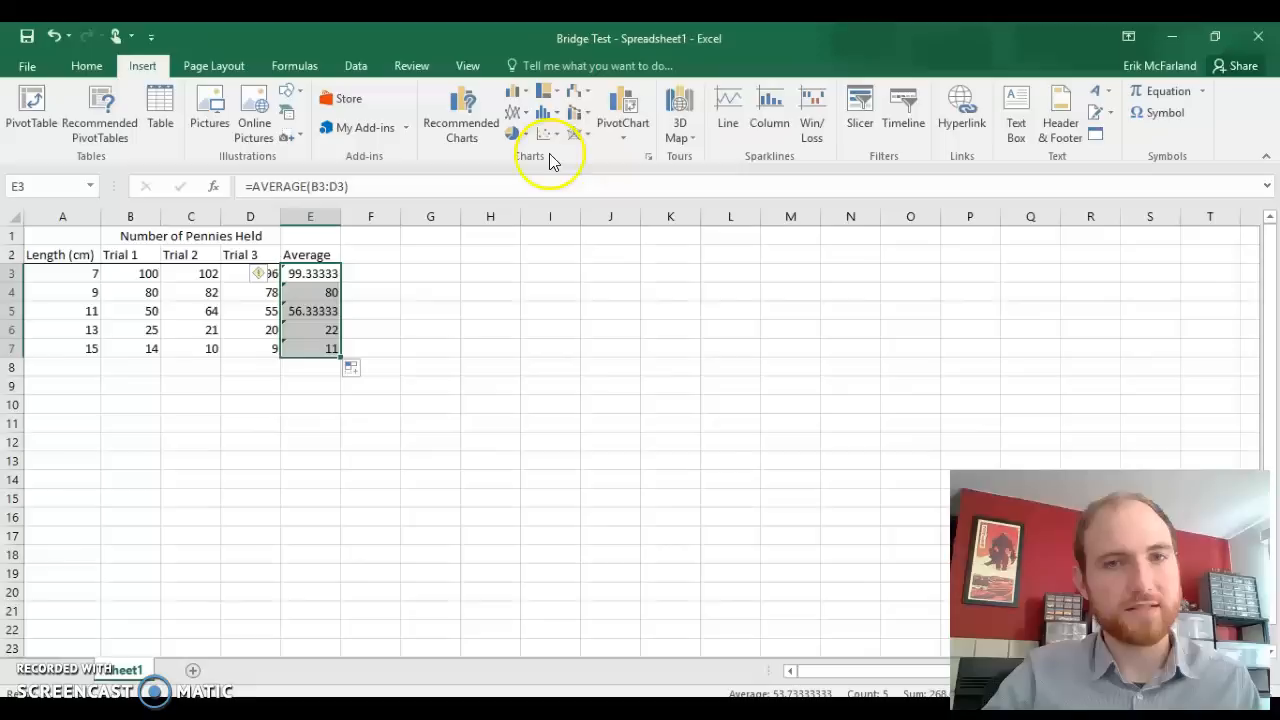
{"action": "mouse_move", "coordinate": [544, 132]}
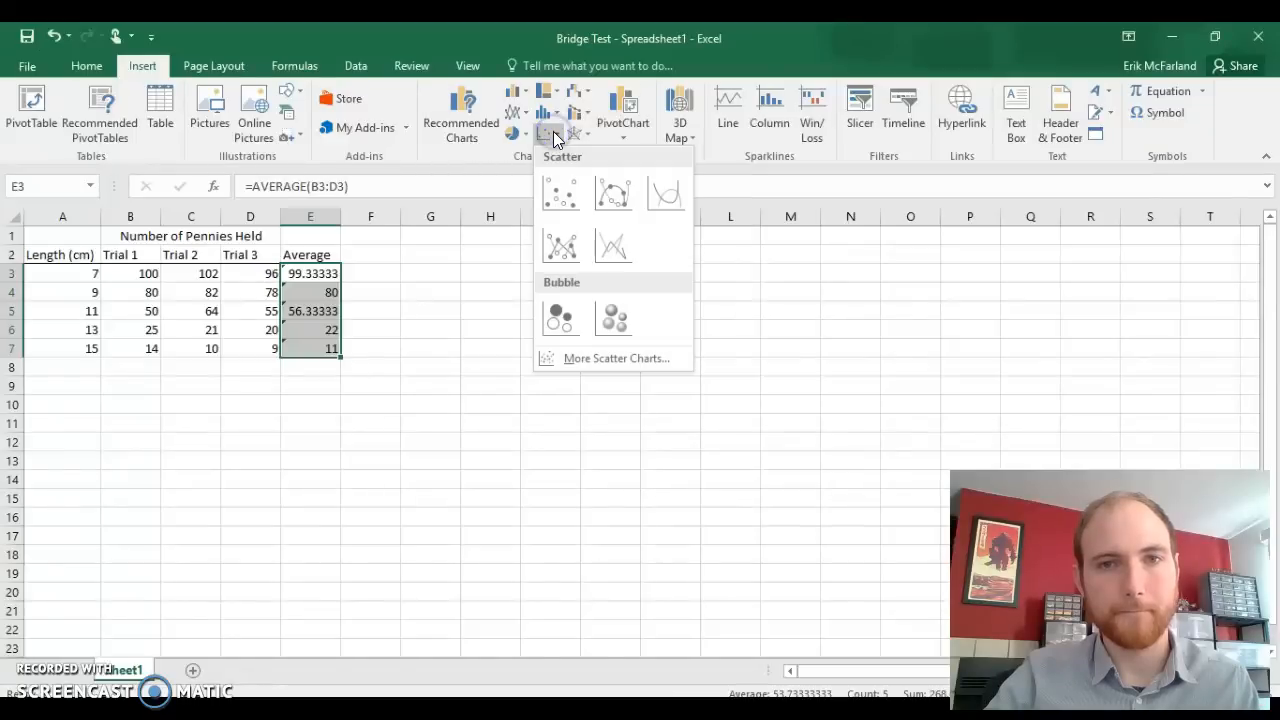
{"action": "left_click", "coordinate": [560, 192]}
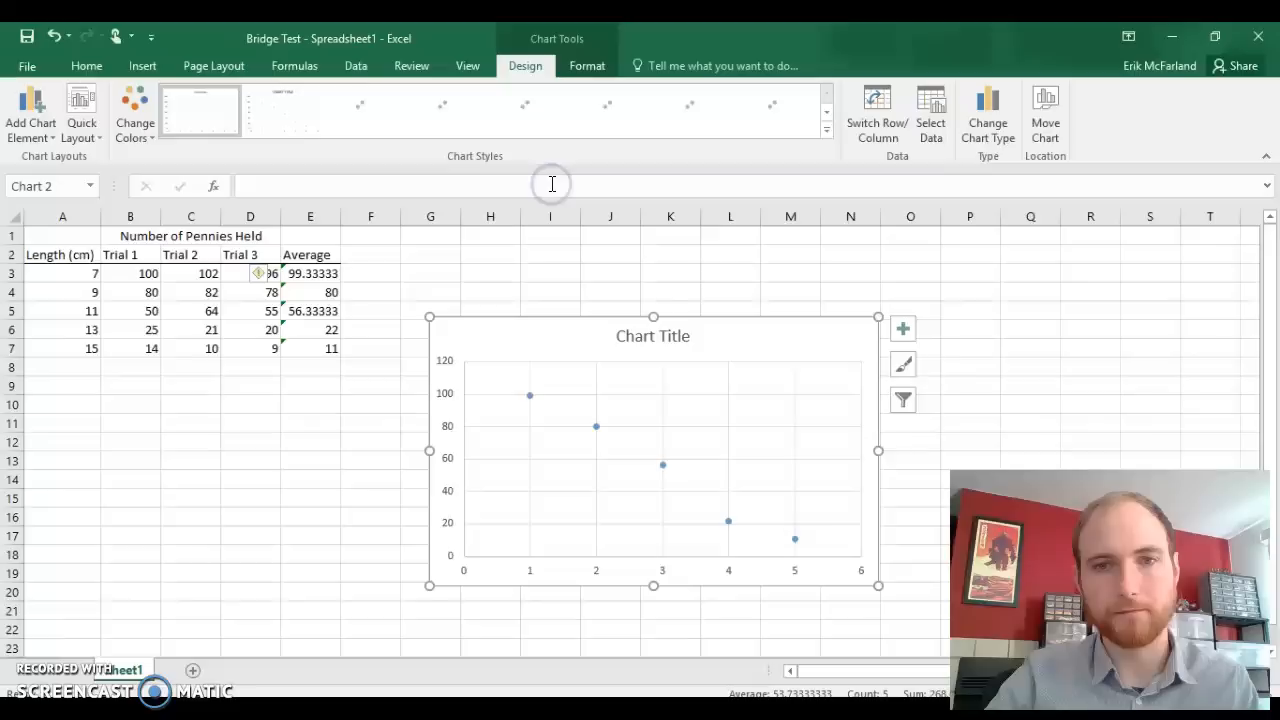
{"action": "left_click", "coordinate": [790, 292]}
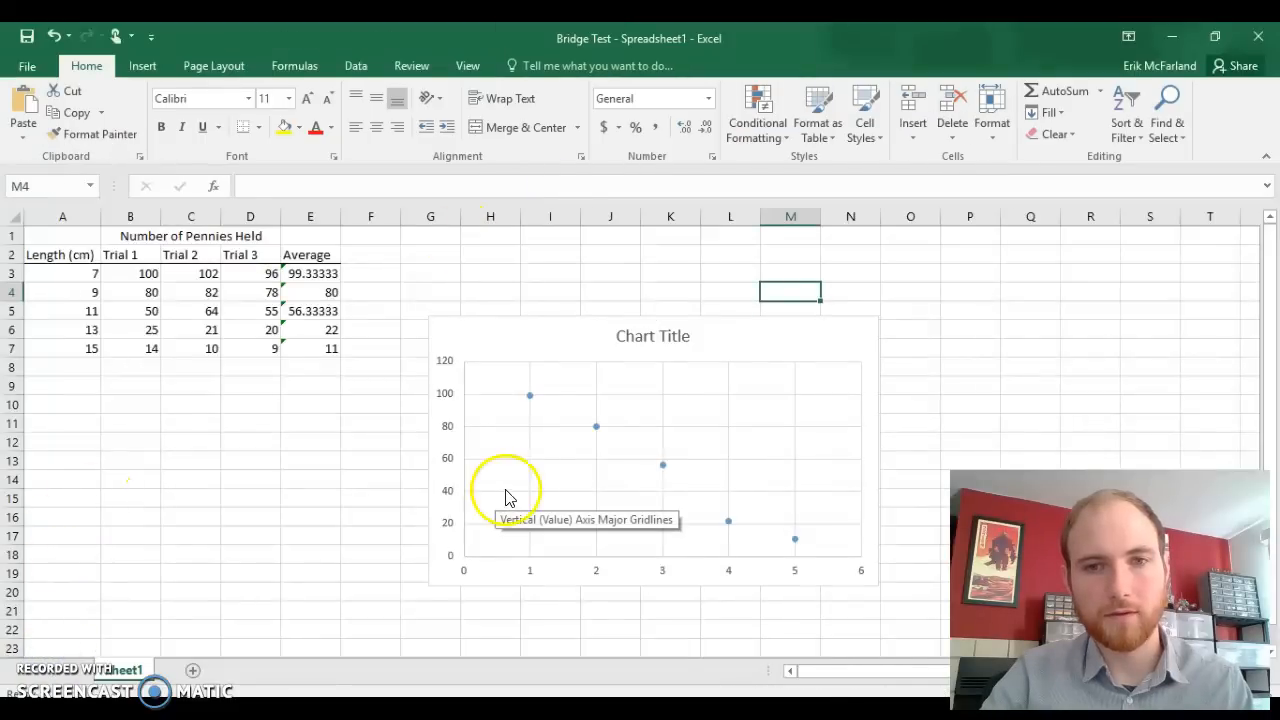
{"action": "mouse_move", "coordinate": [636, 408]}
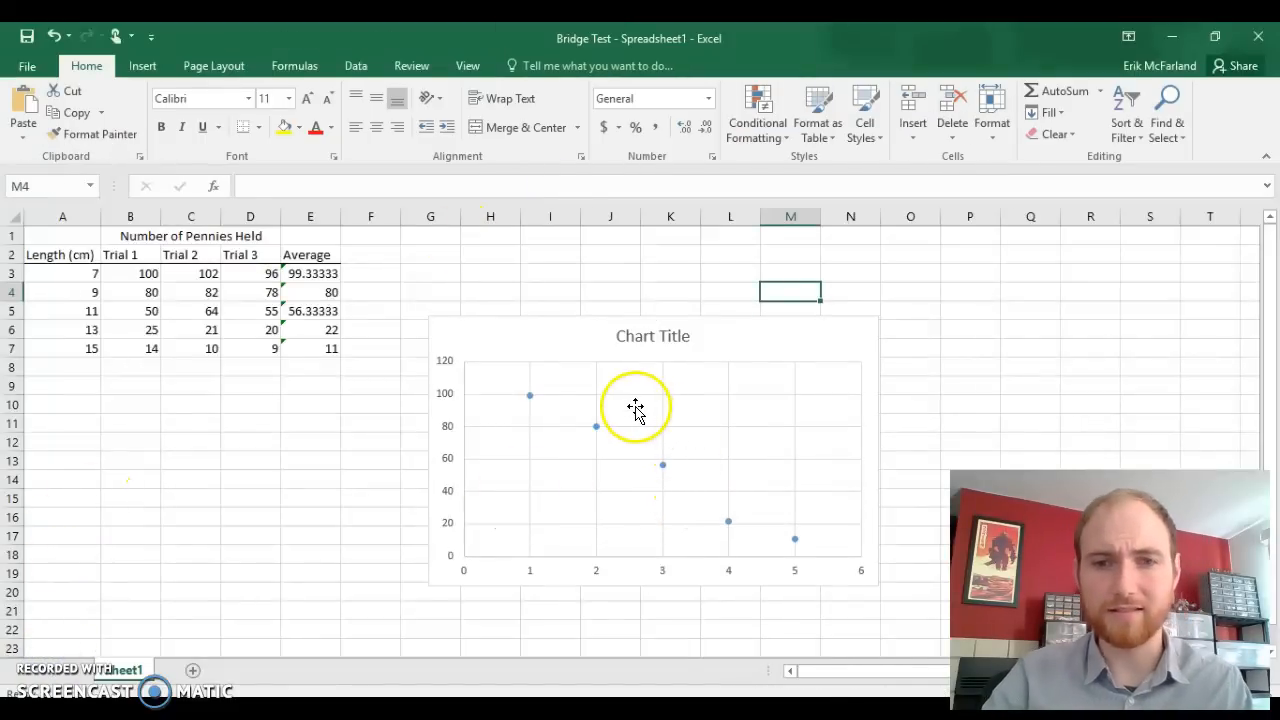
{"action": "mouse_move", "coordinate": [456, 504]}
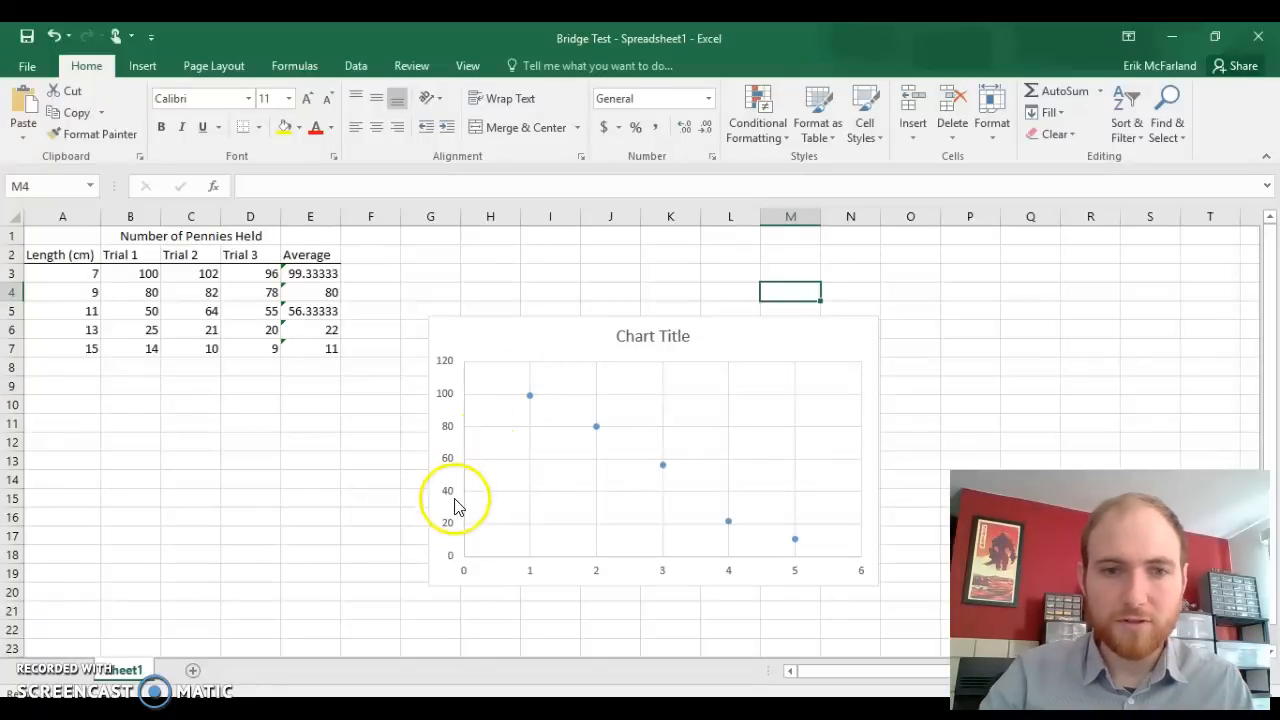
{"action": "mouse_move", "coordinate": [436, 436]}
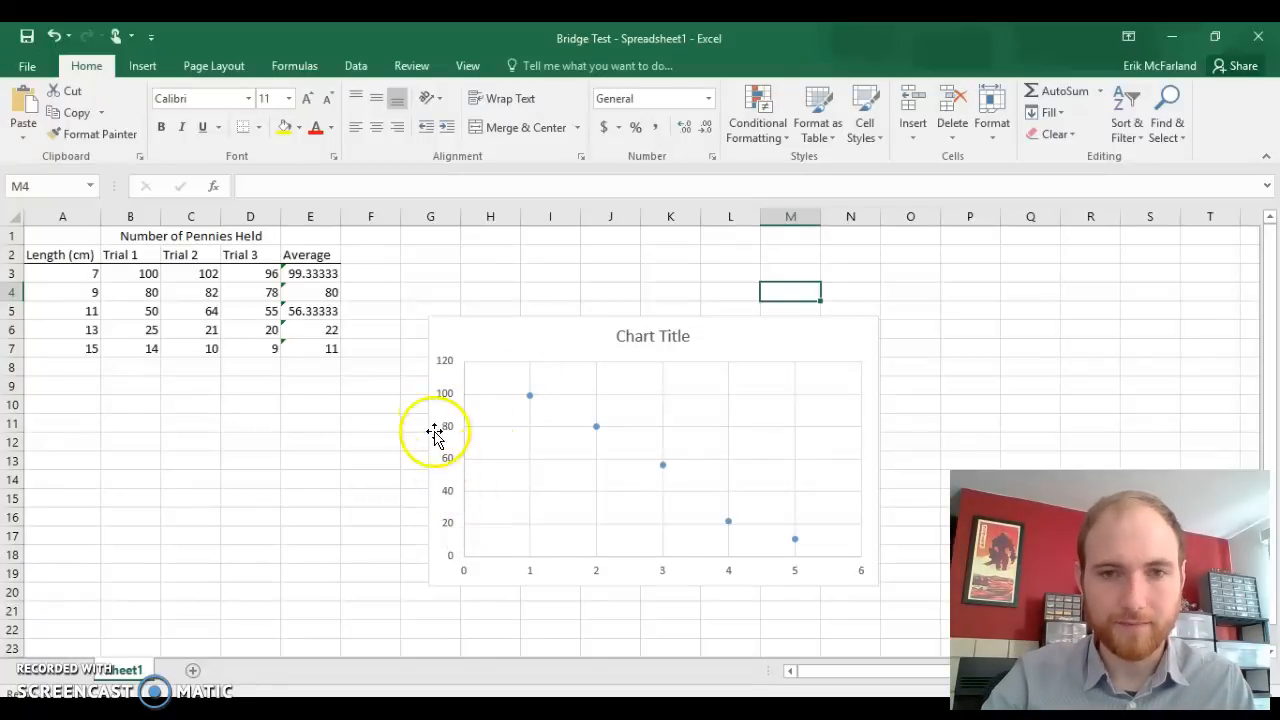
{"action": "mouse_move", "coordinate": [728, 342]}
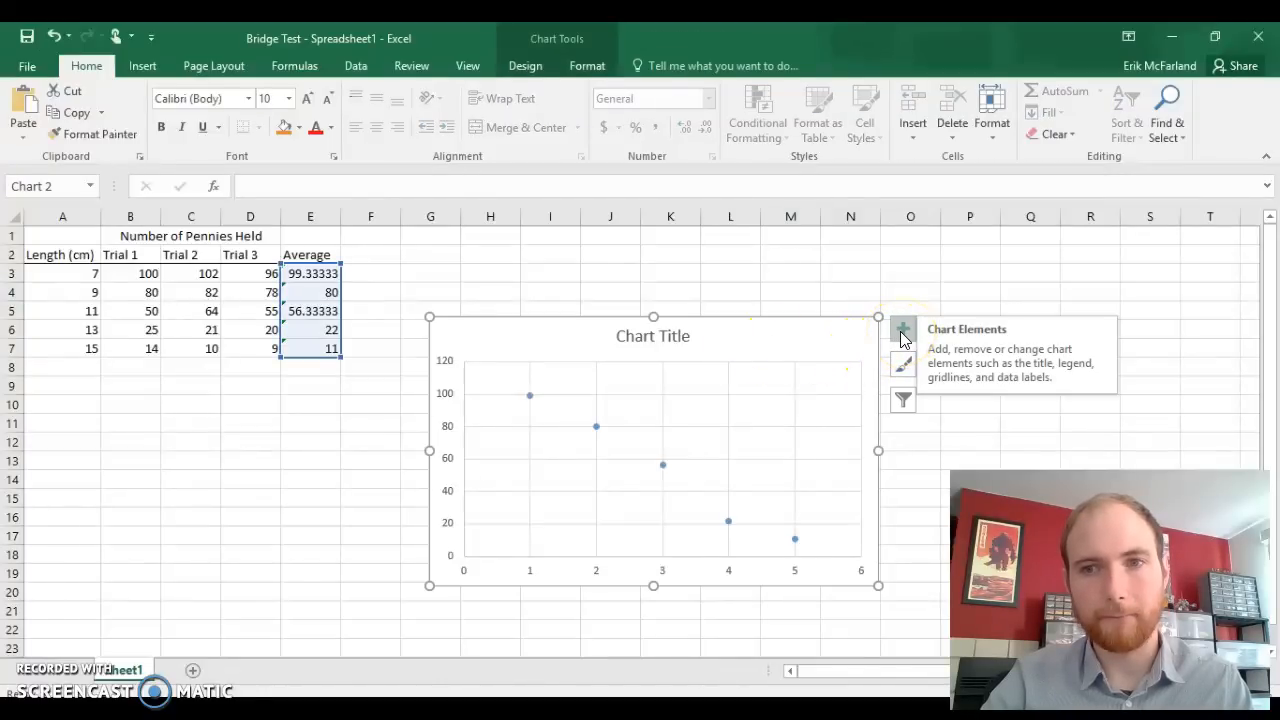
Step: Add axis title placeholders to the chart from the Chart Elements list
{"action": "left_click", "coordinate": [902, 328]}
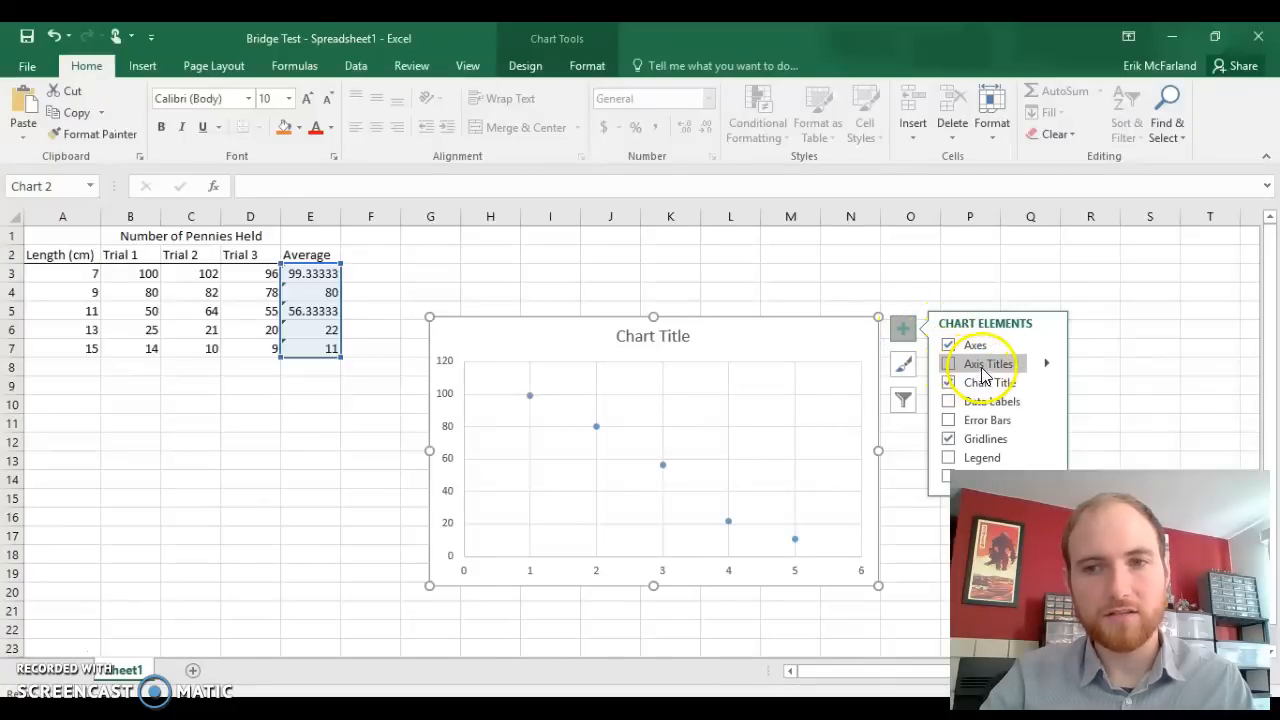
{"action": "left_click", "coordinate": [948, 364]}
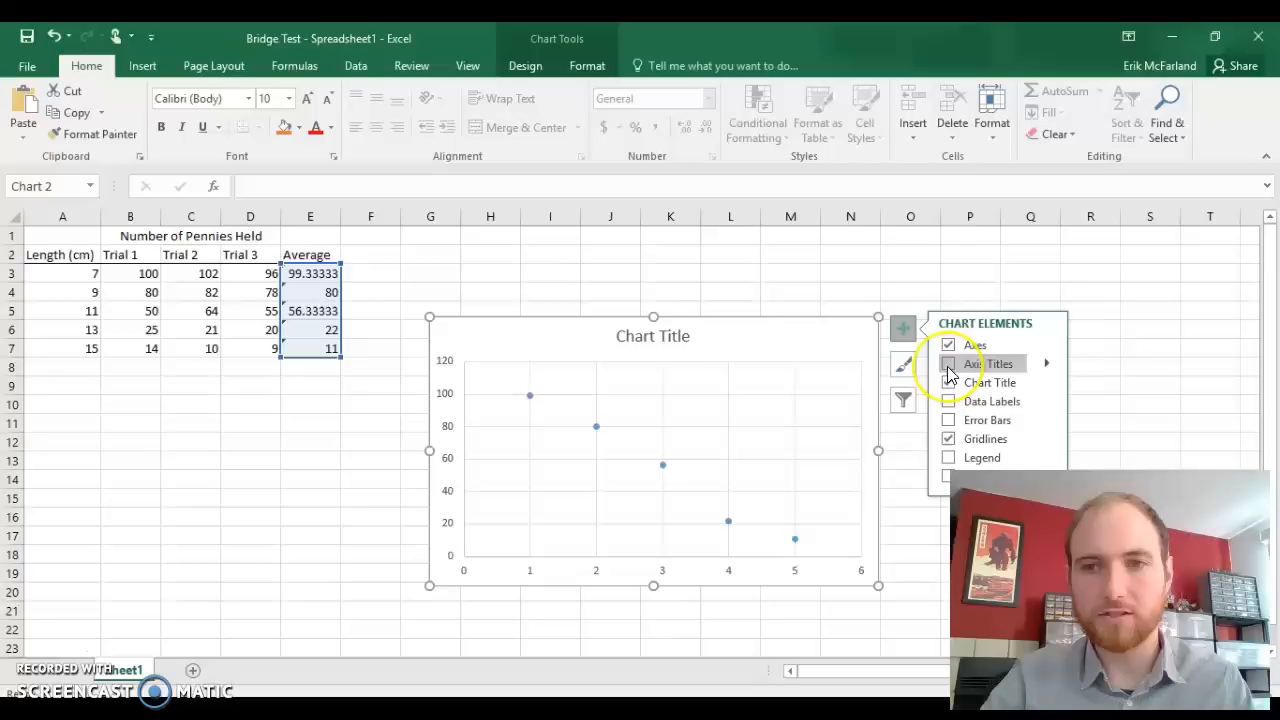
{"action": "left_click", "coordinate": [948, 364]}
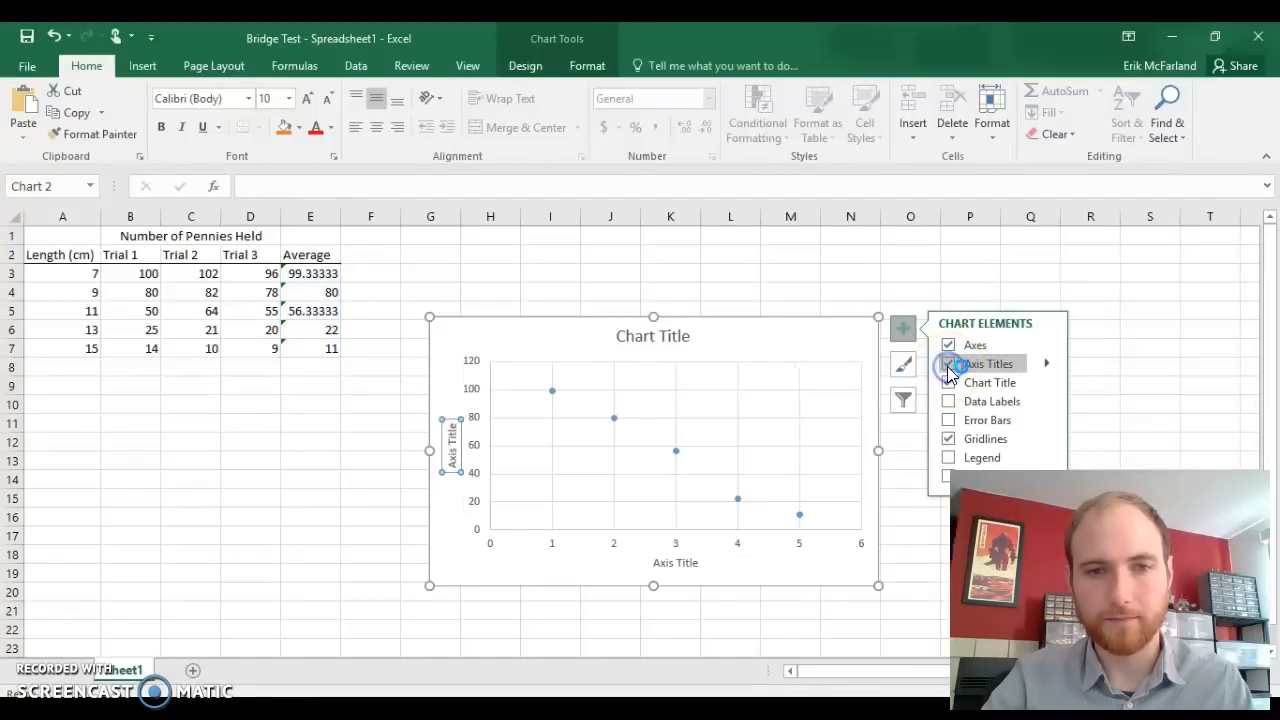
{"action": "left_click", "coordinate": [948, 364]}
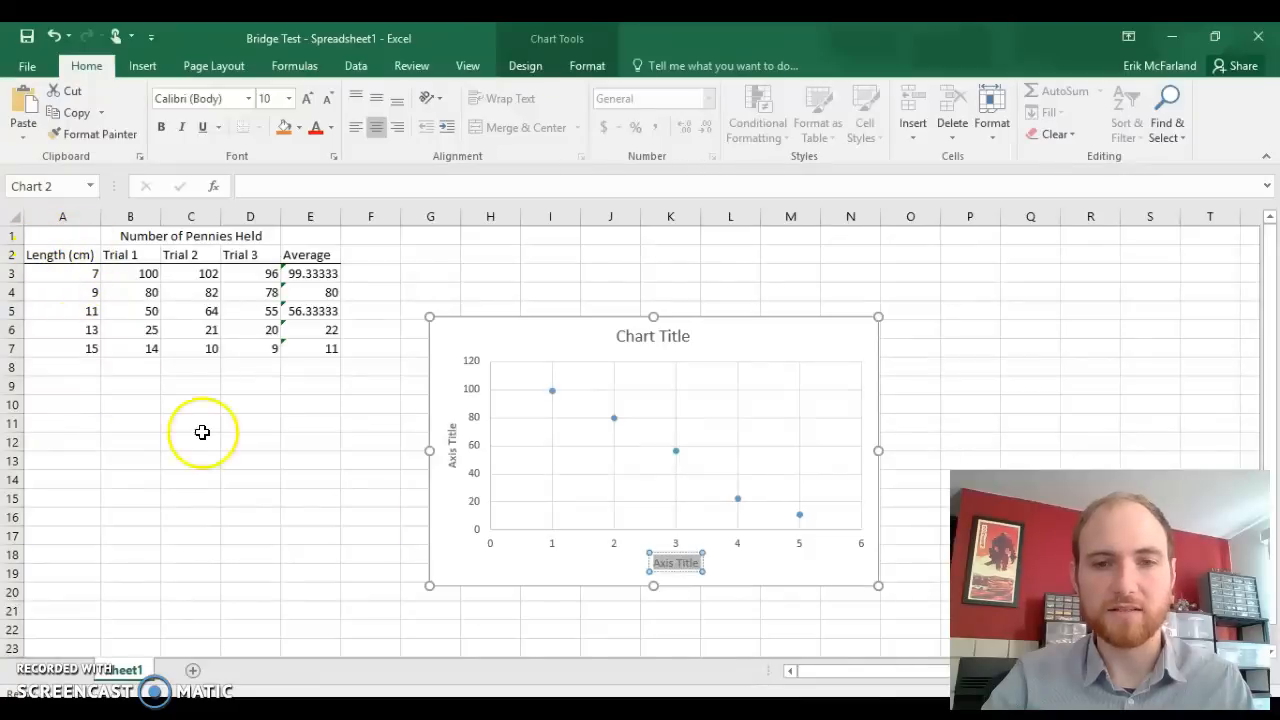
{"action": "mouse_move", "coordinate": [674, 596]}
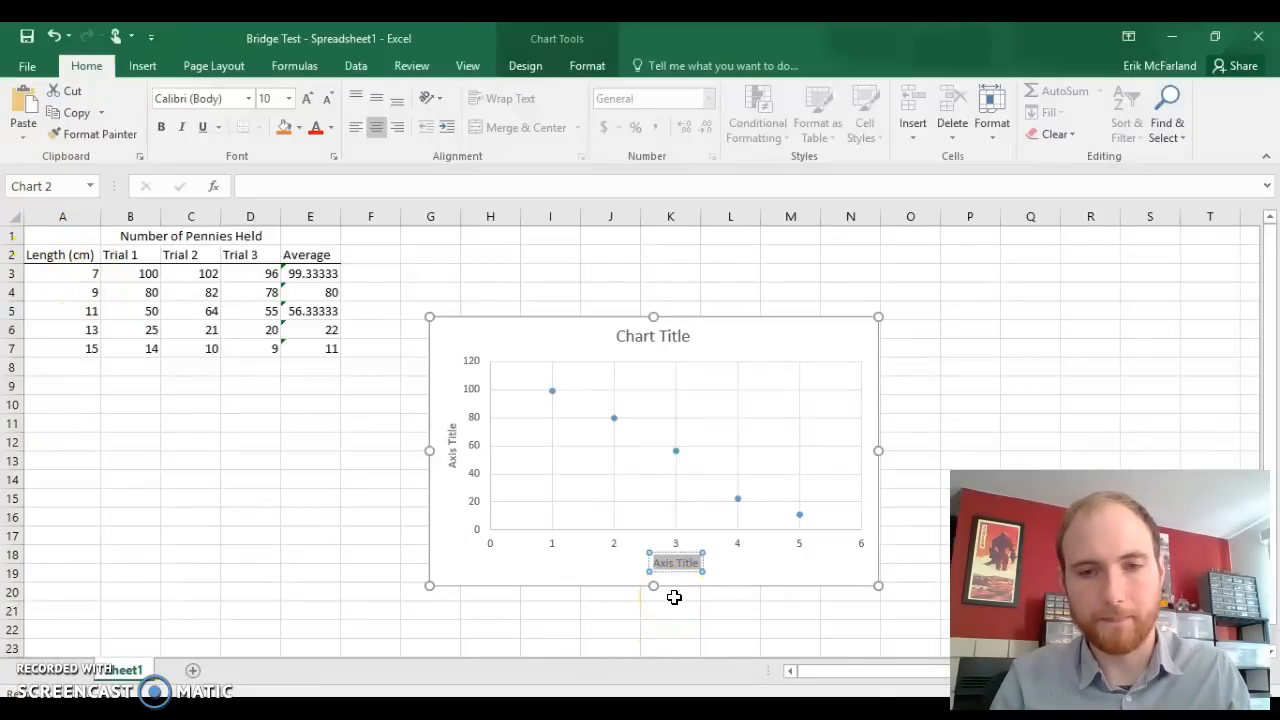
Step: Title the axes 'Length in Centimeters of Plank Bridge' and 'Average Number of Pennies Held'
{"action": "type", "text": "Length in"}
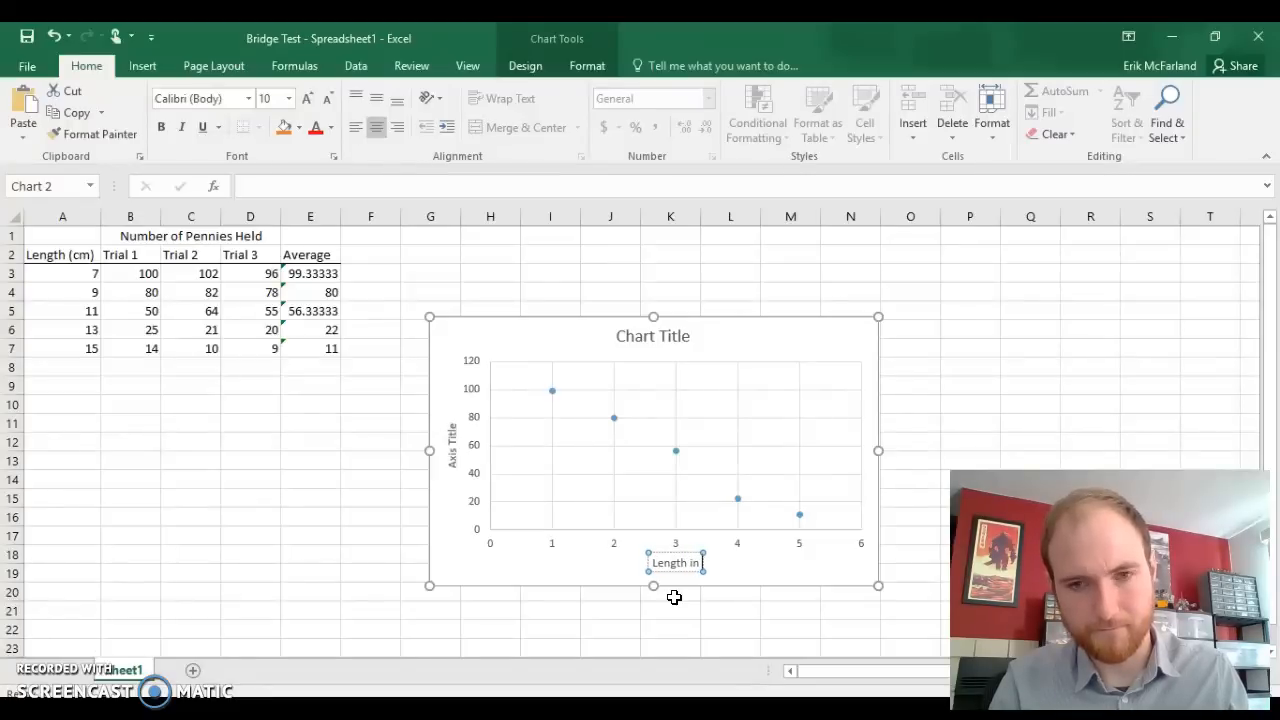
{"action": "type", "text": "Centimeters of Plank Bridge"}
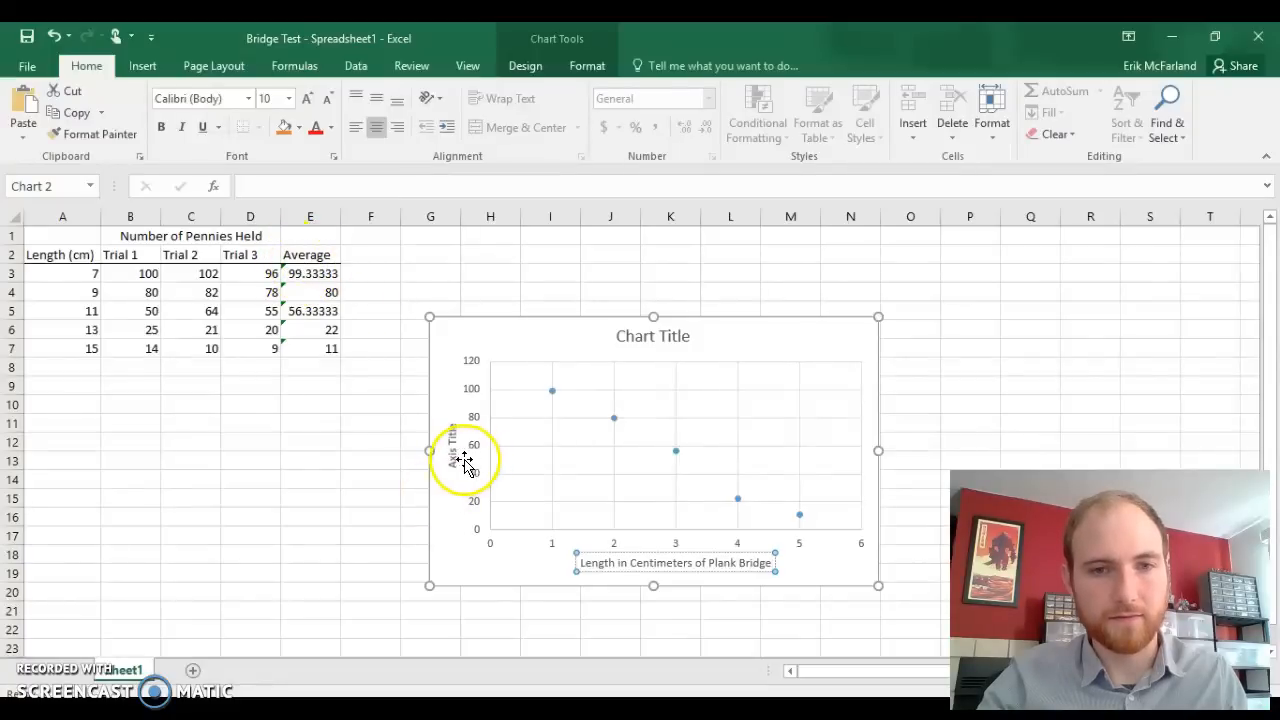
{"action": "left_click", "coordinate": [452, 468]}
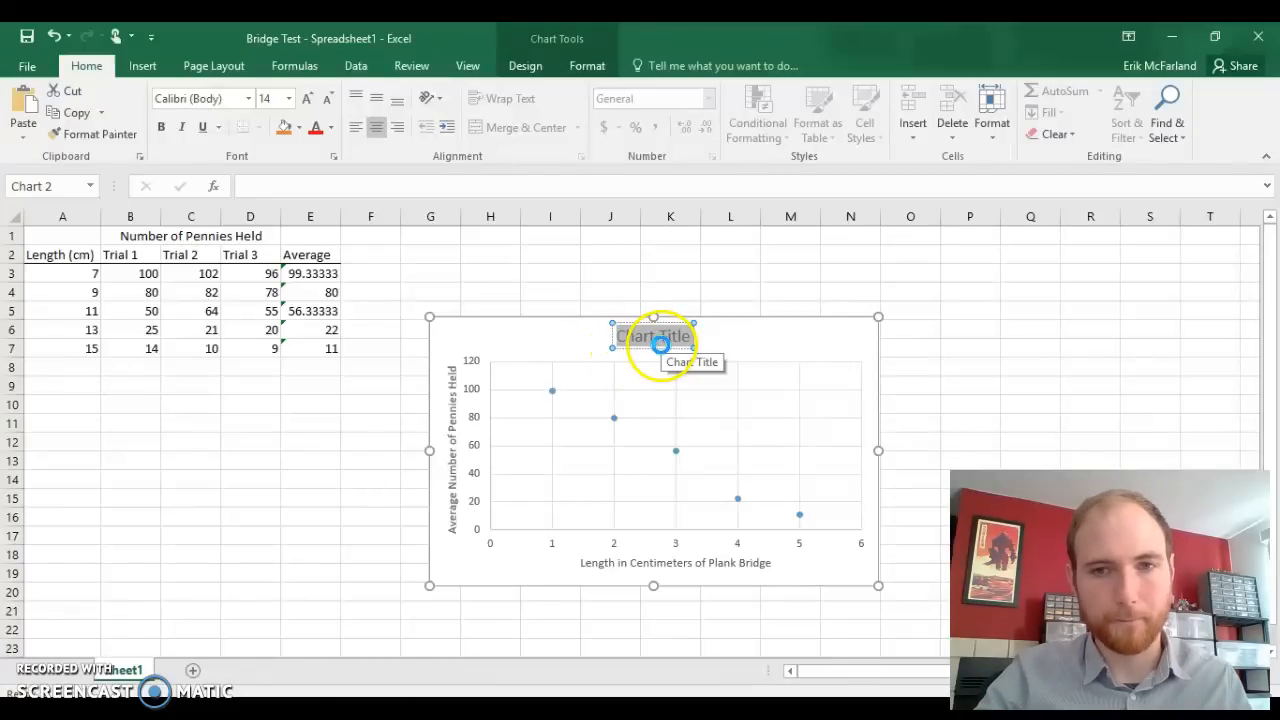
Step: Set the chart title to 'How does the length of a bridge affect the amount of weight it can support?'
{"action": "type", "text": "How does the length of a bridge affect the amount of weight it can support?"}
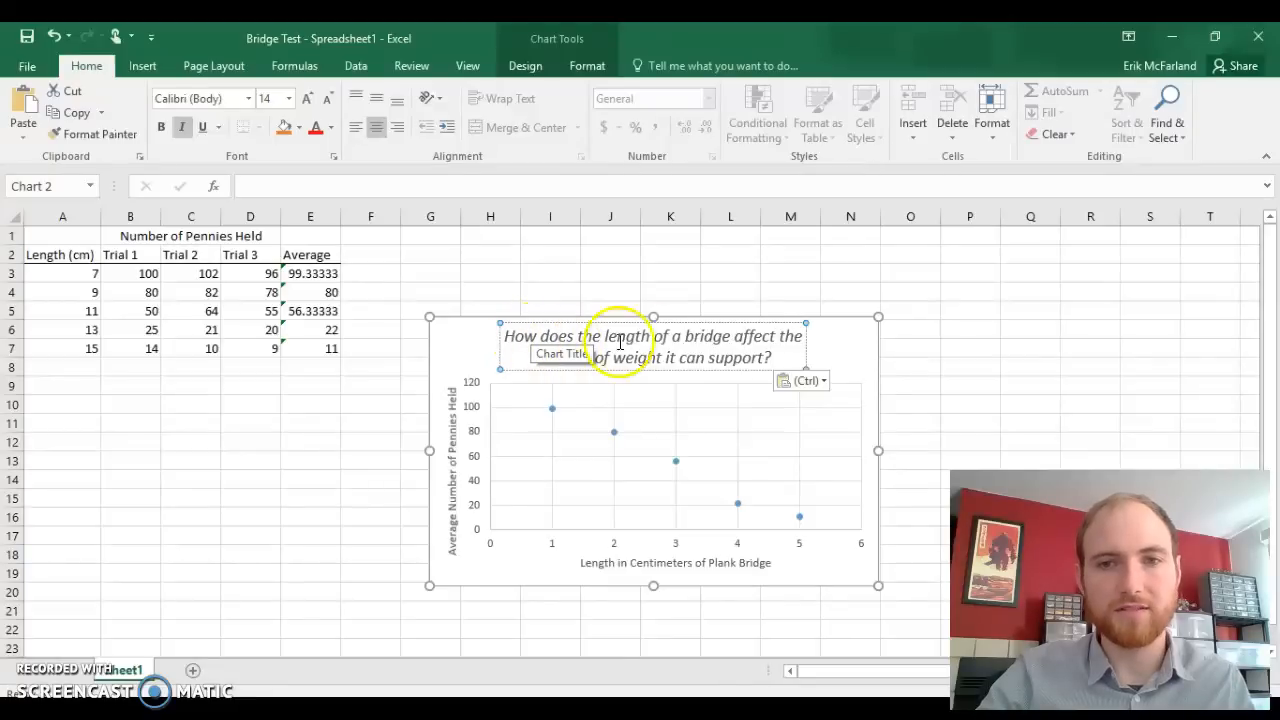
{"action": "mouse_move", "coordinate": [484, 468]}
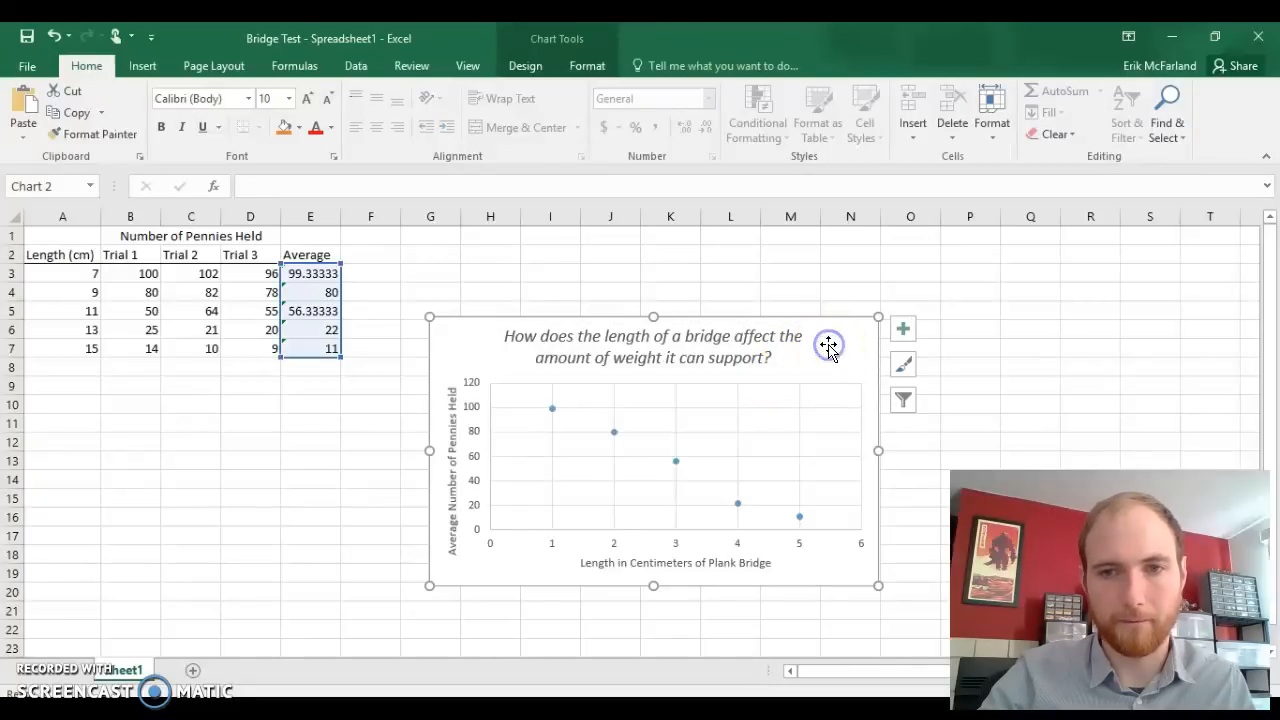
{"action": "mouse_move", "coordinate": [568, 548]}
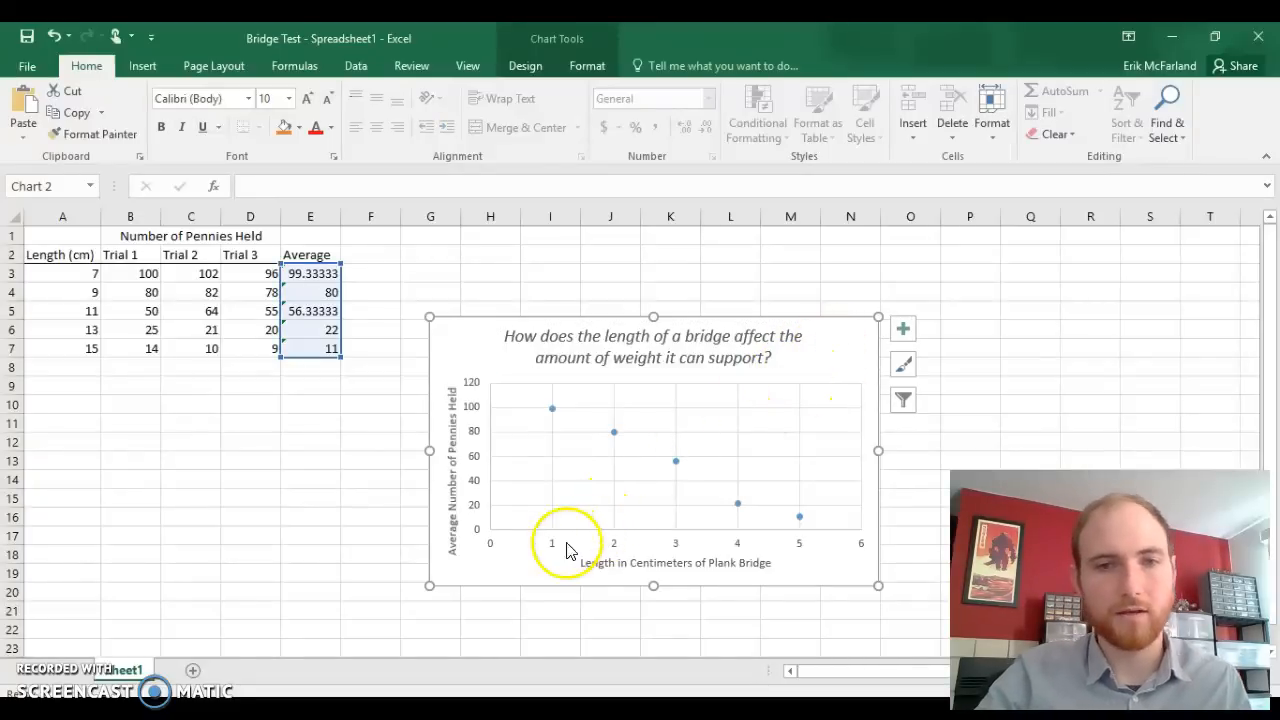
{"action": "mouse_move", "coordinate": [504, 548]}
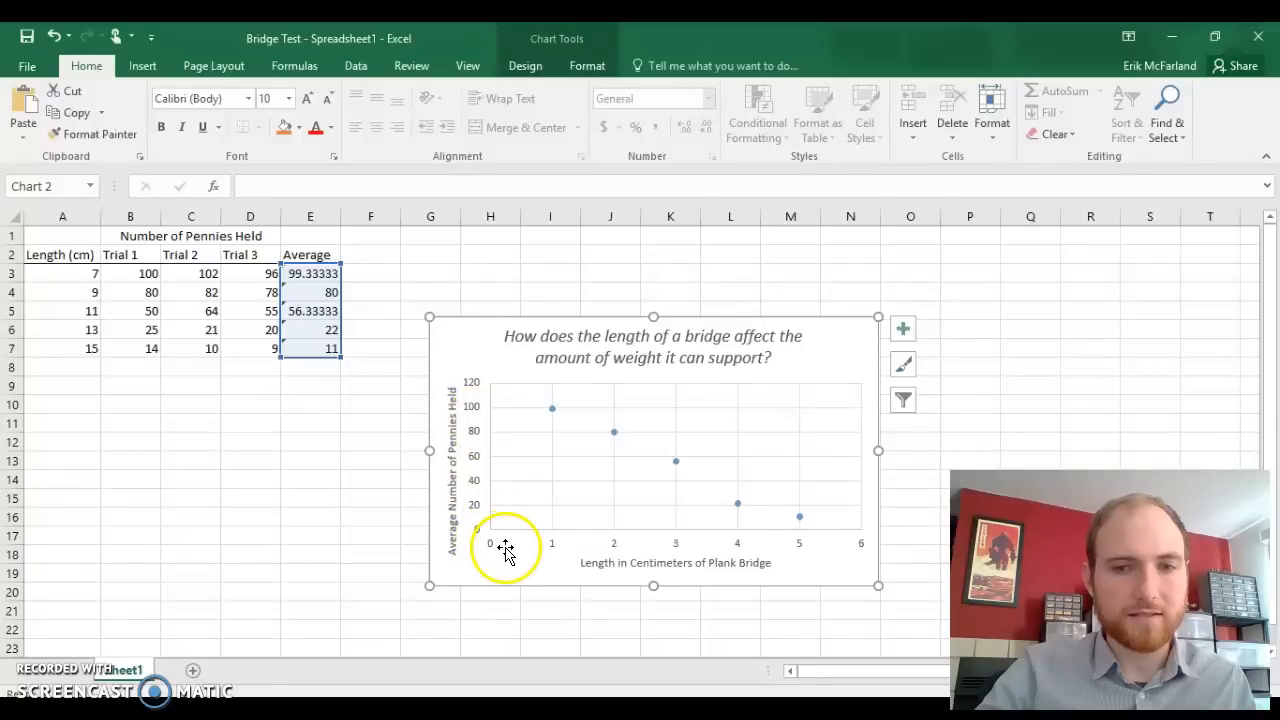
{"action": "mouse_move", "coordinate": [848, 570]}
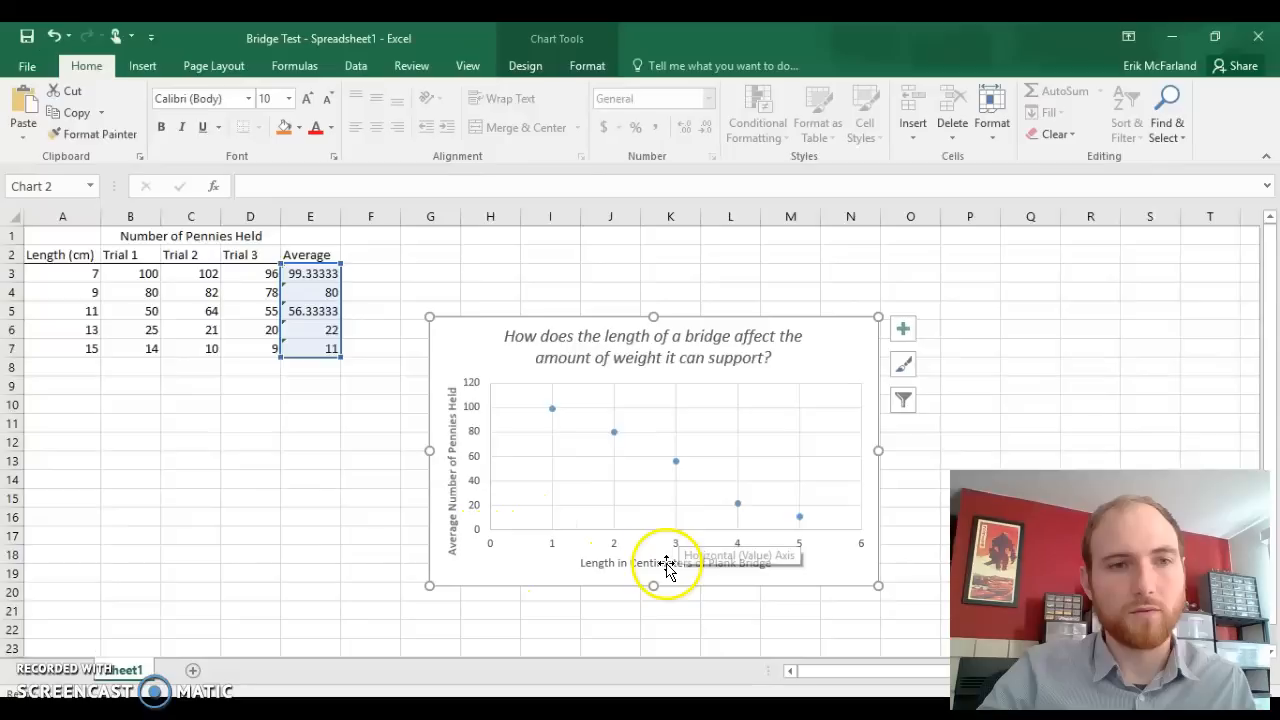
{"action": "left_click", "coordinate": [62, 272]}
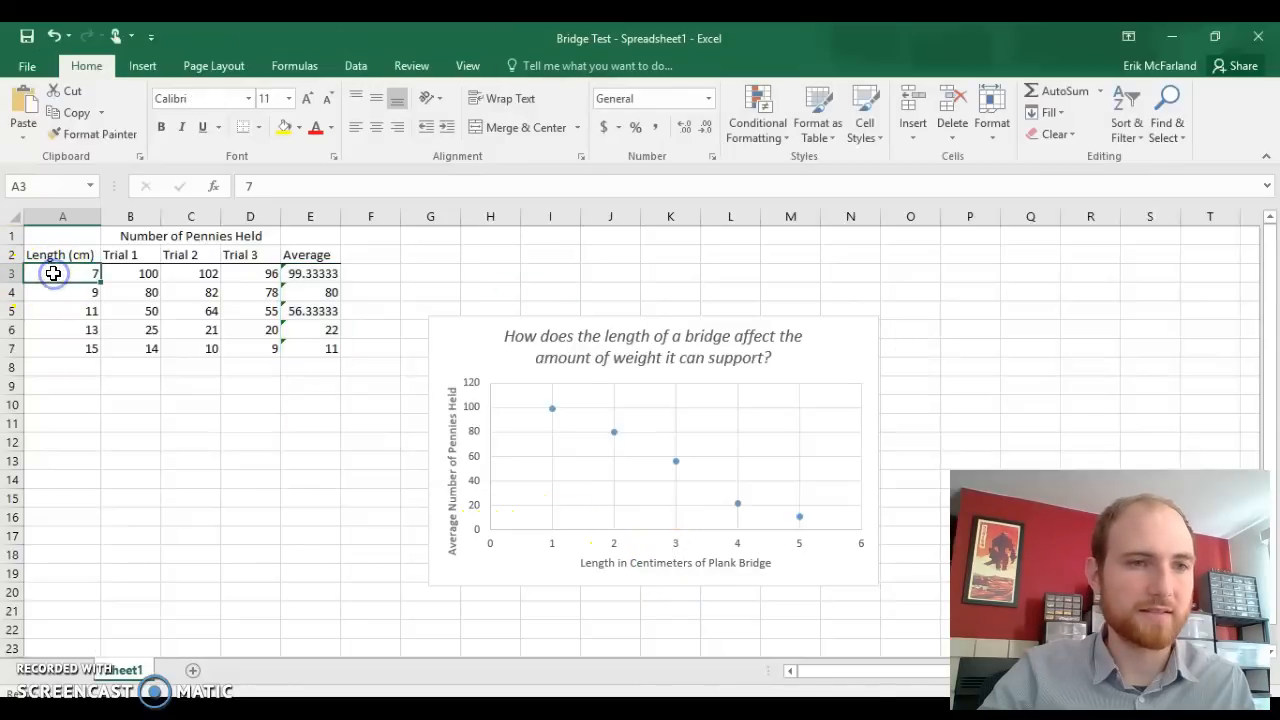
{"action": "left_click_drag", "start_coordinate": [62, 272], "coordinate": [62, 348]}
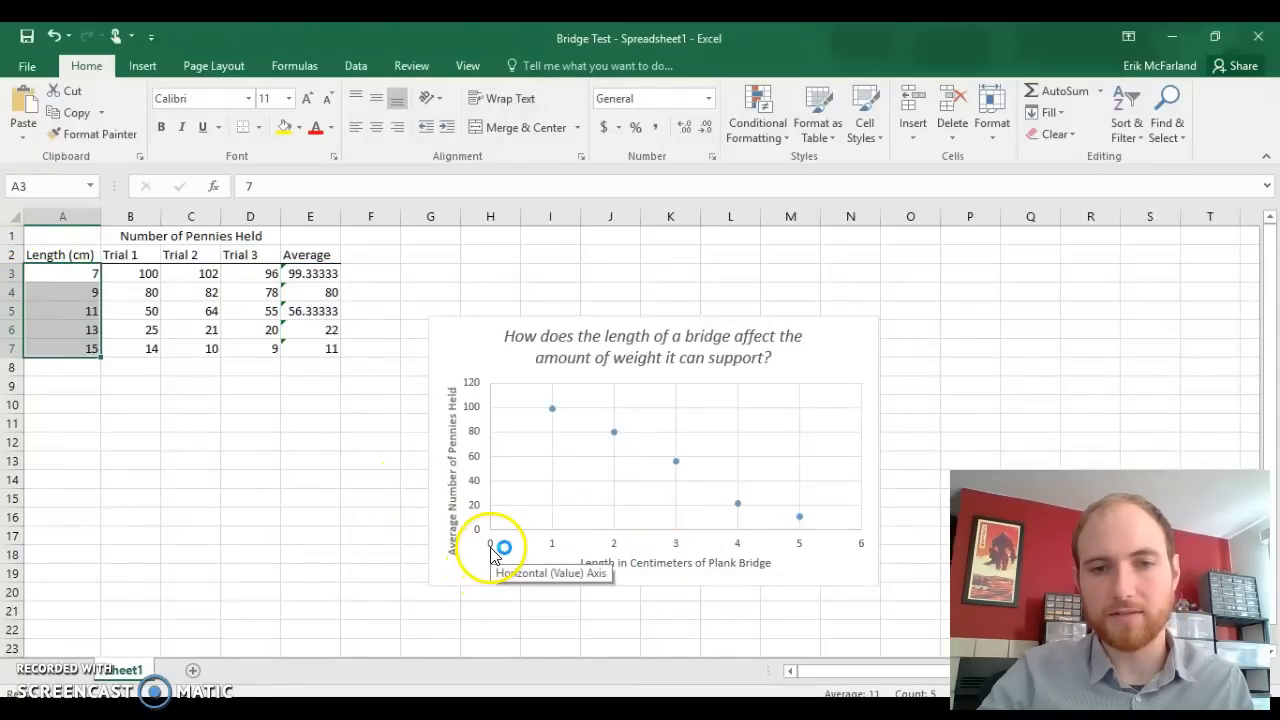
{"action": "mouse_move", "coordinate": [816, 568]}
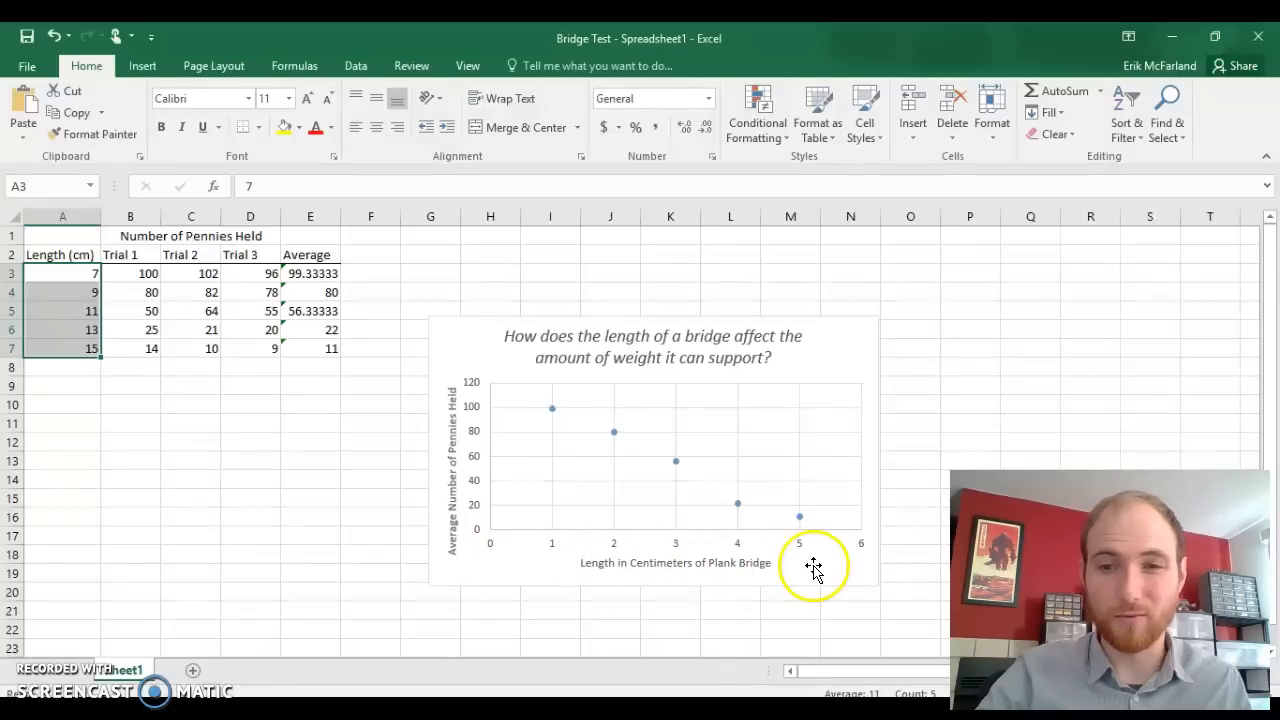
{"action": "mouse_move", "coordinate": [700, 464]}
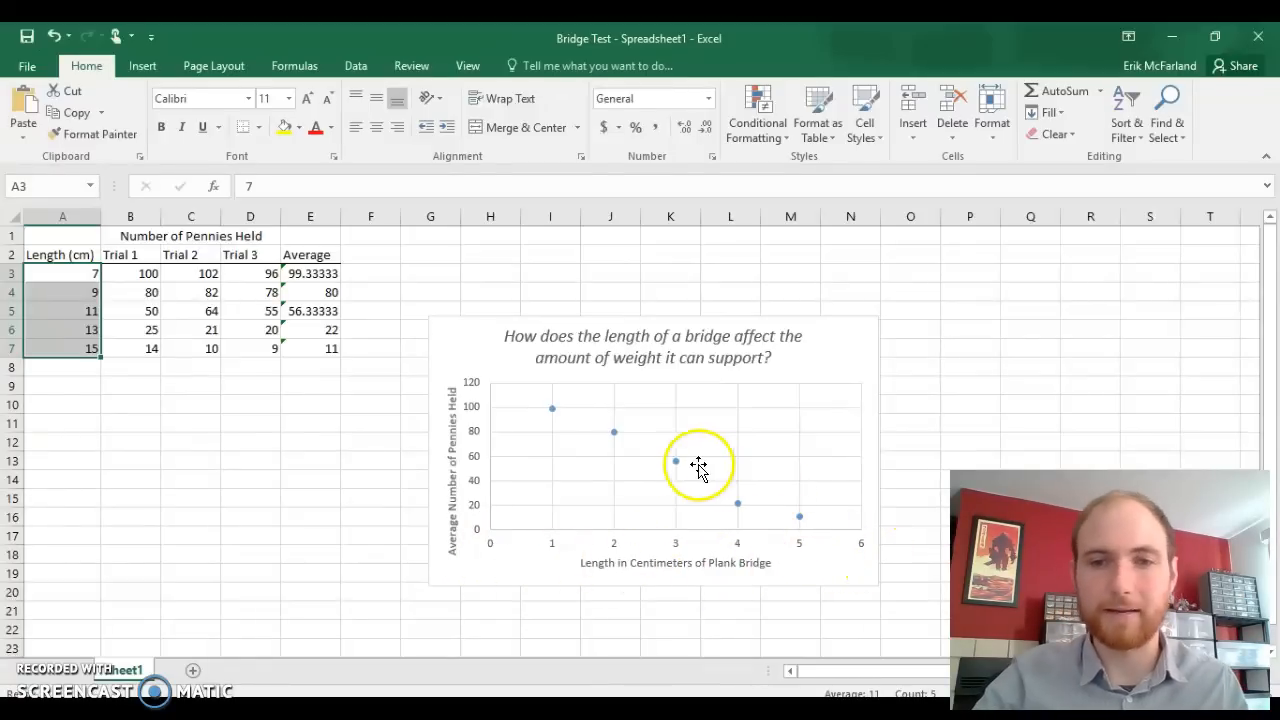
{"action": "mouse_move", "coordinate": [624, 472]}
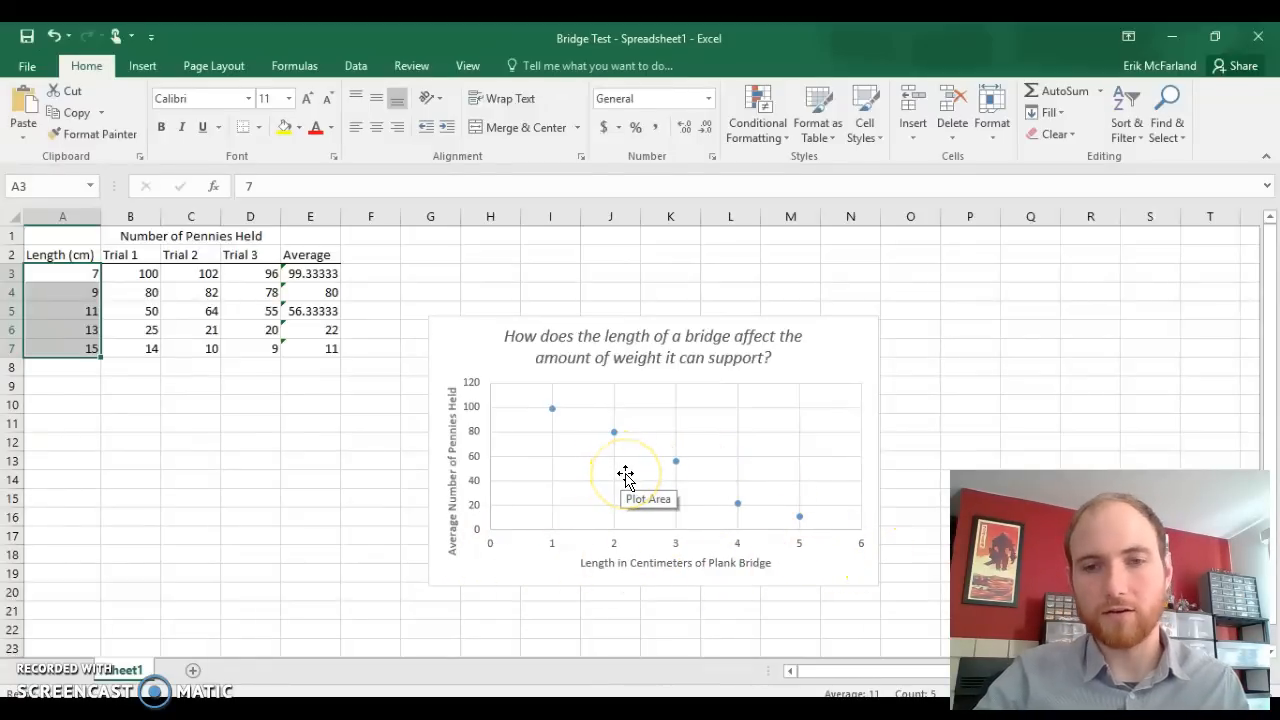
Step: Reach the editor for Series1 via Select Data on the chart's plot area
{"action": "right_click", "coordinate": [624, 472]}
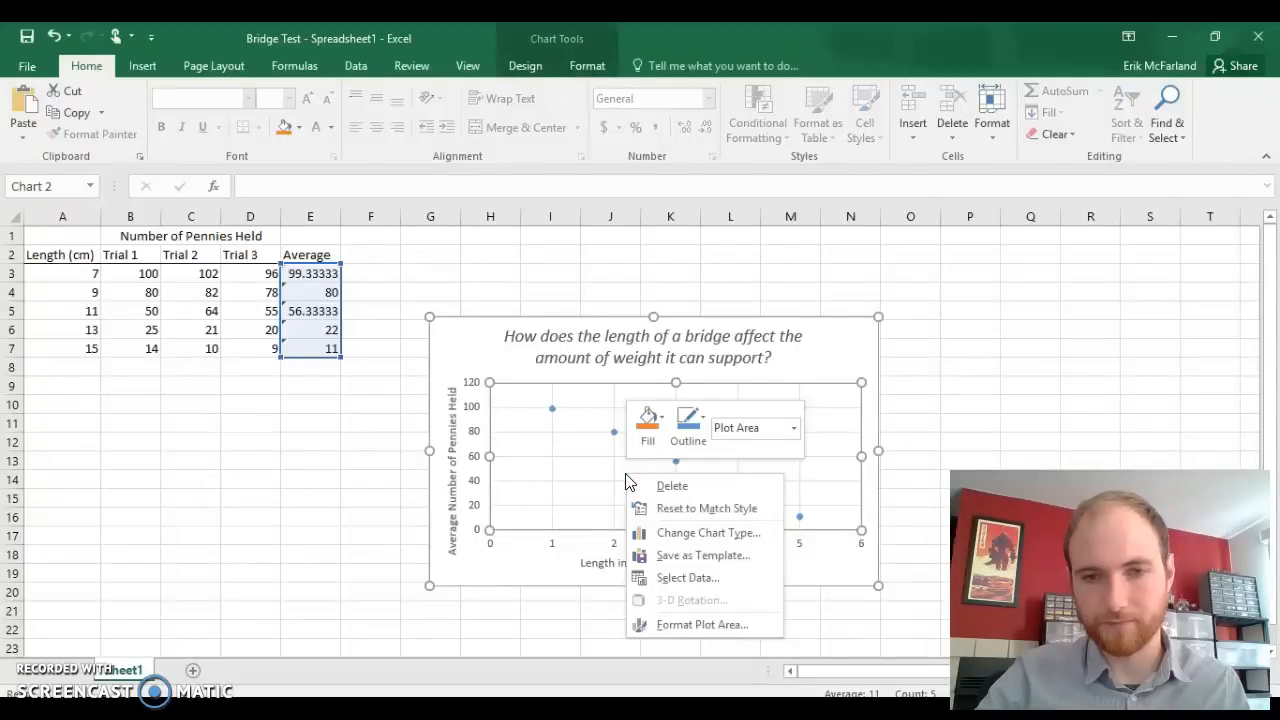
{"action": "mouse_move", "coordinate": [688, 576]}
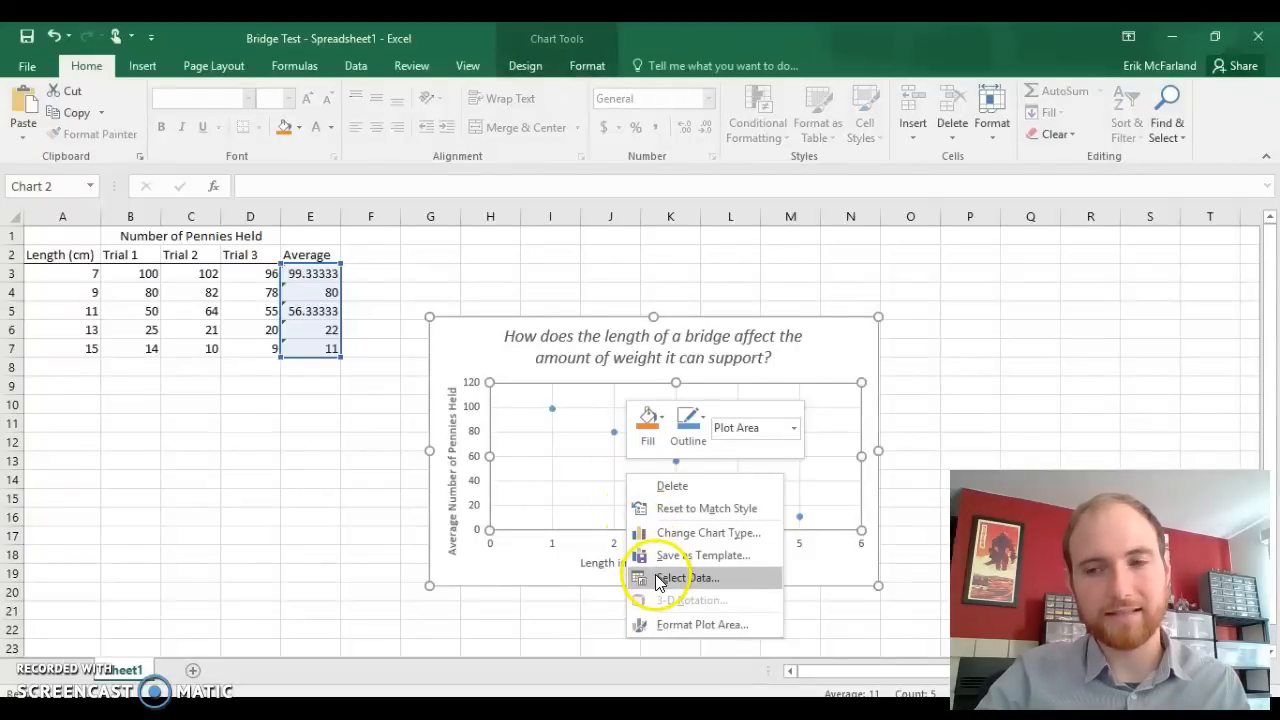
{"action": "left_click", "coordinate": [680, 576]}
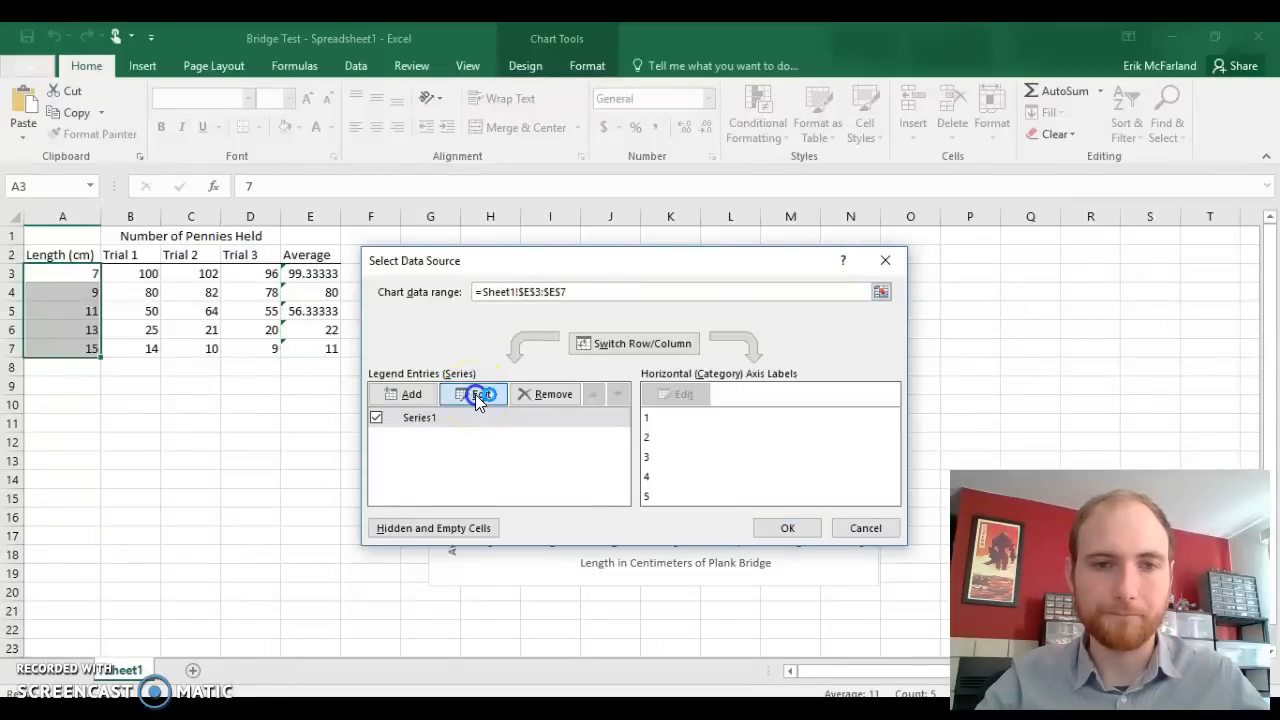
{"action": "left_click", "coordinate": [472, 392]}
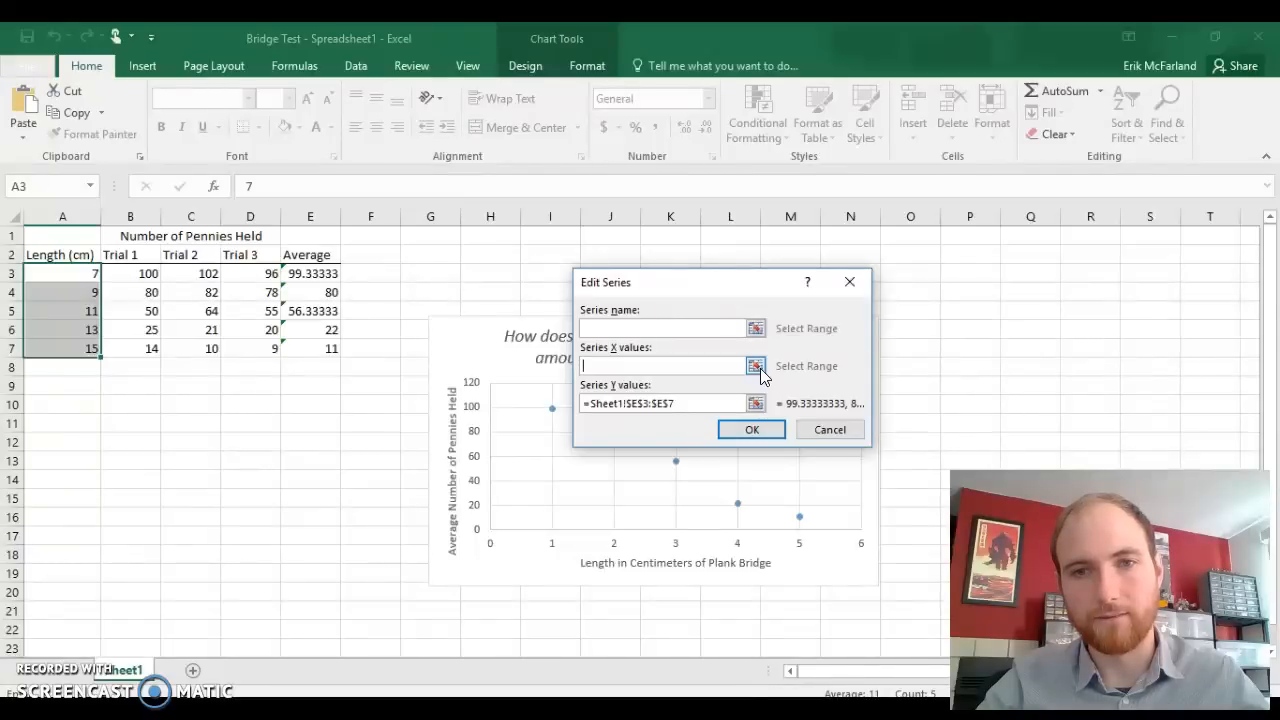
Step: Set the series X values to the bridge lengths in A3:A7
{"action": "left_click", "coordinate": [756, 364]}
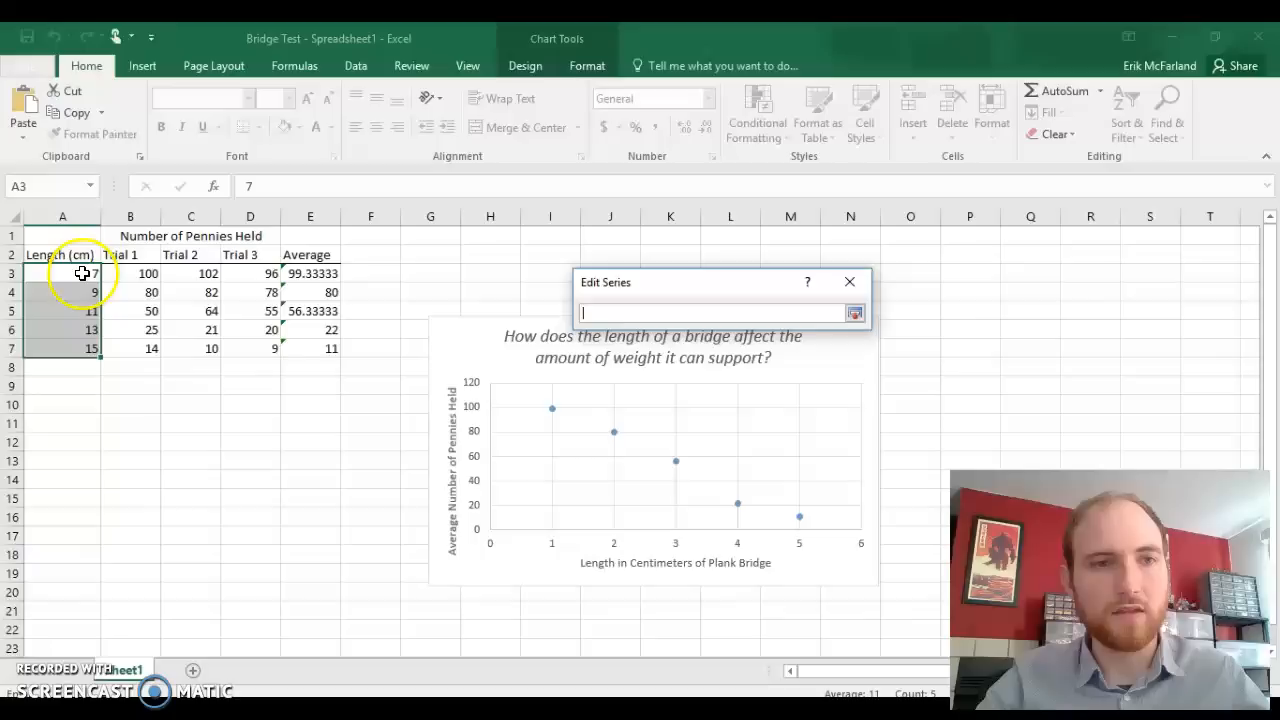
{"action": "left_click_drag", "start_coordinate": [80, 272], "coordinate": [80, 310]}
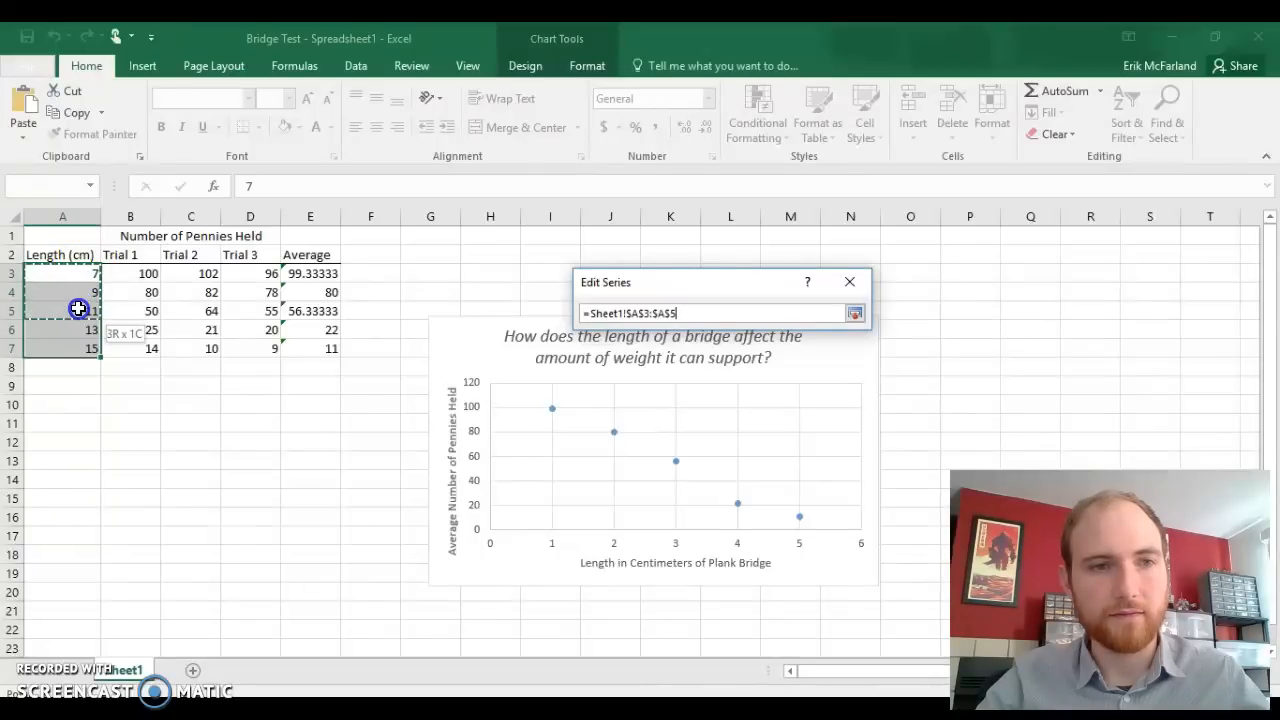
{"action": "left_click_drag", "start_coordinate": [78, 308], "coordinate": [68, 348]}
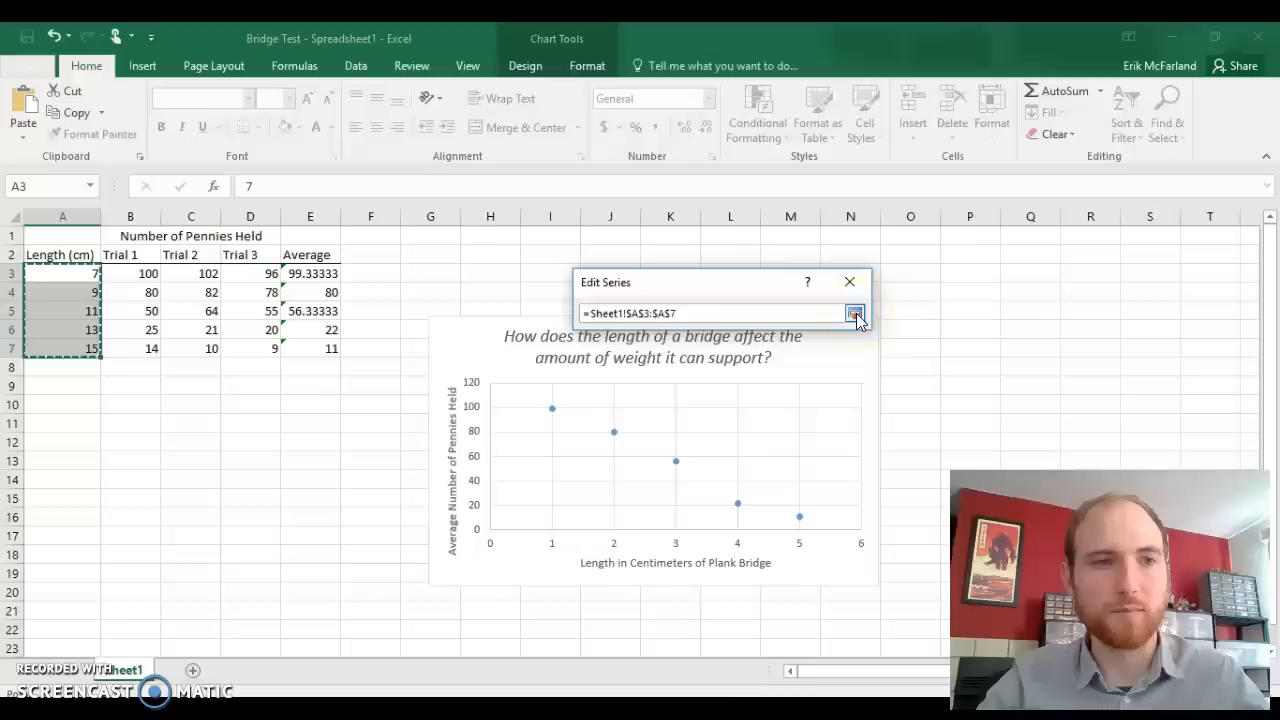
{"action": "left_click", "coordinate": [856, 312]}
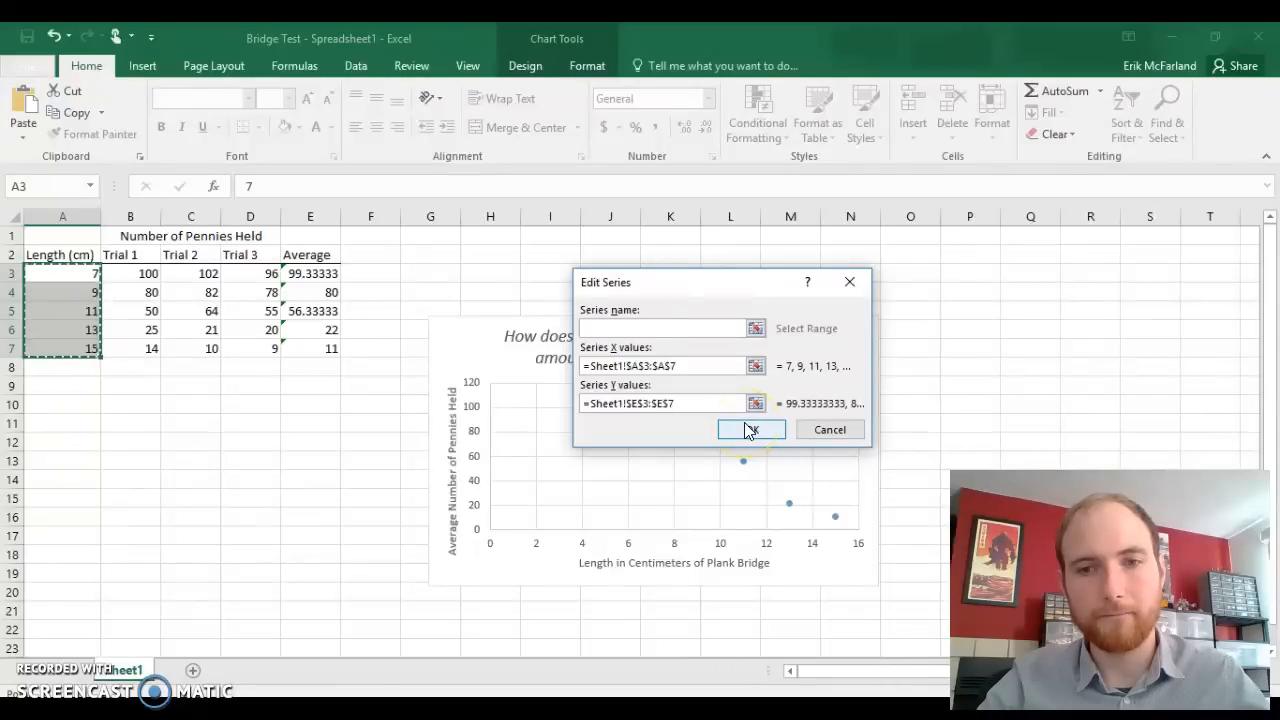
Step: Confirm the data source so the chart plots averages against lengths 7 to 15 cm
{"action": "left_click", "coordinate": [752, 428]}
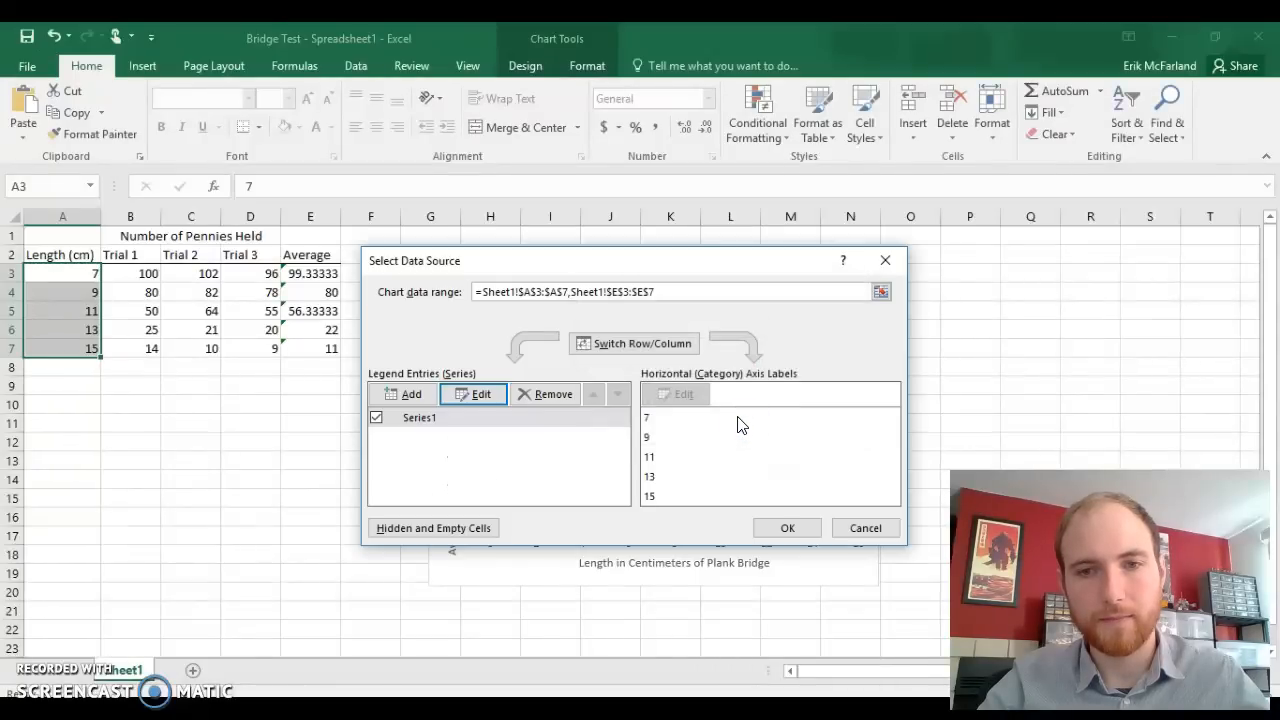
{"action": "left_click", "coordinate": [788, 528]}
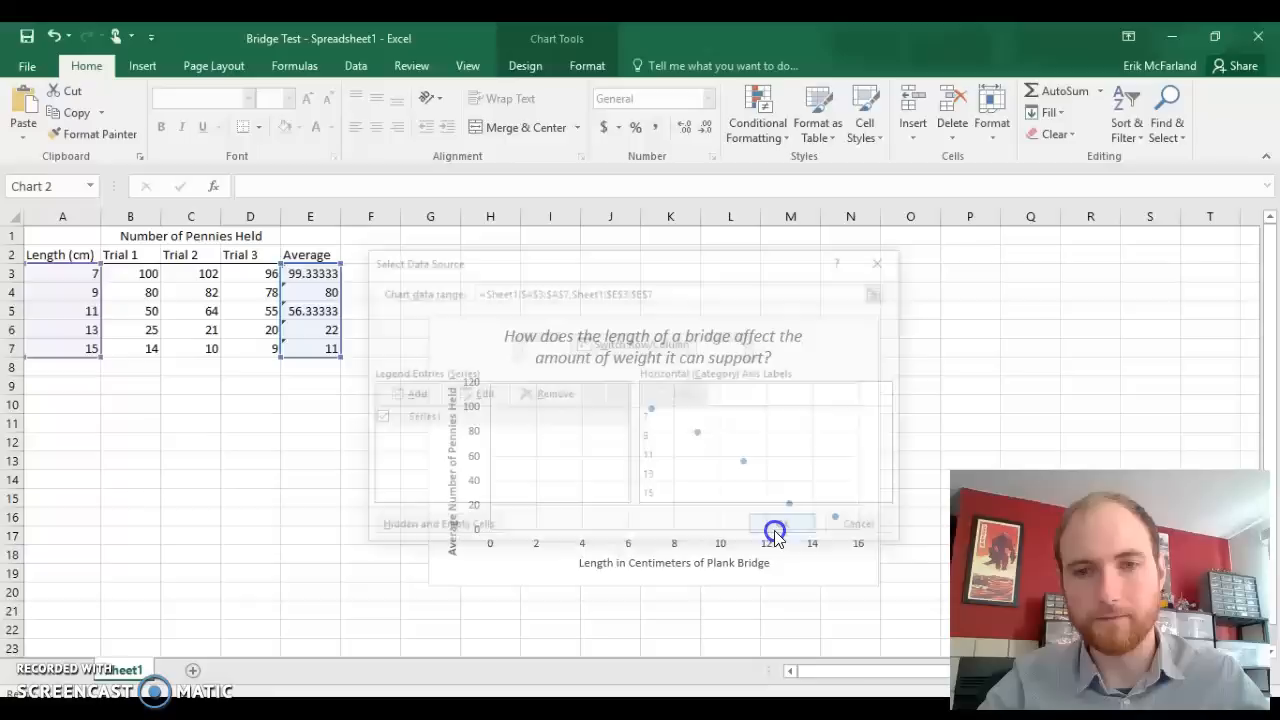
{"action": "left_click", "coordinate": [776, 524]}
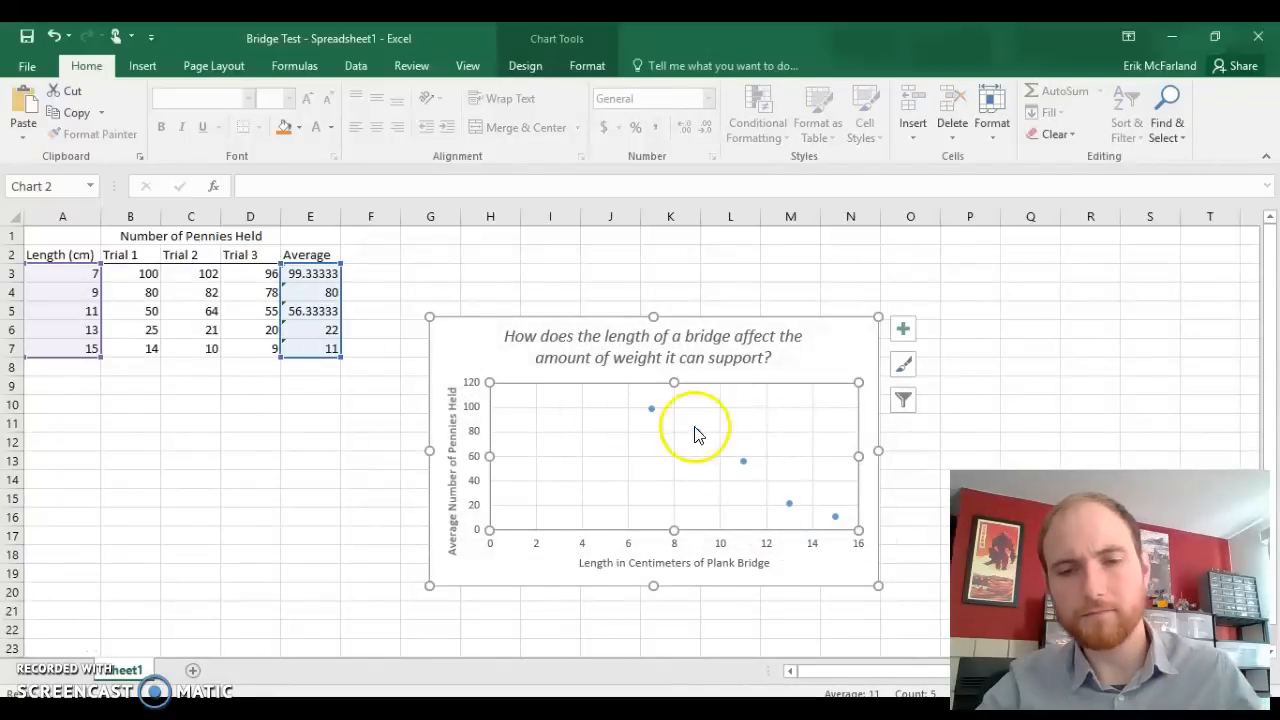
{"action": "mouse_move", "coordinate": [500, 544]}
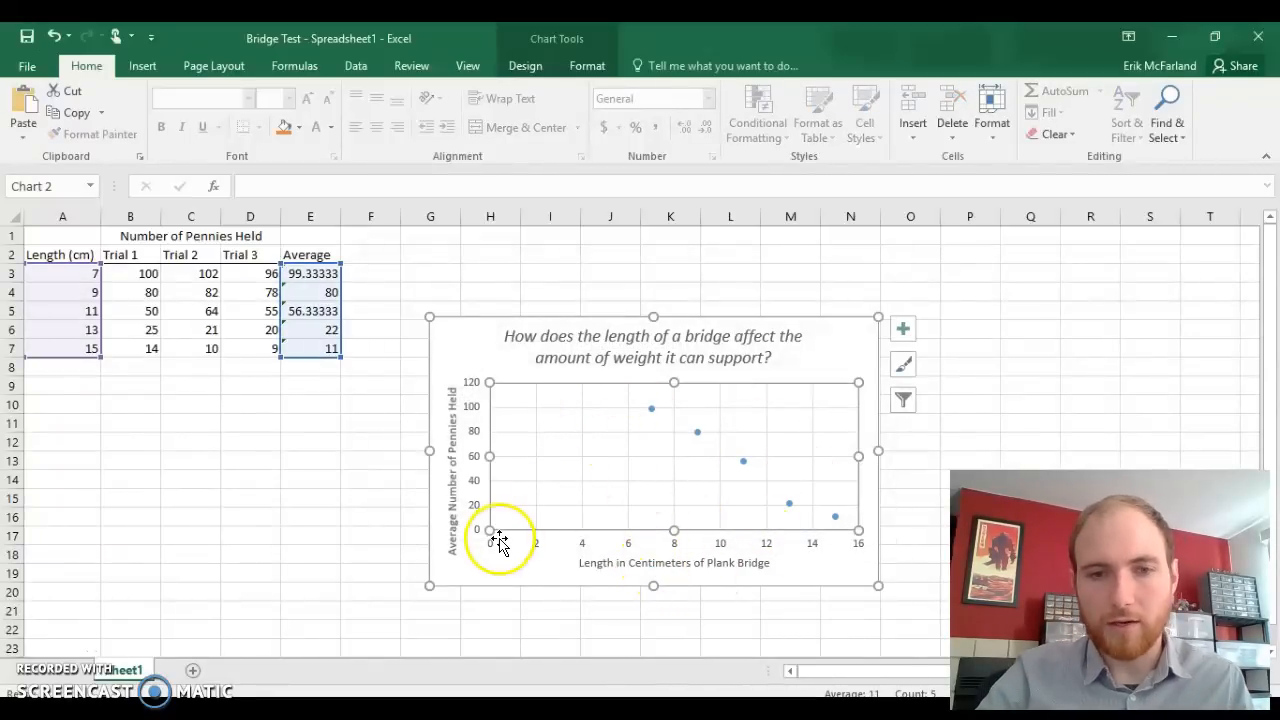
{"action": "mouse_move", "coordinate": [576, 552]}
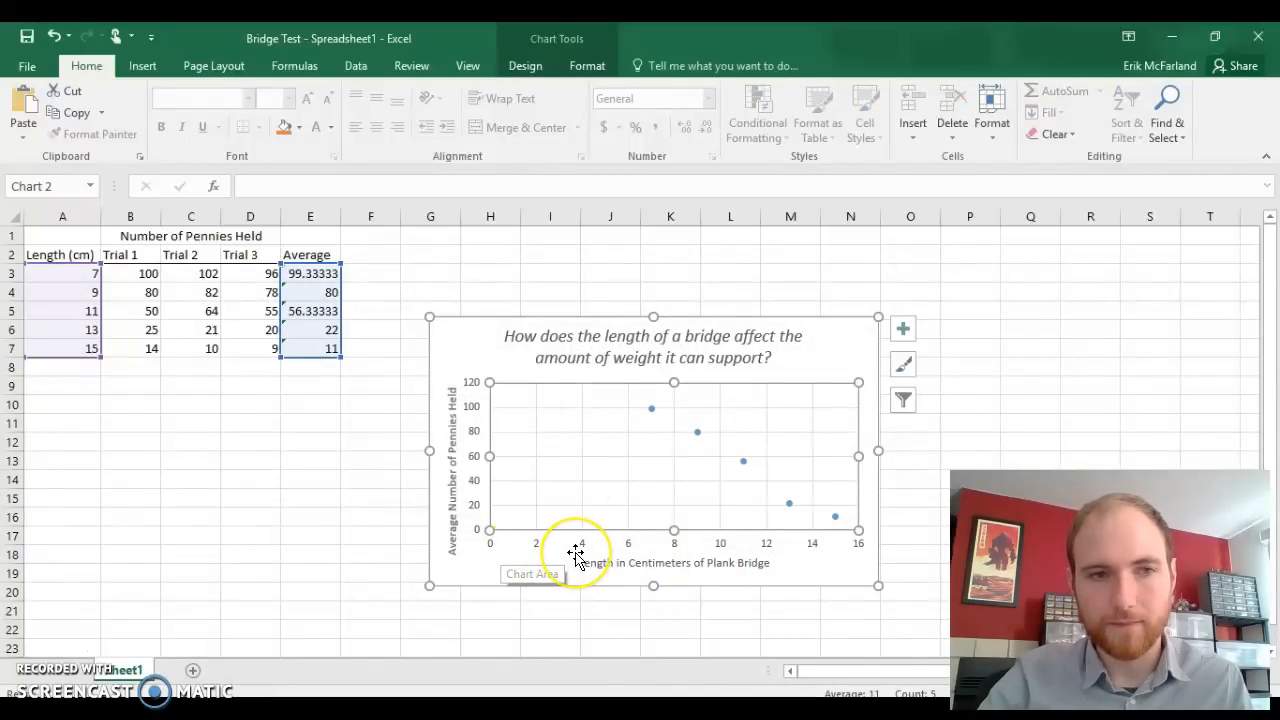
{"action": "mouse_move", "coordinate": [652, 536]}
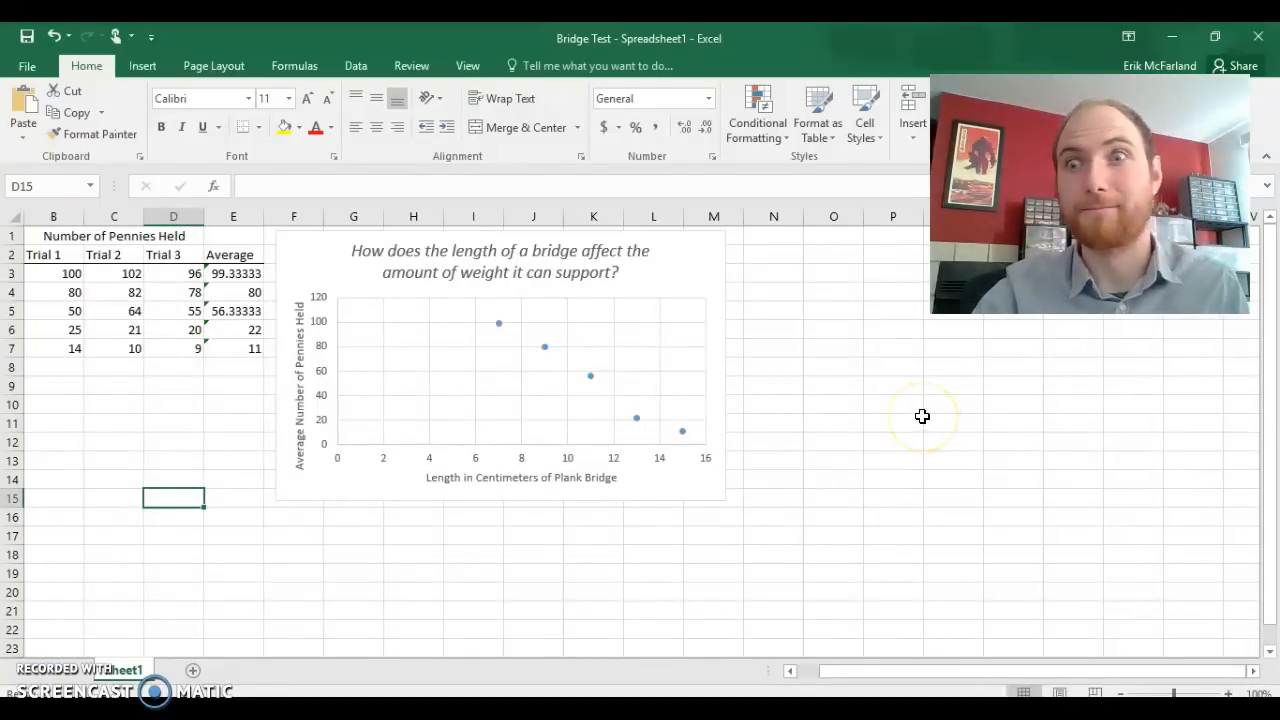
{"action": "mouse_move", "coordinate": [864, 412]}
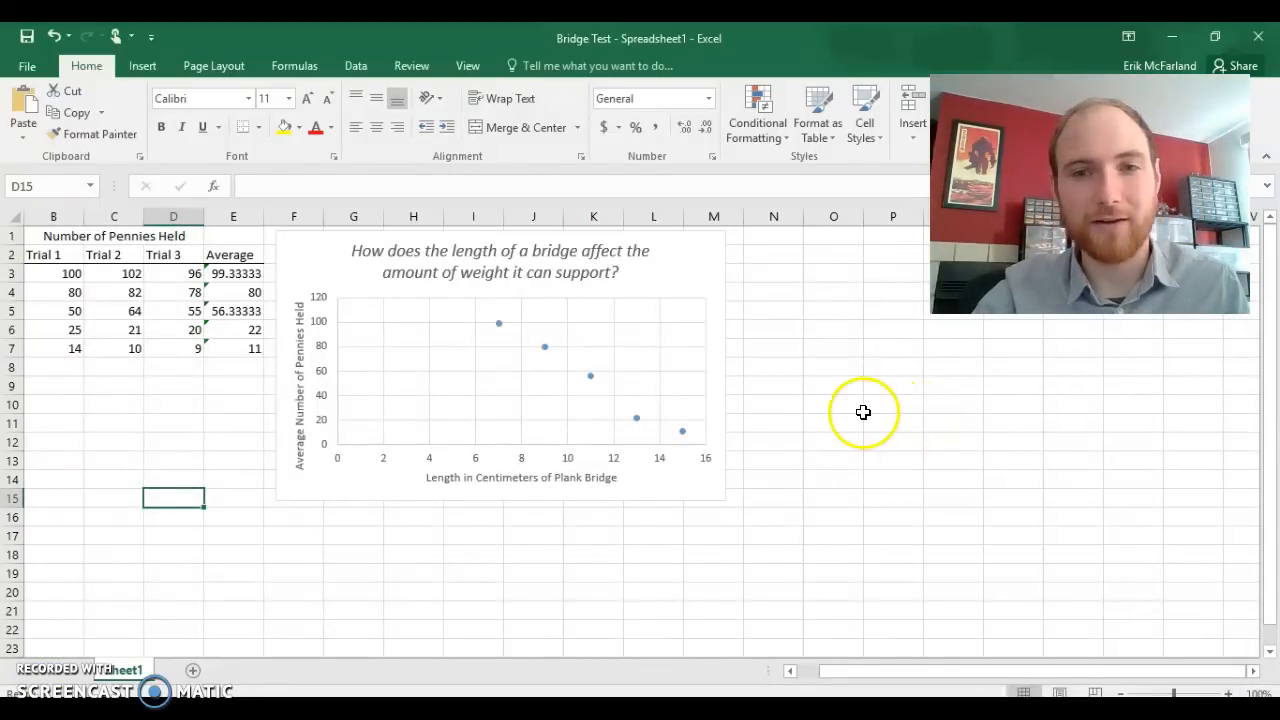
{"action": "mouse_move", "coordinate": [658, 376]}
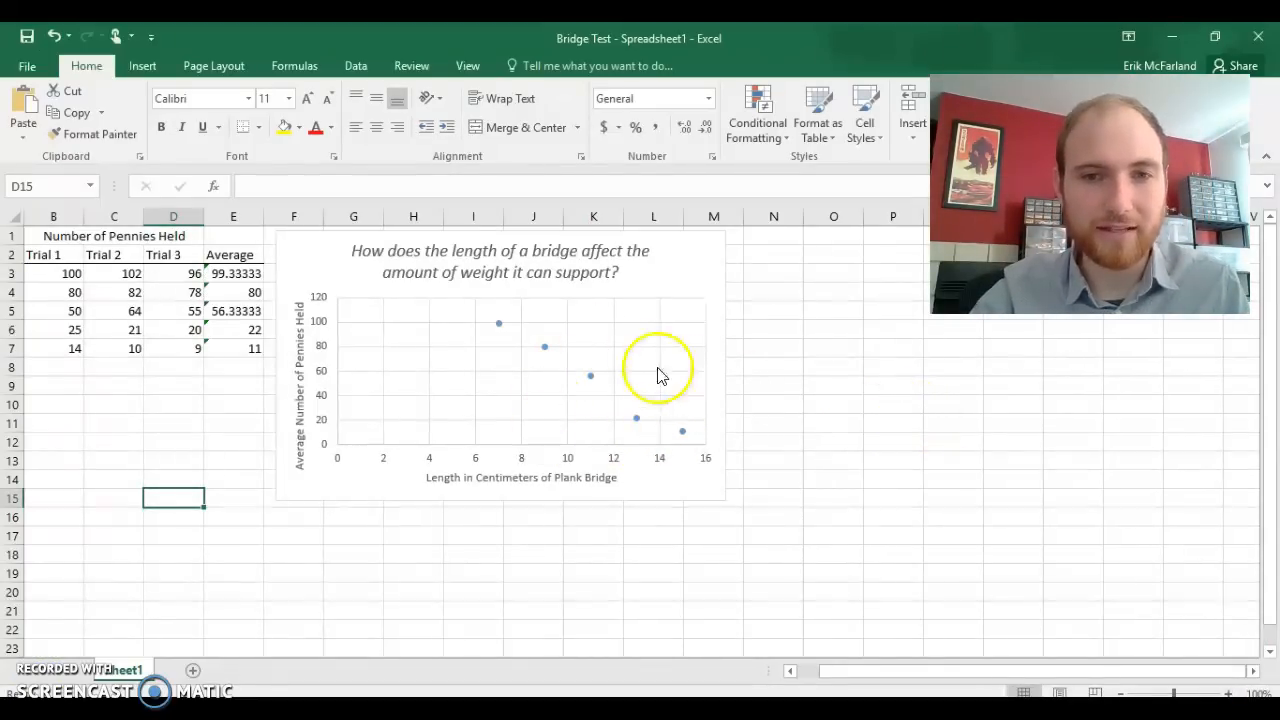
{"action": "mouse_move", "coordinate": [592, 418]}
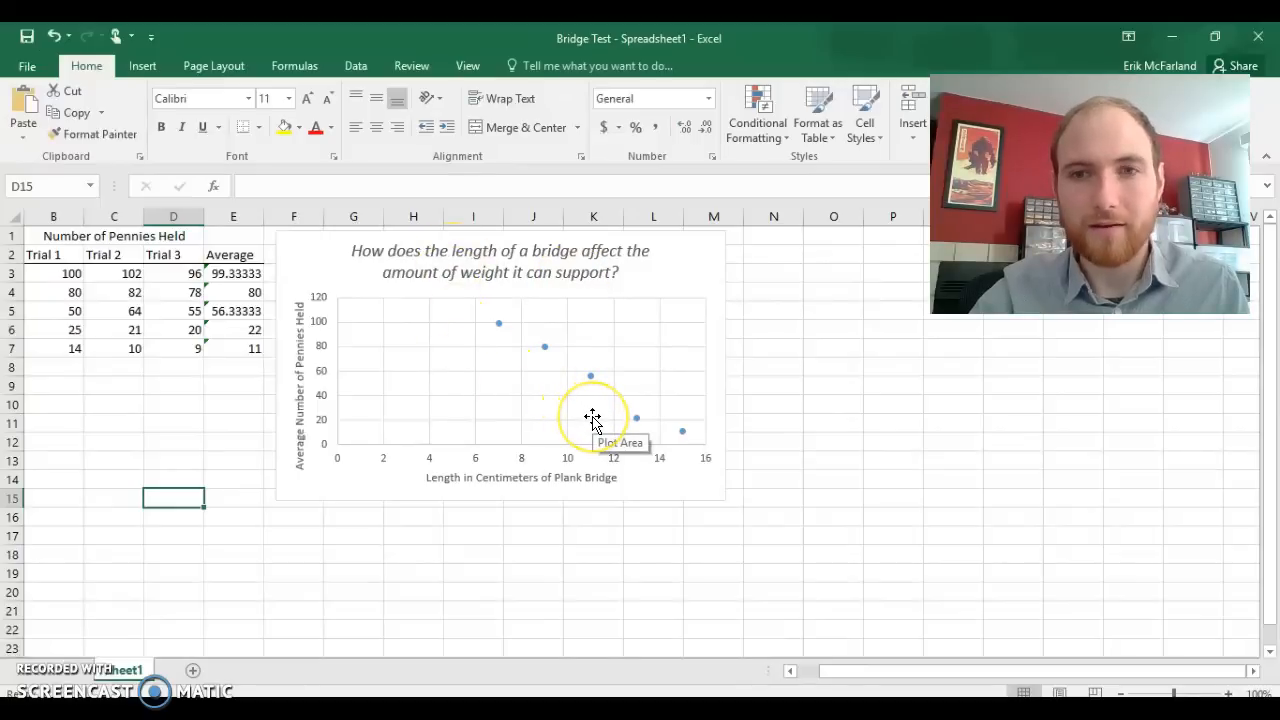
{"action": "mouse_move", "coordinate": [686, 340]}
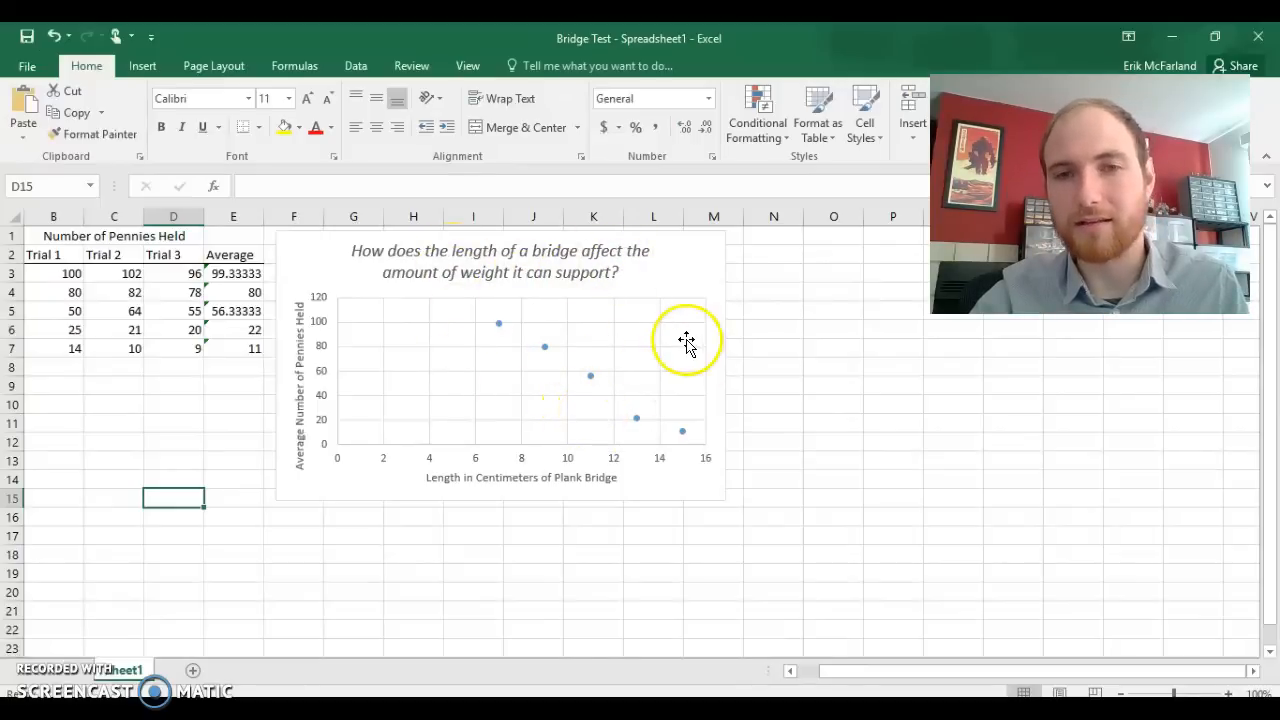
{"action": "mouse_move", "coordinate": [710, 300]}
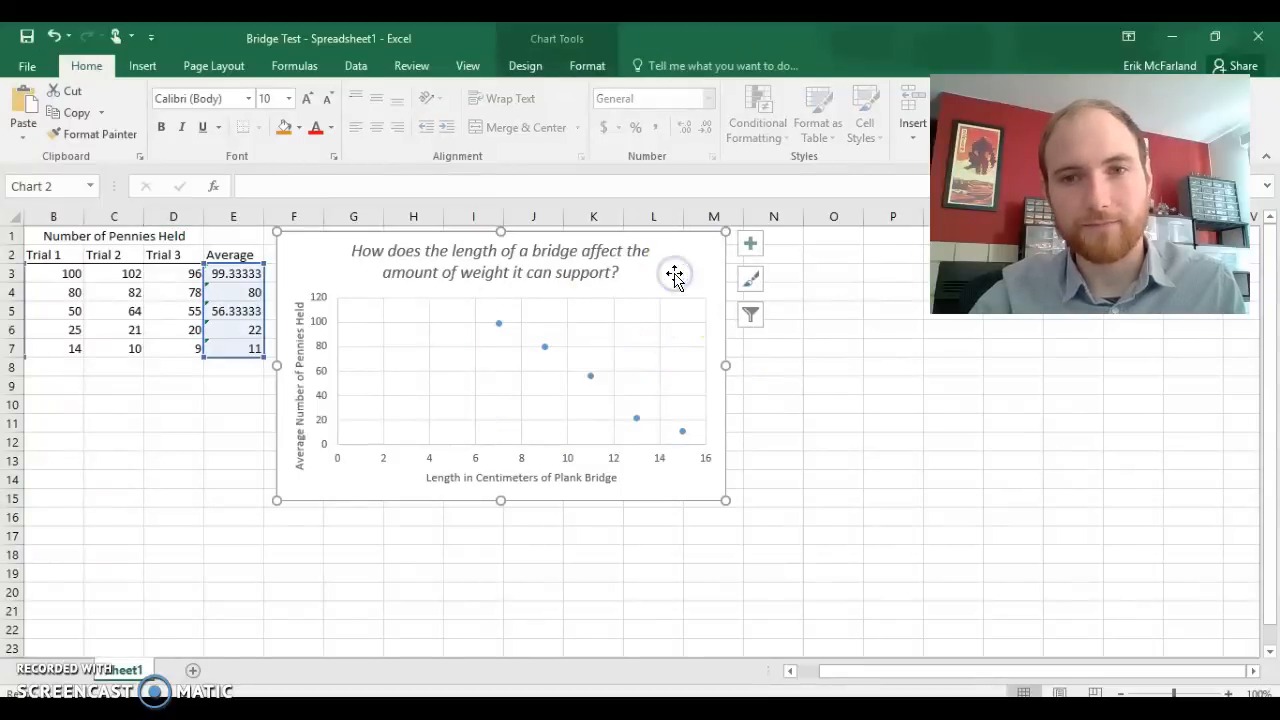
Step: Add a linear trendline to the scatter chart and bring up its formatting options
{"action": "left_click", "coordinate": [748, 244]}
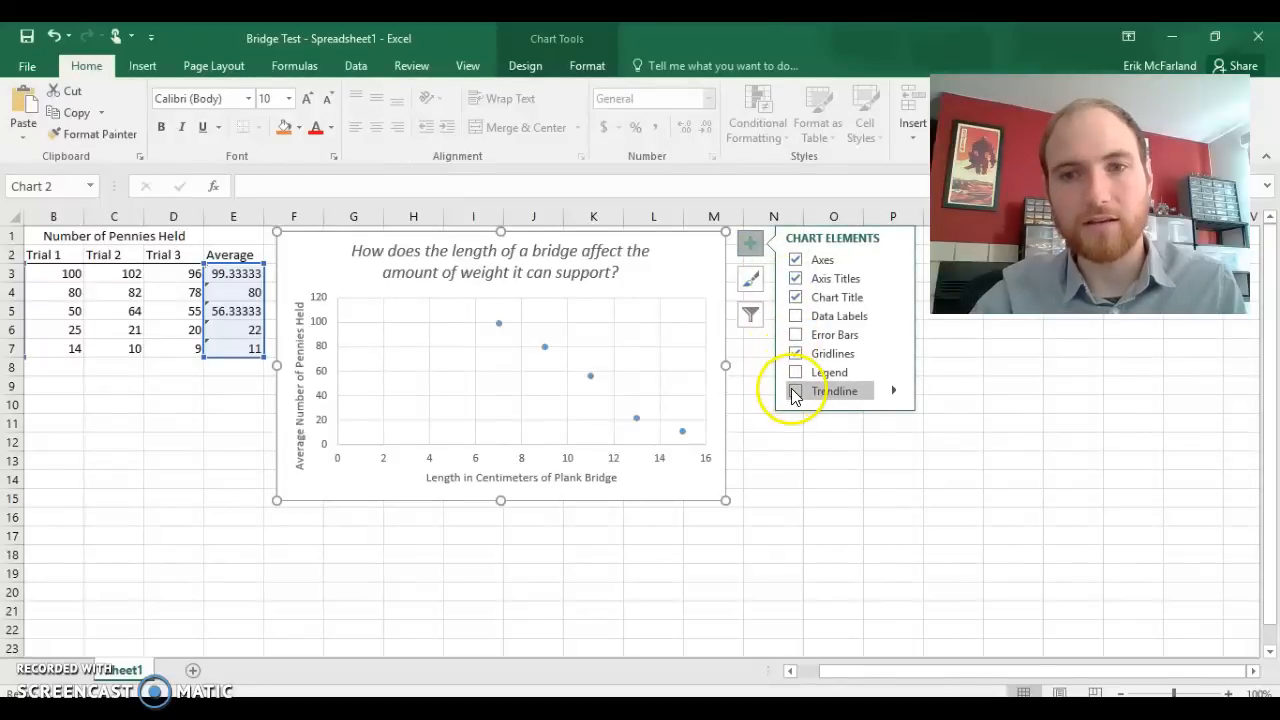
{"action": "left_click", "coordinate": [796, 390]}
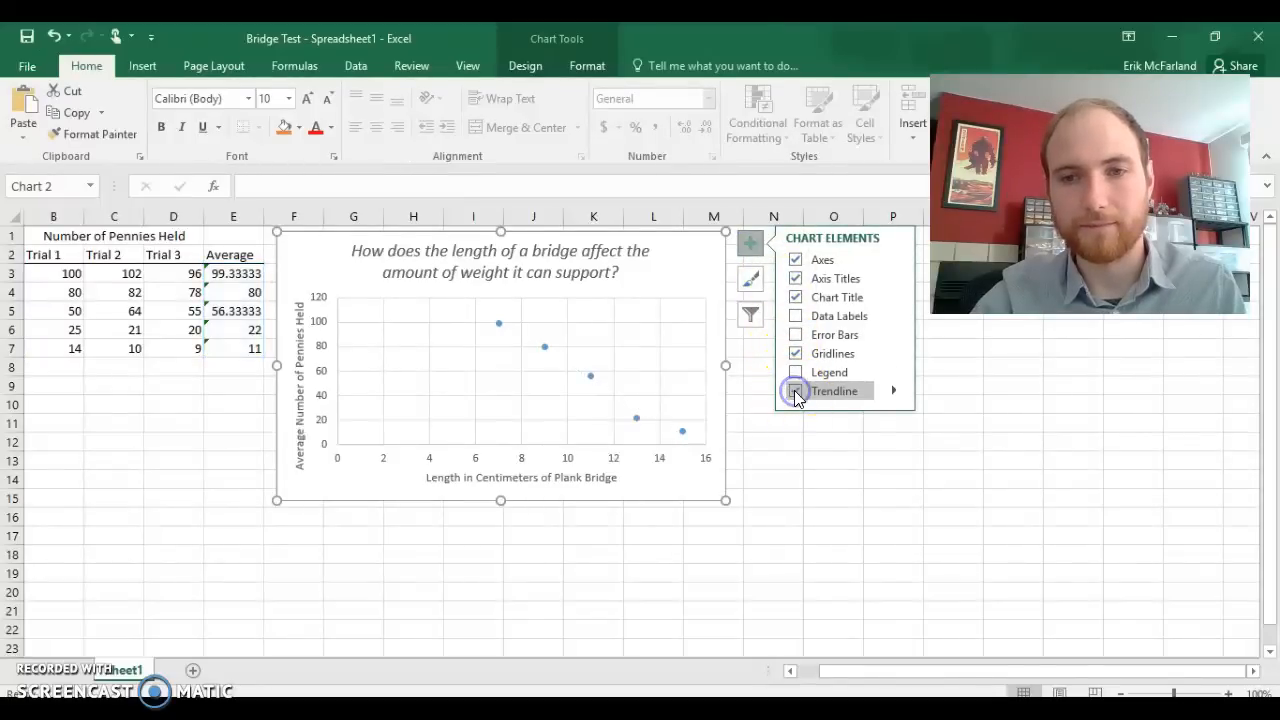
{"action": "left_click", "coordinate": [796, 390]}
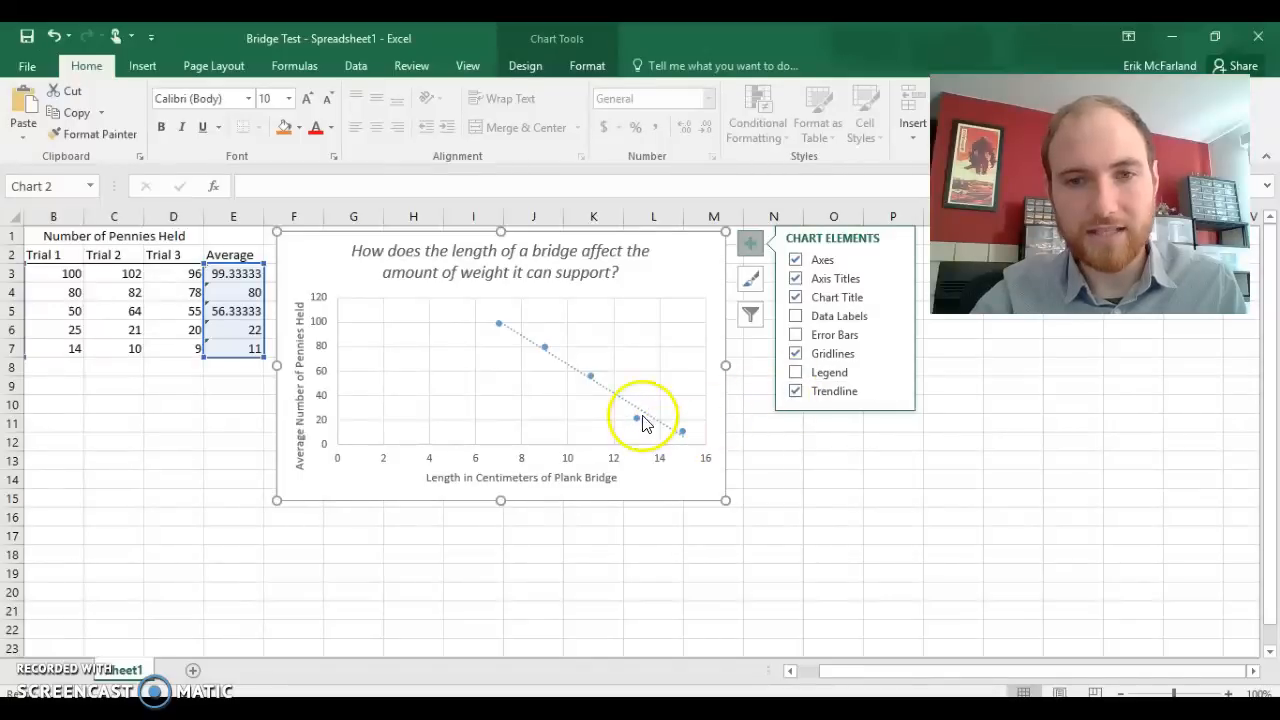
{"action": "mouse_move", "coordinate": [628, 412]}
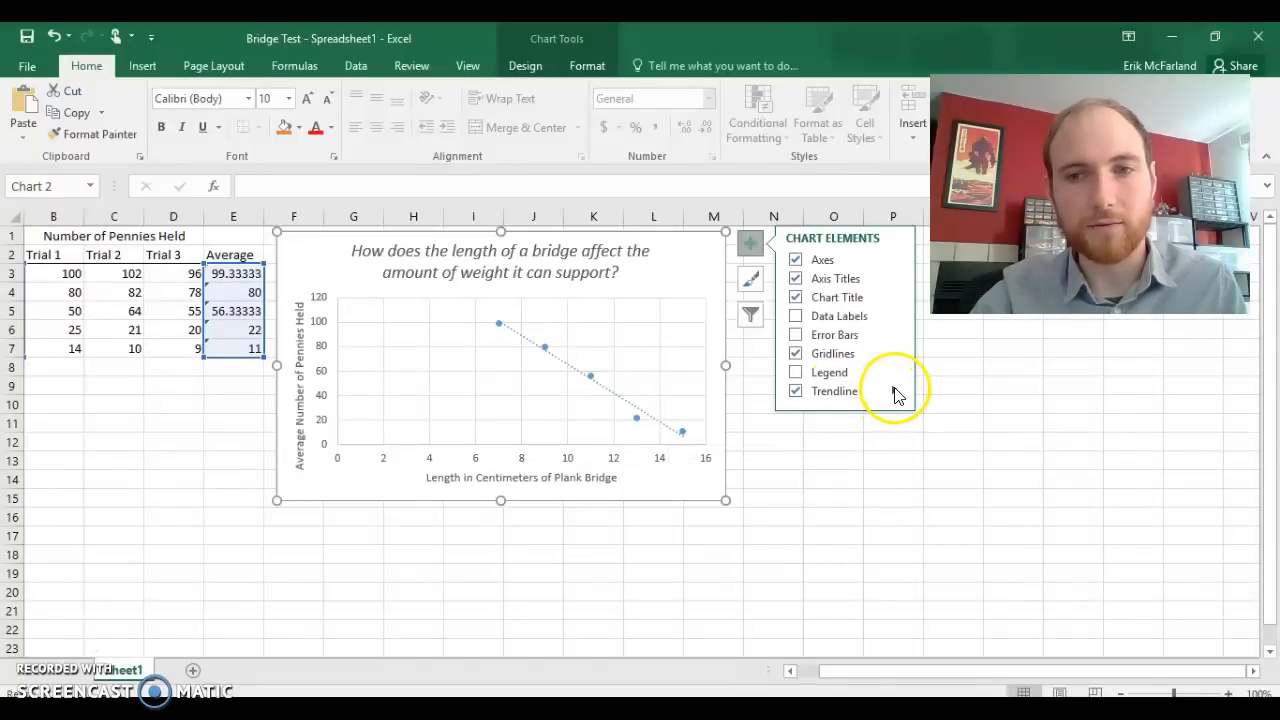
{"action": "left_click", "coordinate": [896, 390]}
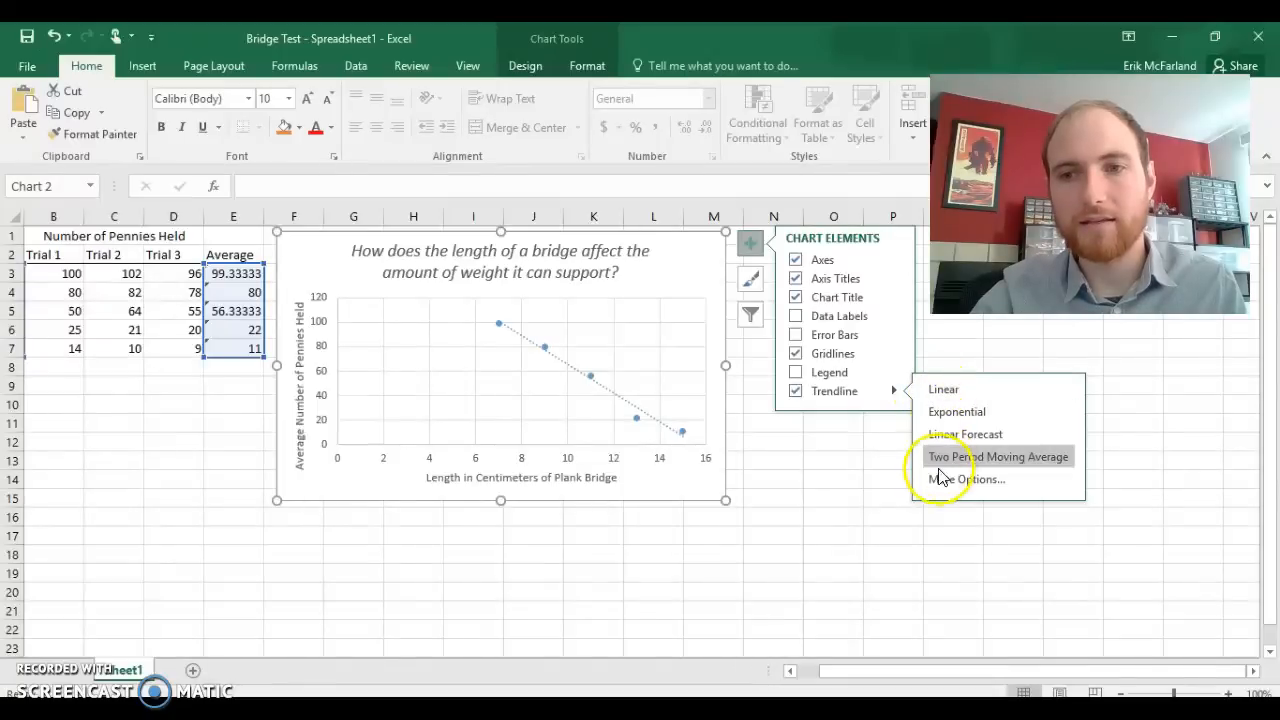
{"action": "mouse_move", "coordinate": [966, 480]}
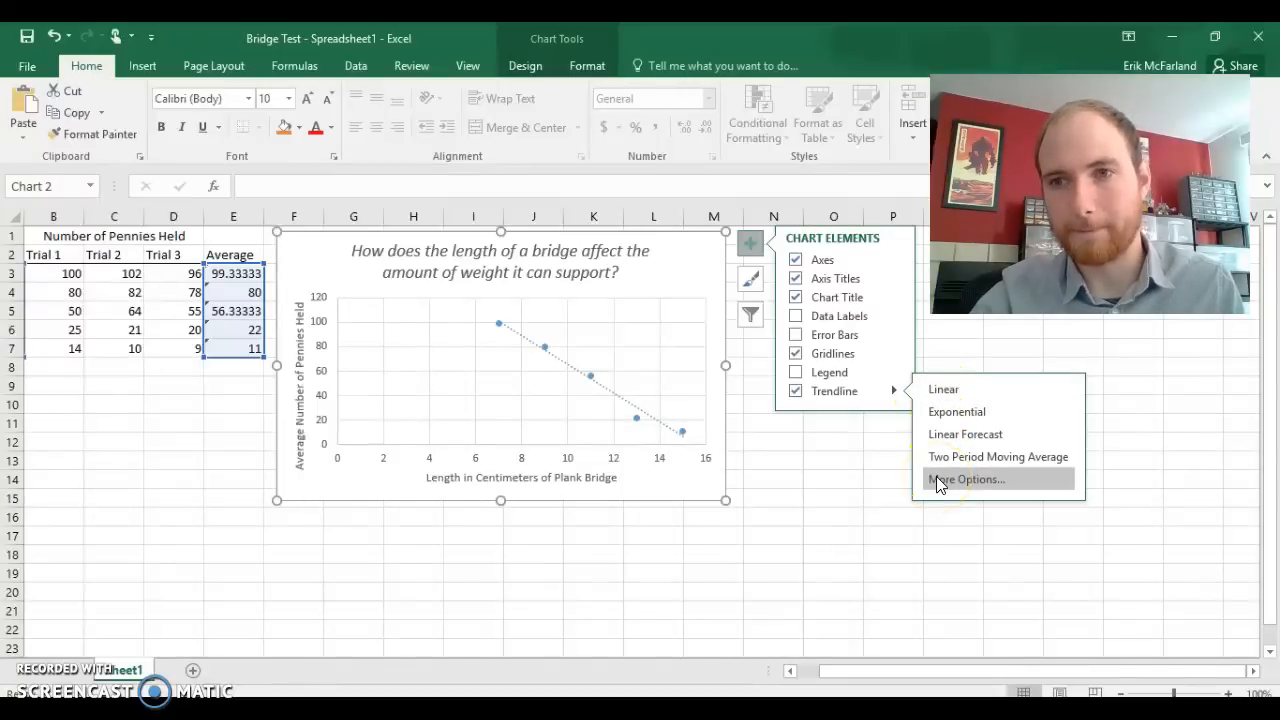
{"action": "left_click", "coordinate": [966, 480]}
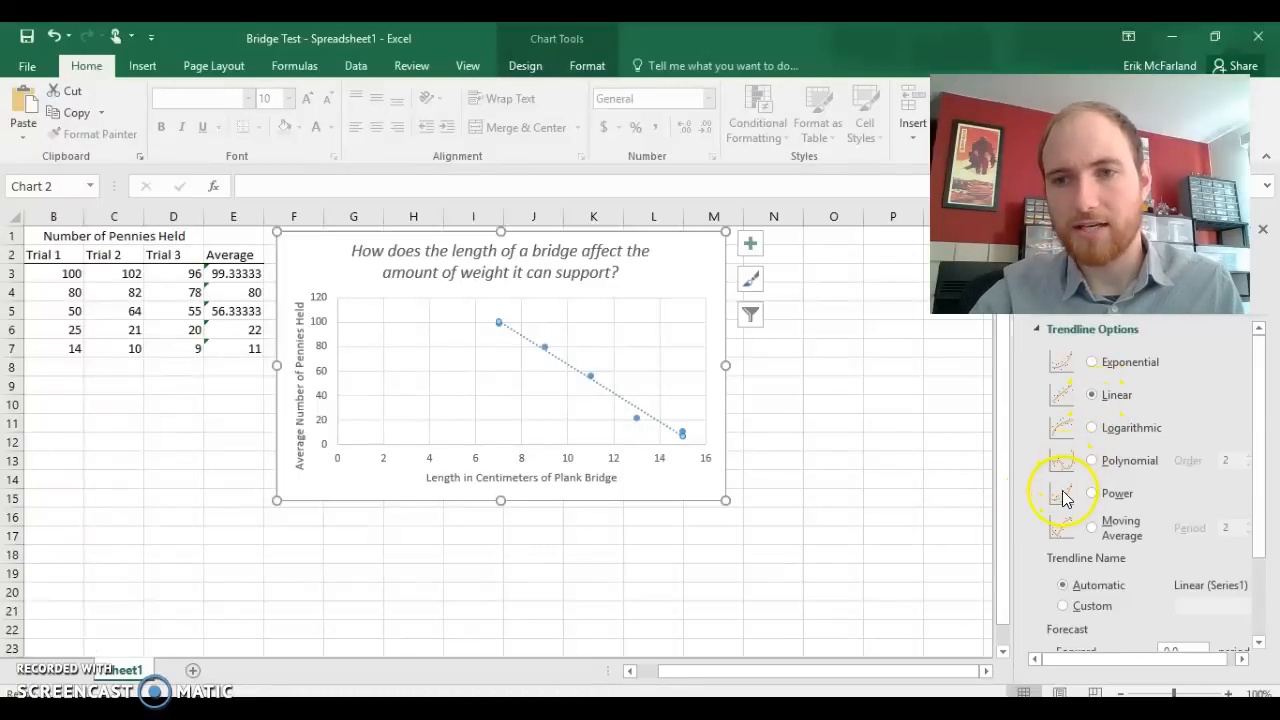
{"action": "mouse_move", "coordinate": [1098, 362]}
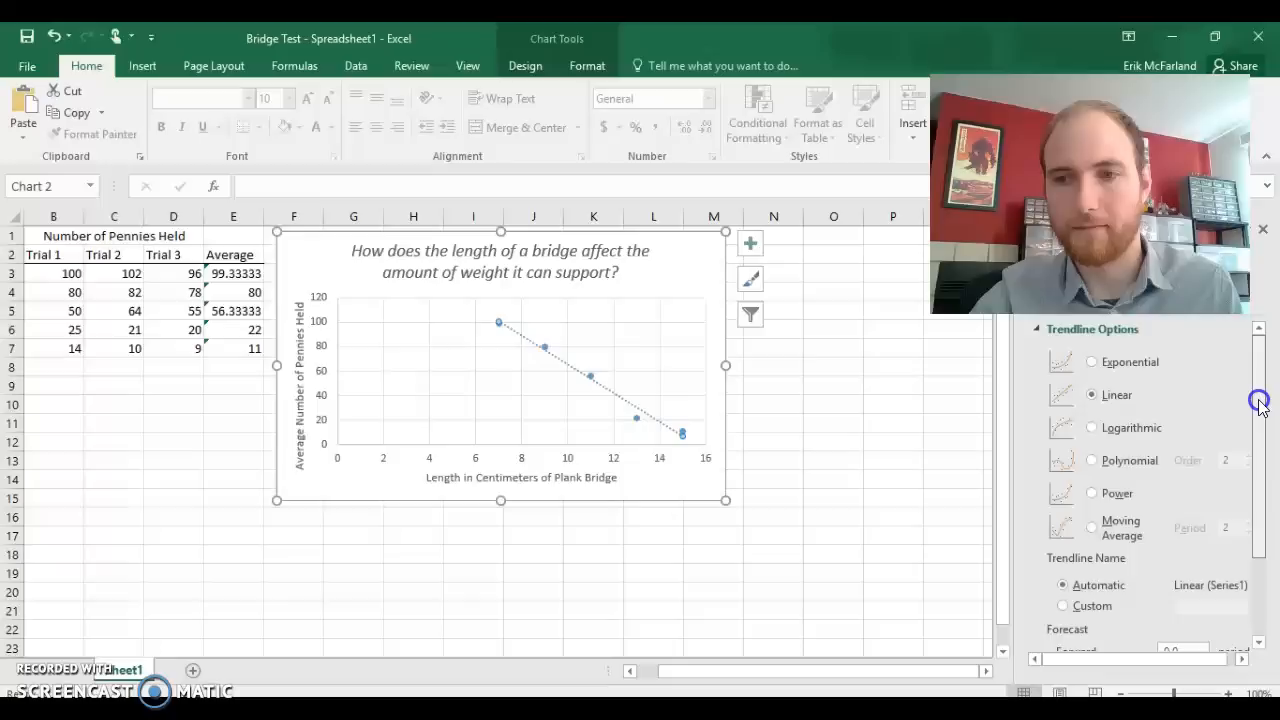
Step: In Trendline Options, enable Display Equation on chart for the linear trendline
{"action": "scroll", "scroll_direction": "down", "scroll_amount": 3}
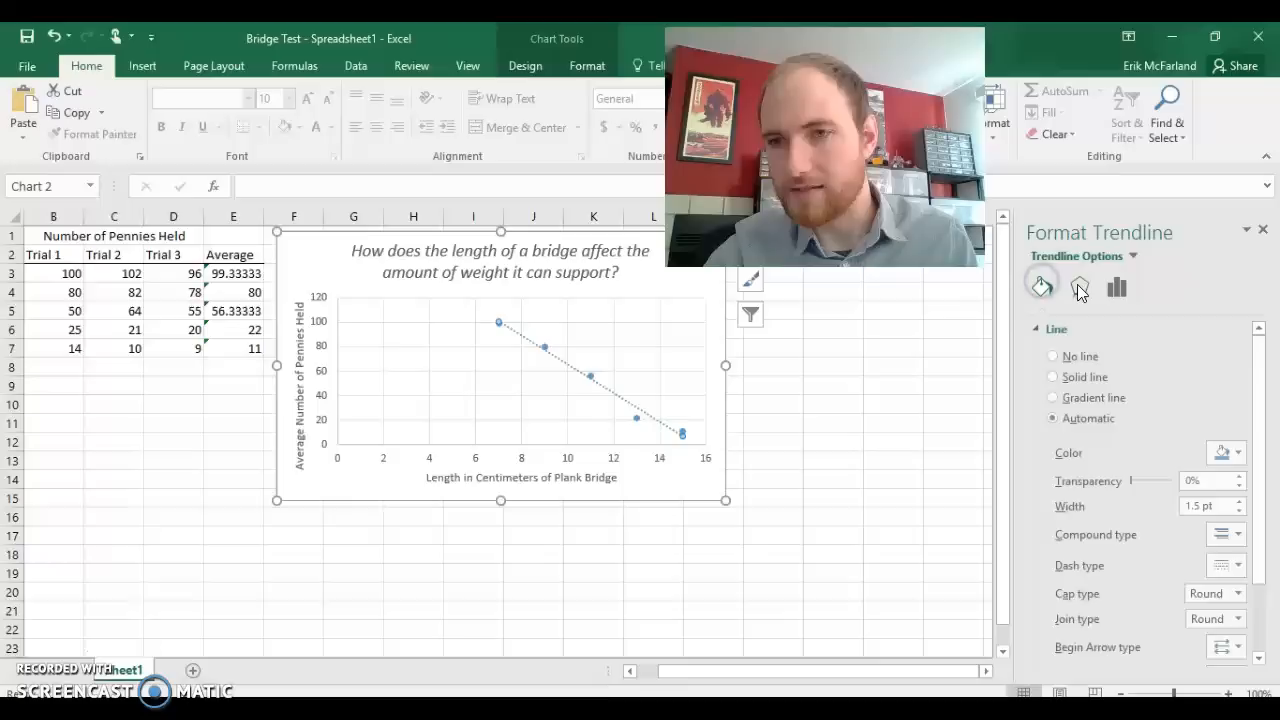
{"action": "left_click", "coordinate": [1116, 288]}
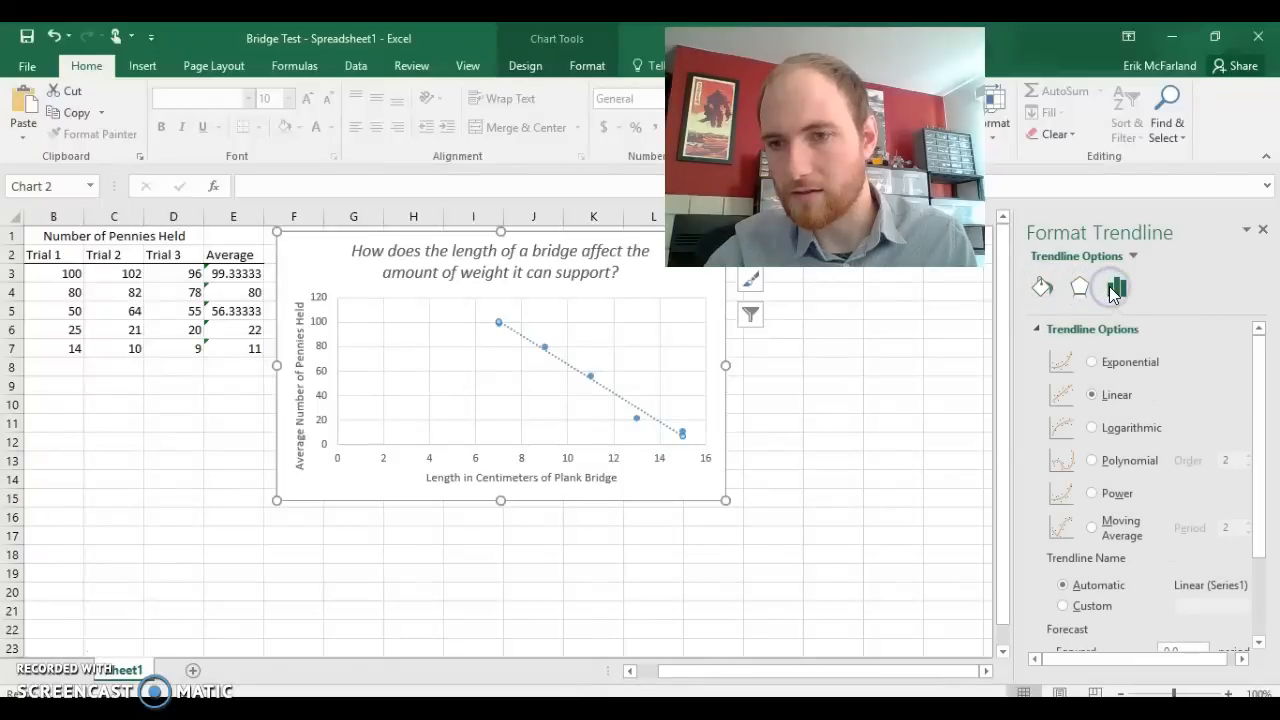
{"action": "mouse_move", "coordinate": [1164, 330]}
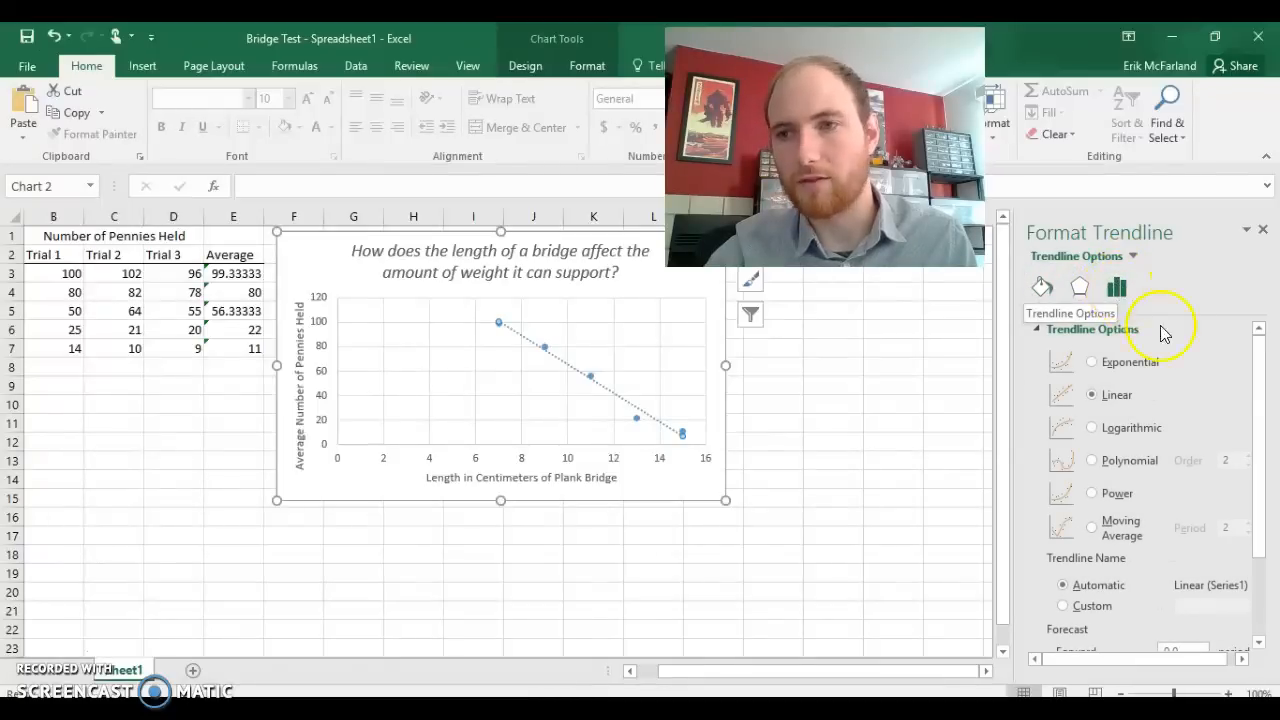
{"action": "scroll", "scroll_direction": "down", "scroll_amount": 3}
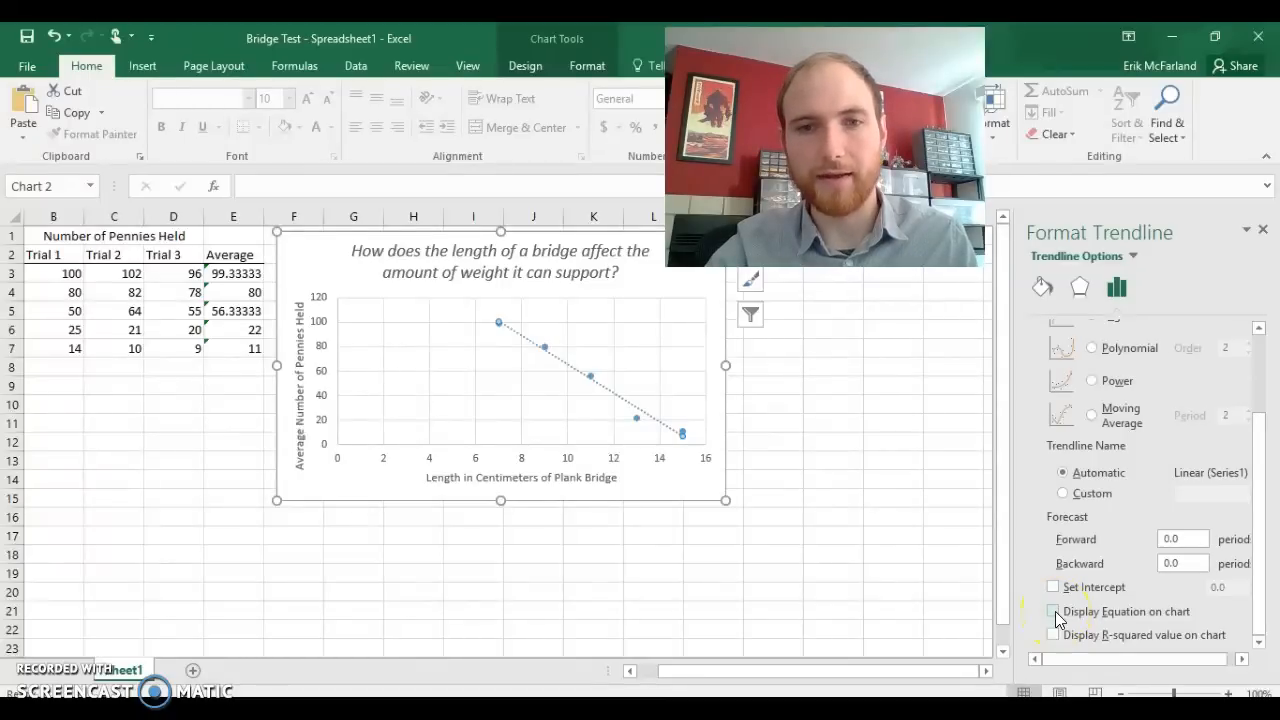
{"action": "left_click", "coordinate": [1052, 612]}
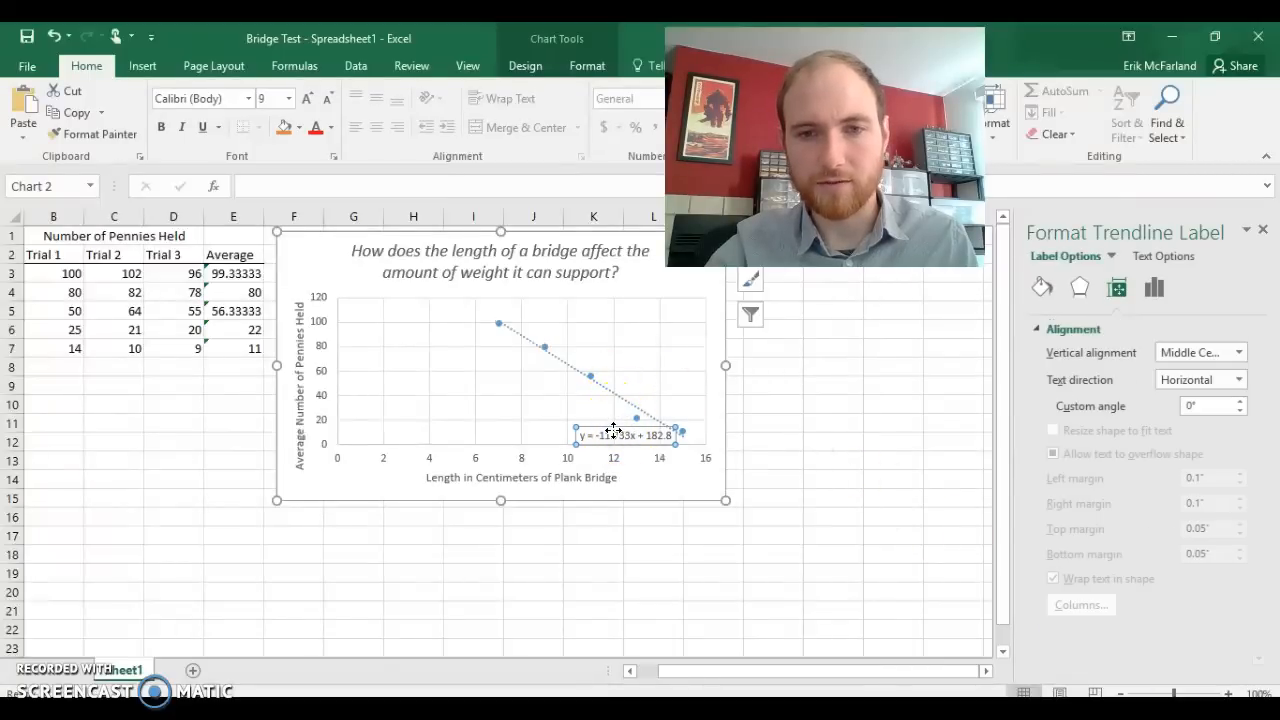
Step: Move the equation y = -11.733x + 182.8 into the middle of the plot
{"action": "left_click_drag", "start_coordinate": [616, 418], "coordinate": [520, 400]}
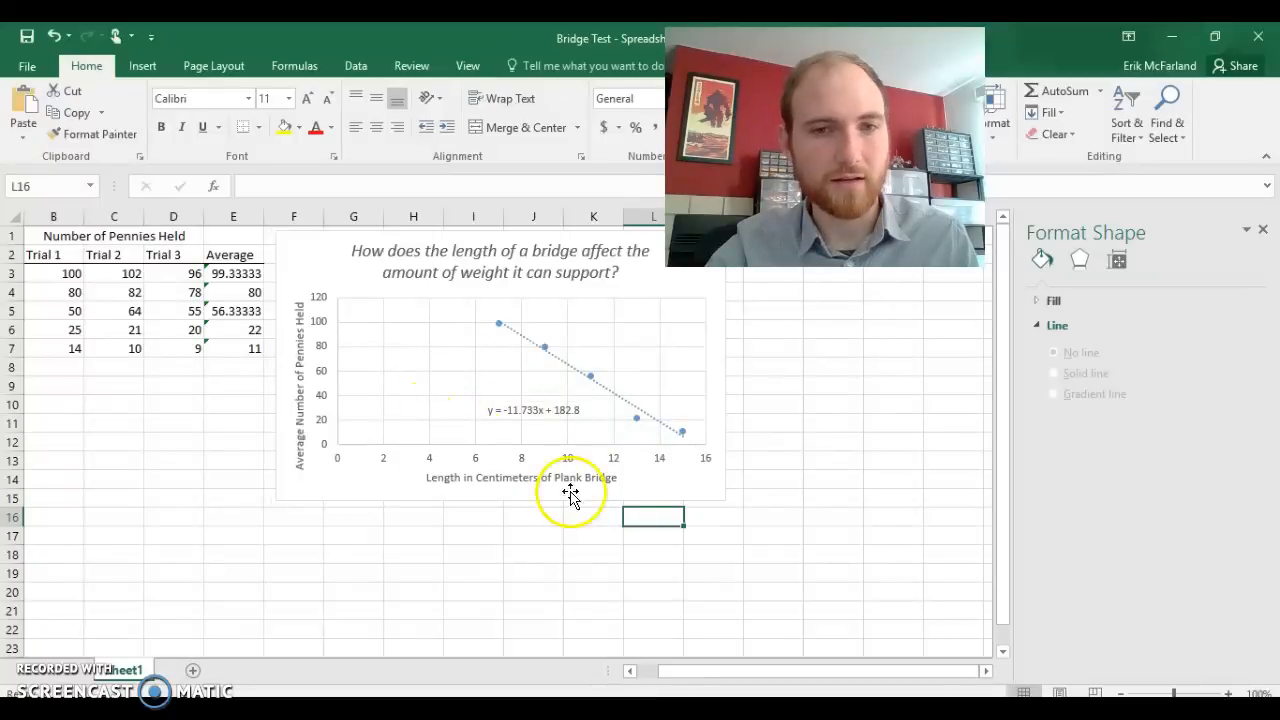
{"action": "mouse_move", "coordinate": [500, 414]}
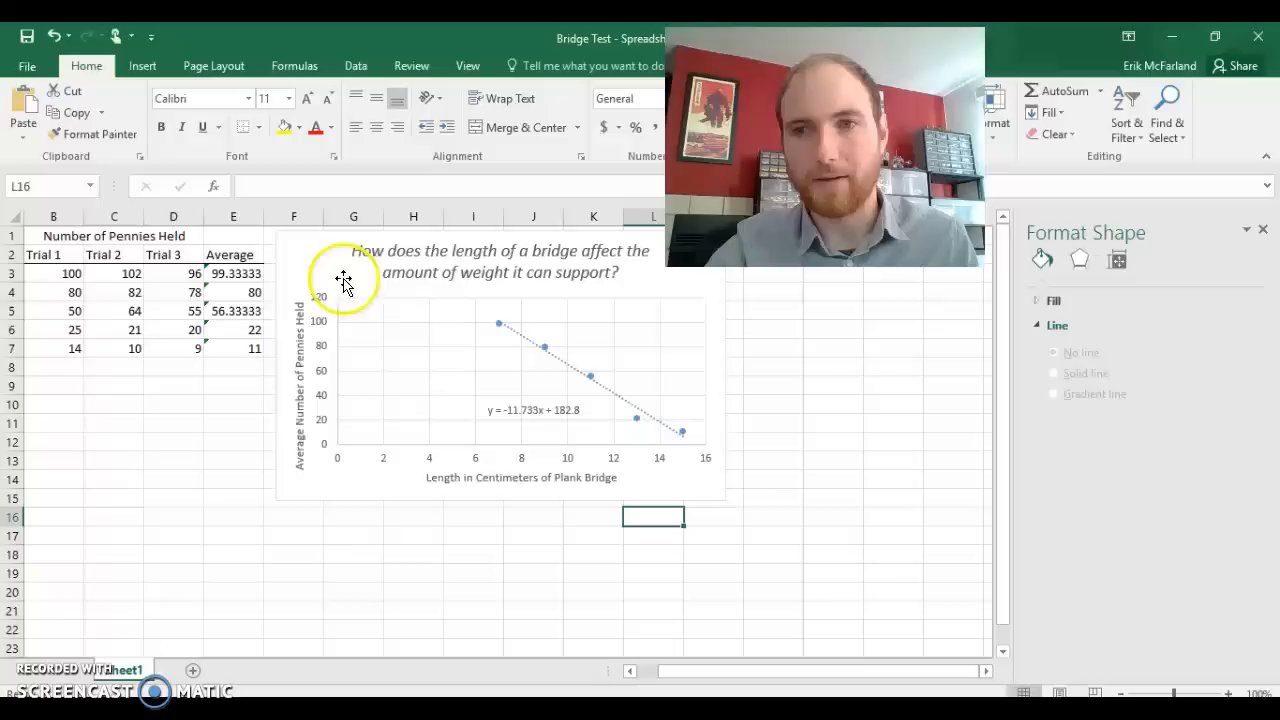
{"action": "mouse_move", "coordinate": [572, 404]}
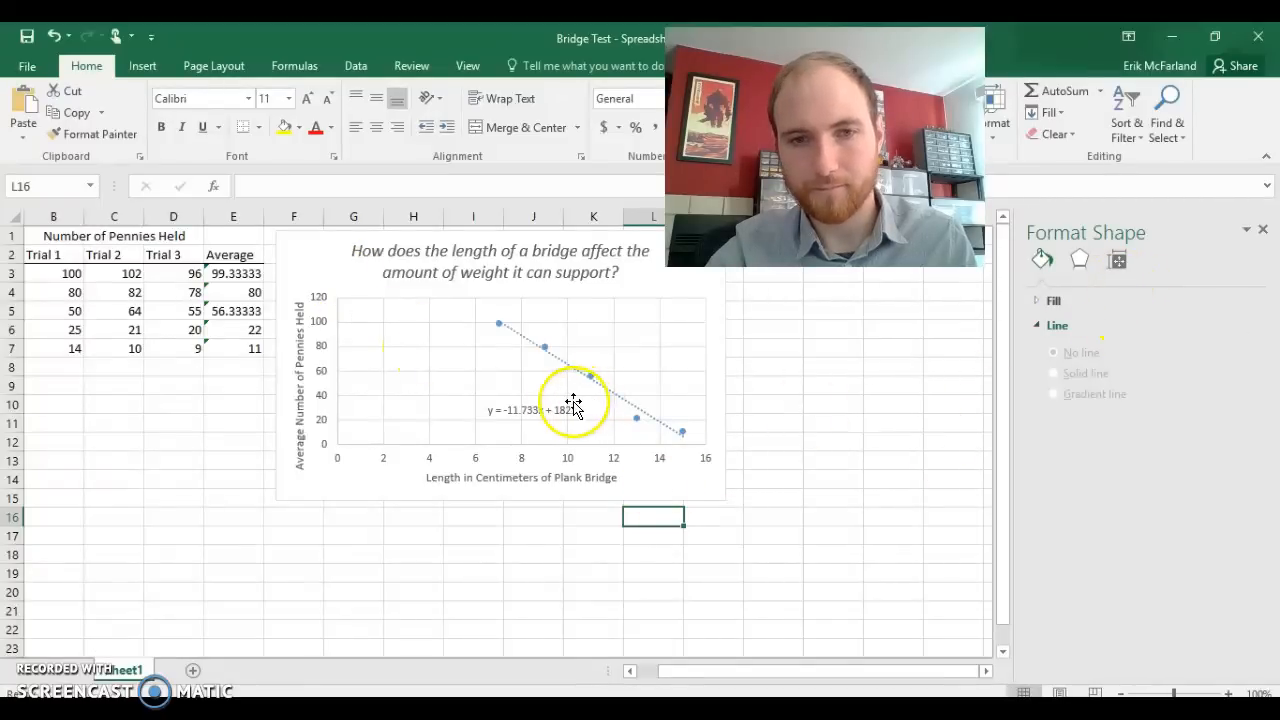
{"action": "left_click", "coordinate": [568, 358]}
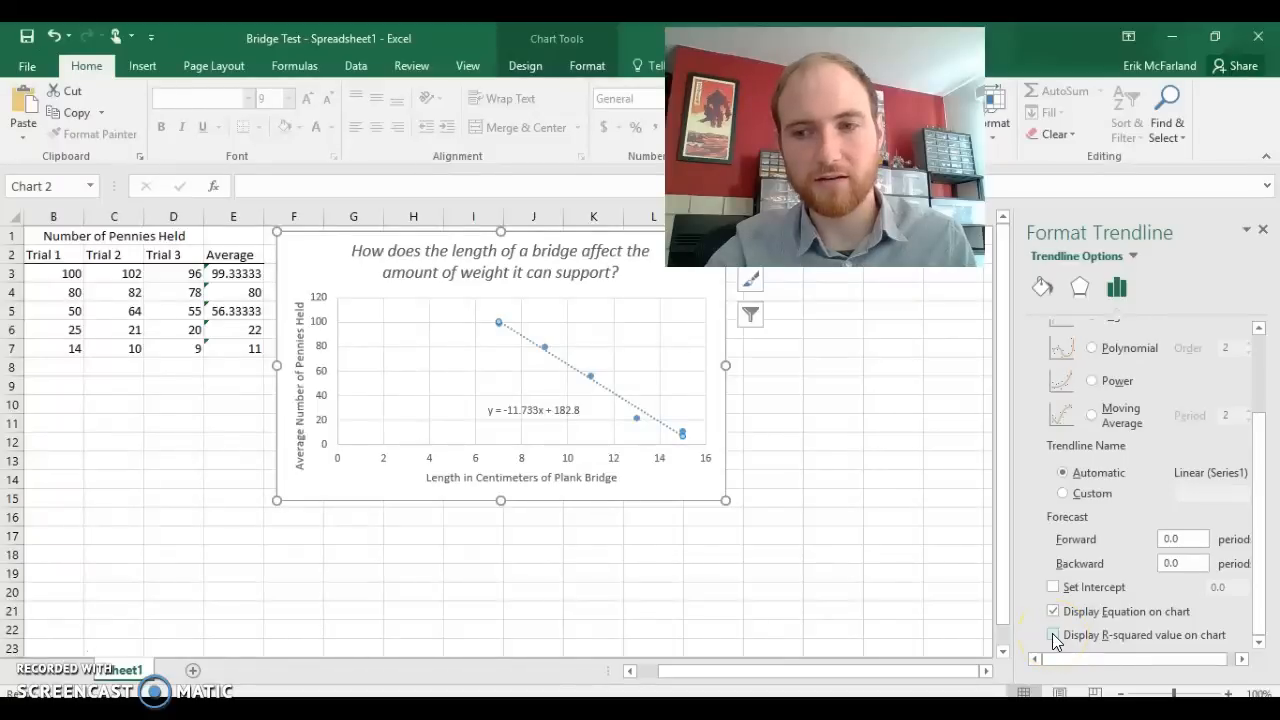
Step: Display the R-squared value (R² = 0.9818) on the chart beneath the trendline equation
{"action": "left_click", "coordinate": [1052, 634]}
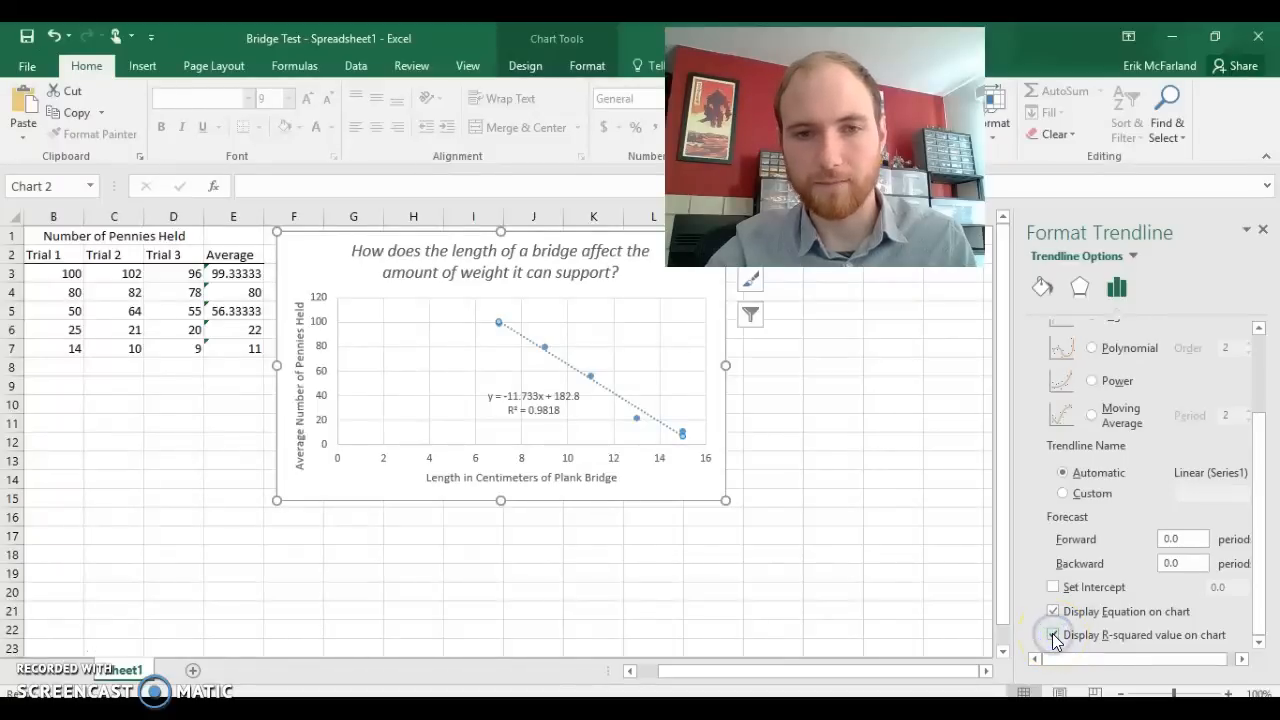
{"action": "left_click", "coordinate": [1052, 634]}
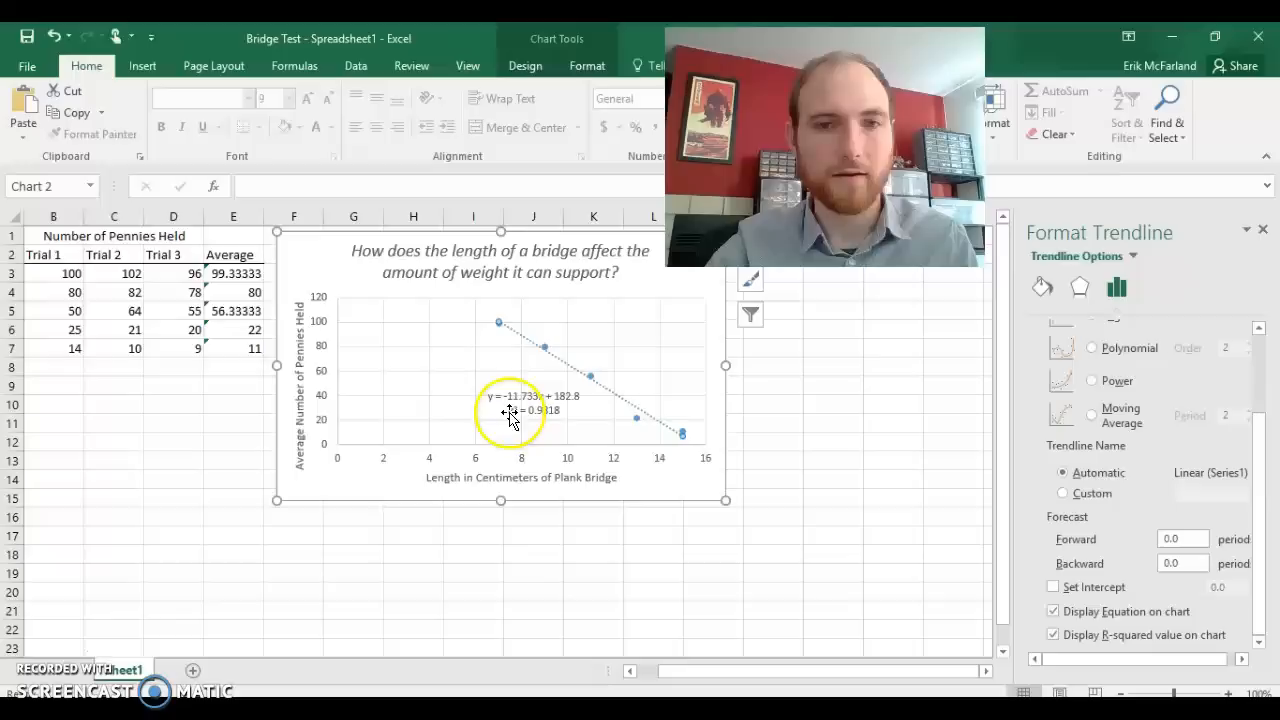
{"action": "mouse_move", "coordinate": [500, 418]}
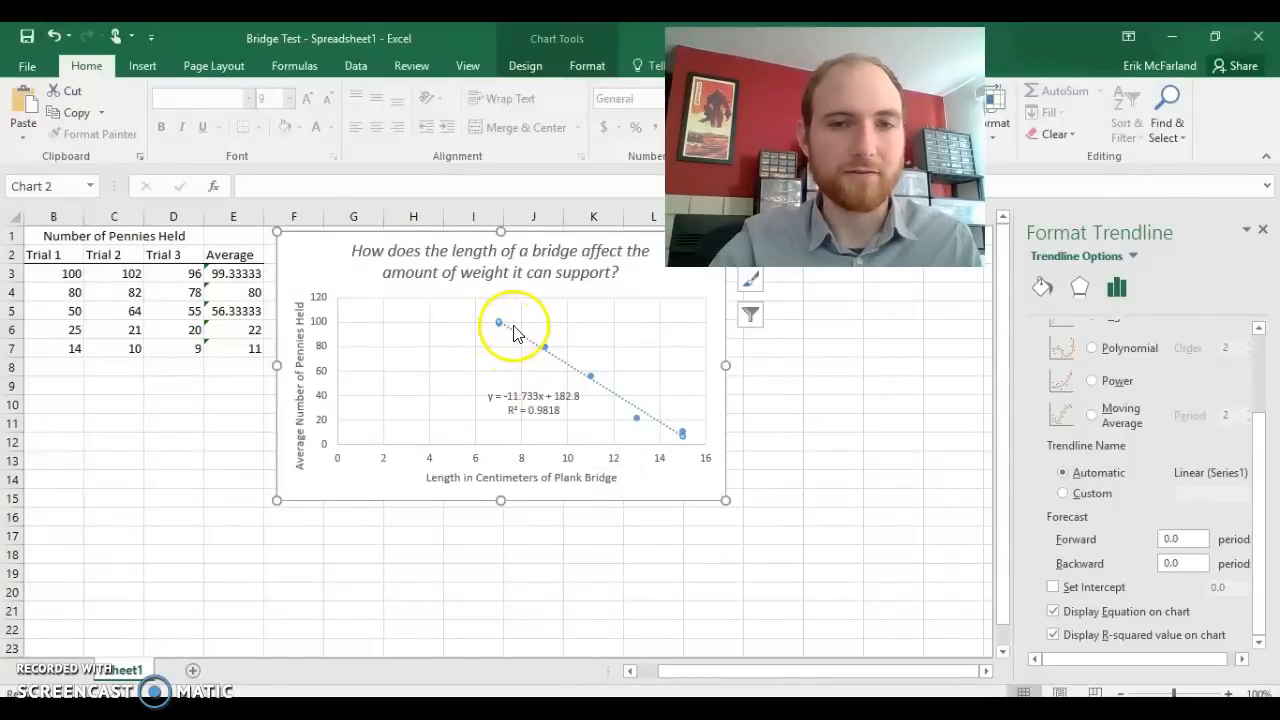
{"action": "mouse_move", "coordinate": [544, 352]}
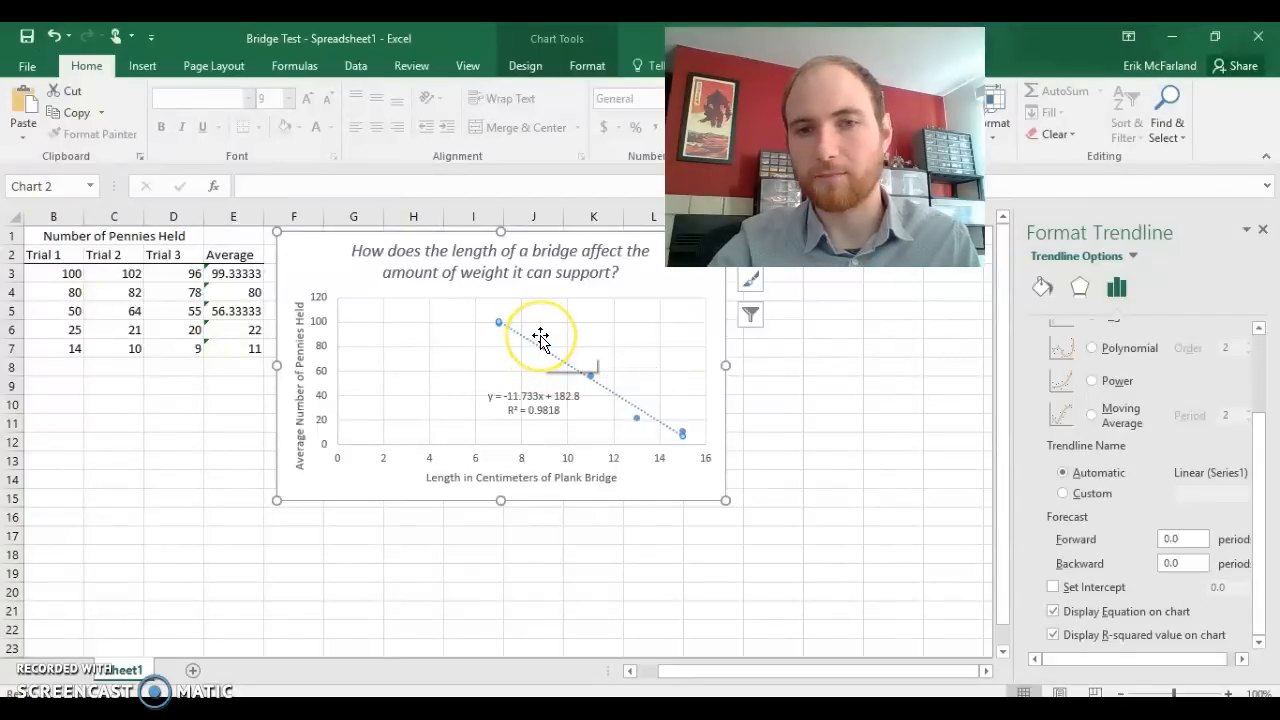
{"action": "mouse_move", "coordinate": [584, 432]}
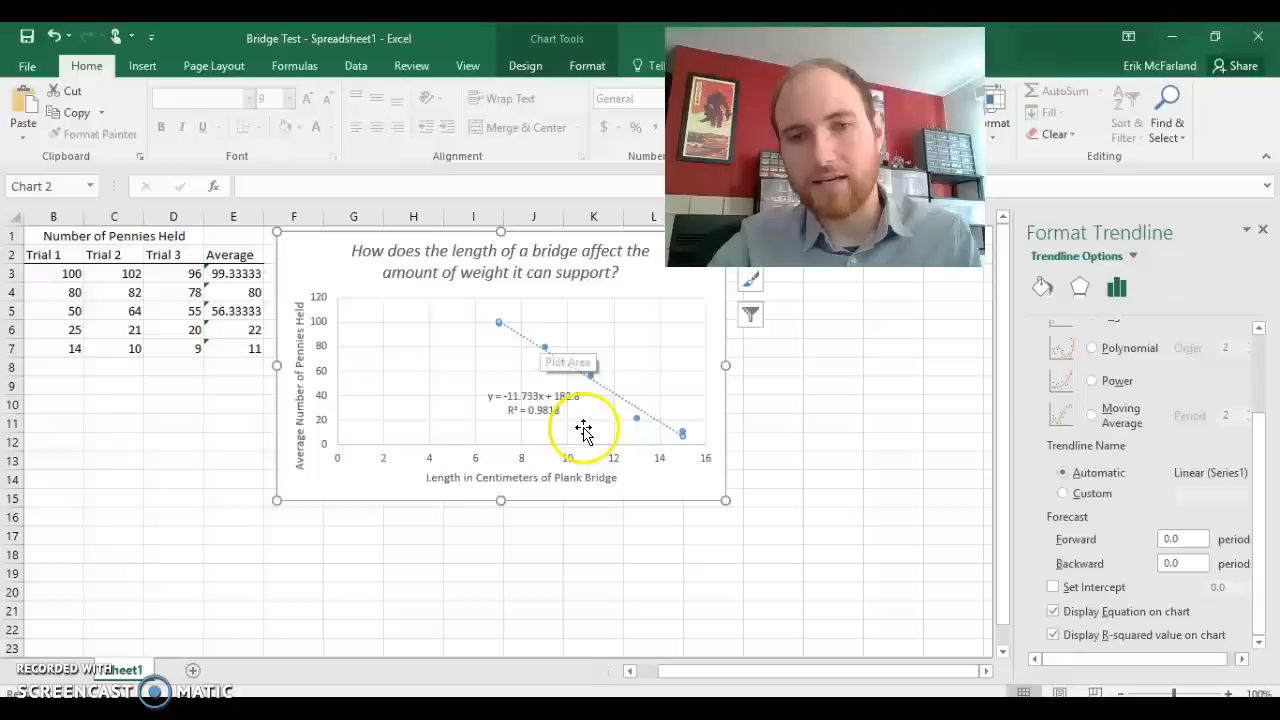
{"action": "mouse_move", "coordinate": [524, 456]}
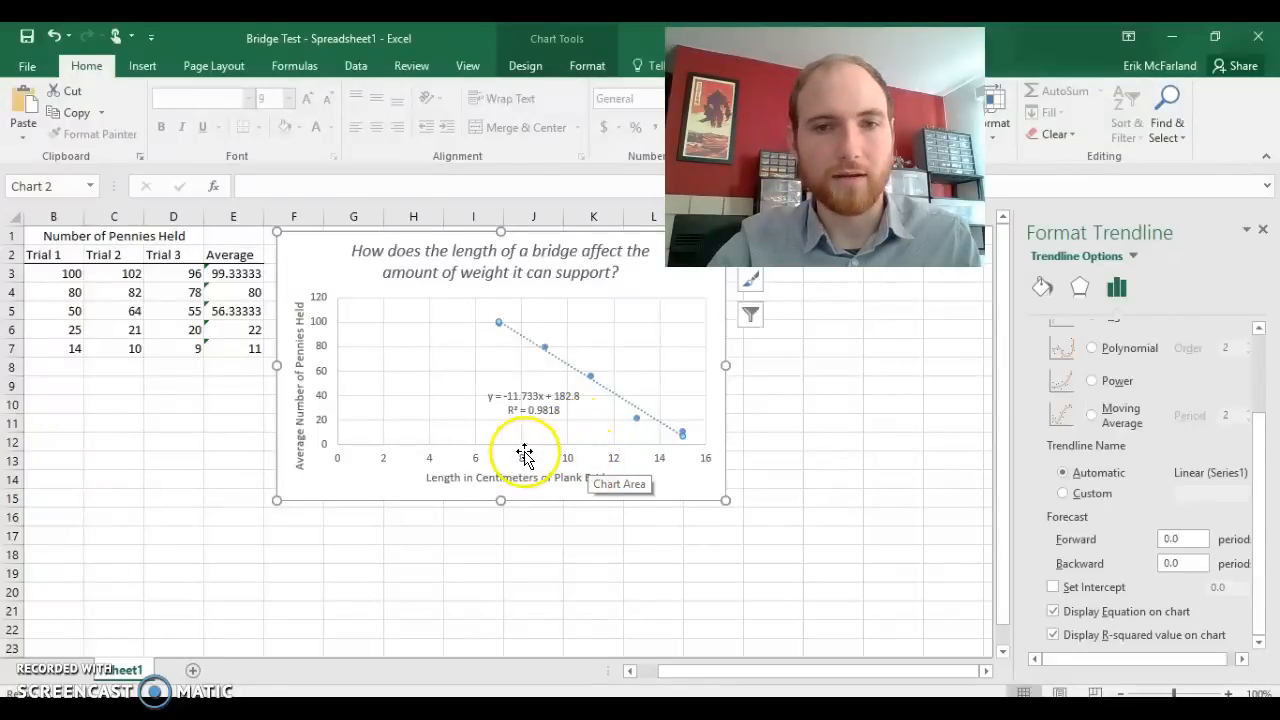
{"action": "mouse_move", "coordinate": [604, 448]}
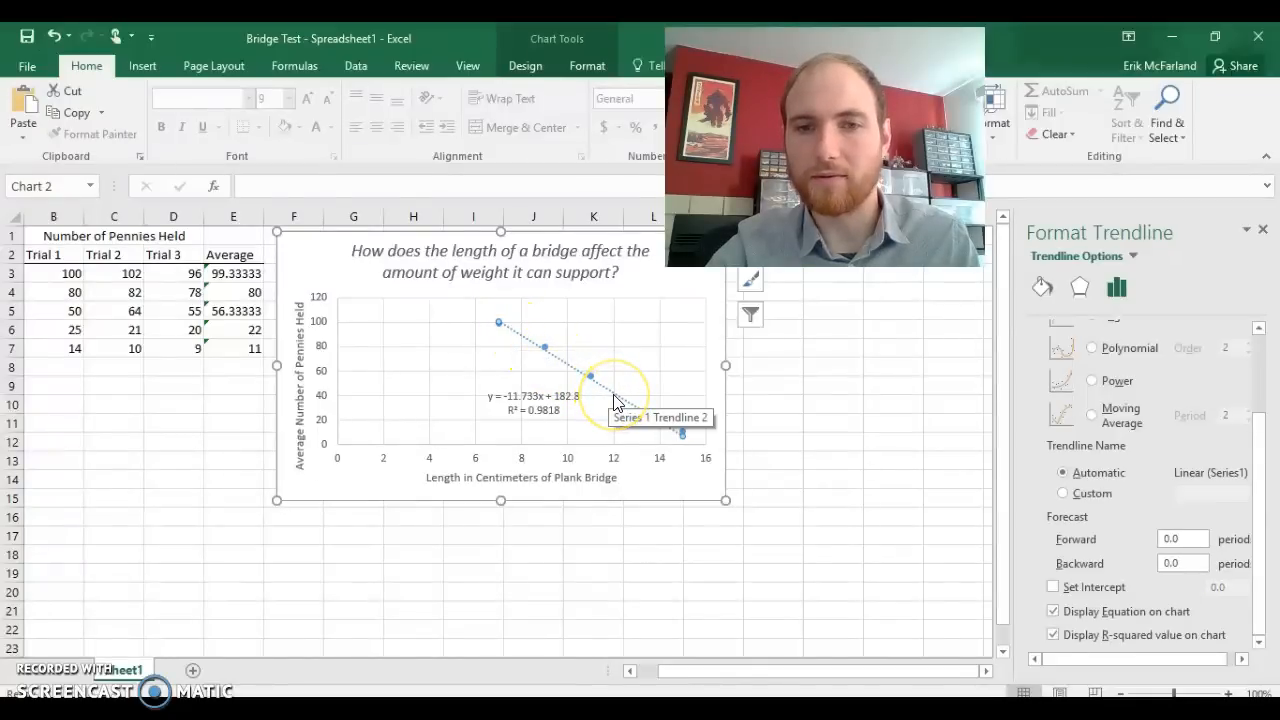
{"action": "mouse_move", "coordinate": [530, 420]}
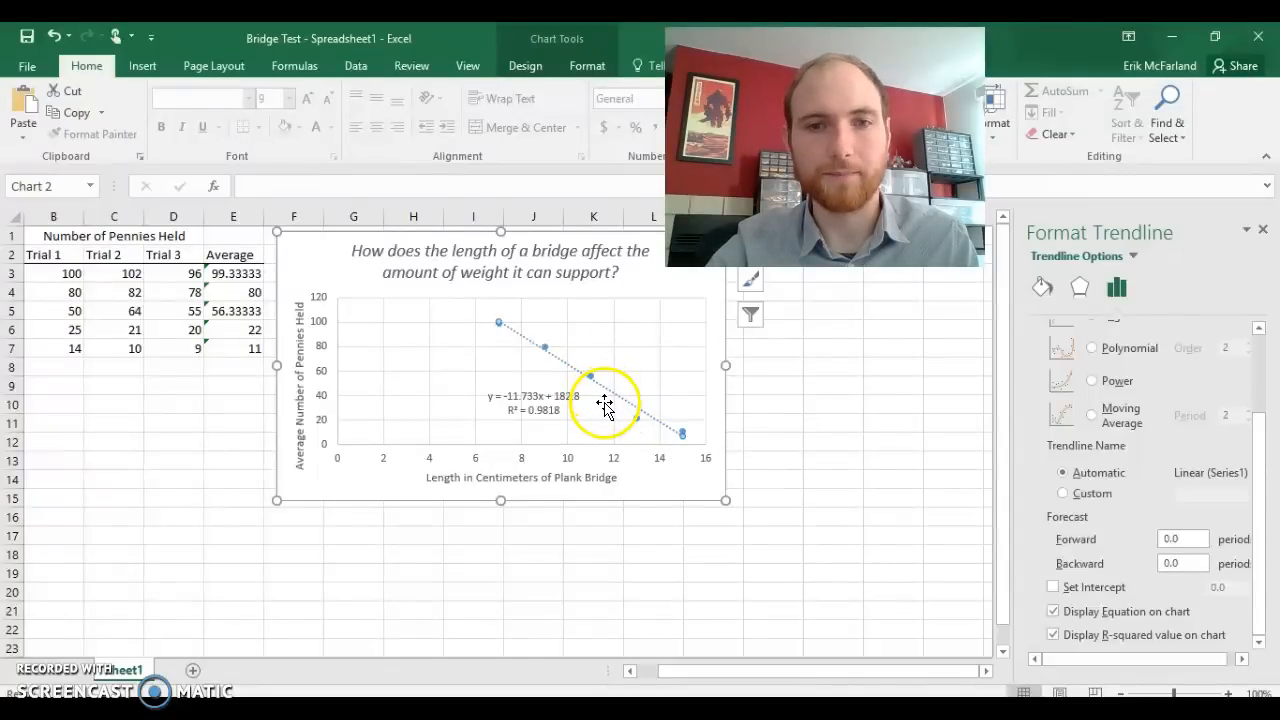
{"action": "mouse_move", "coordinate": [528, 428]}
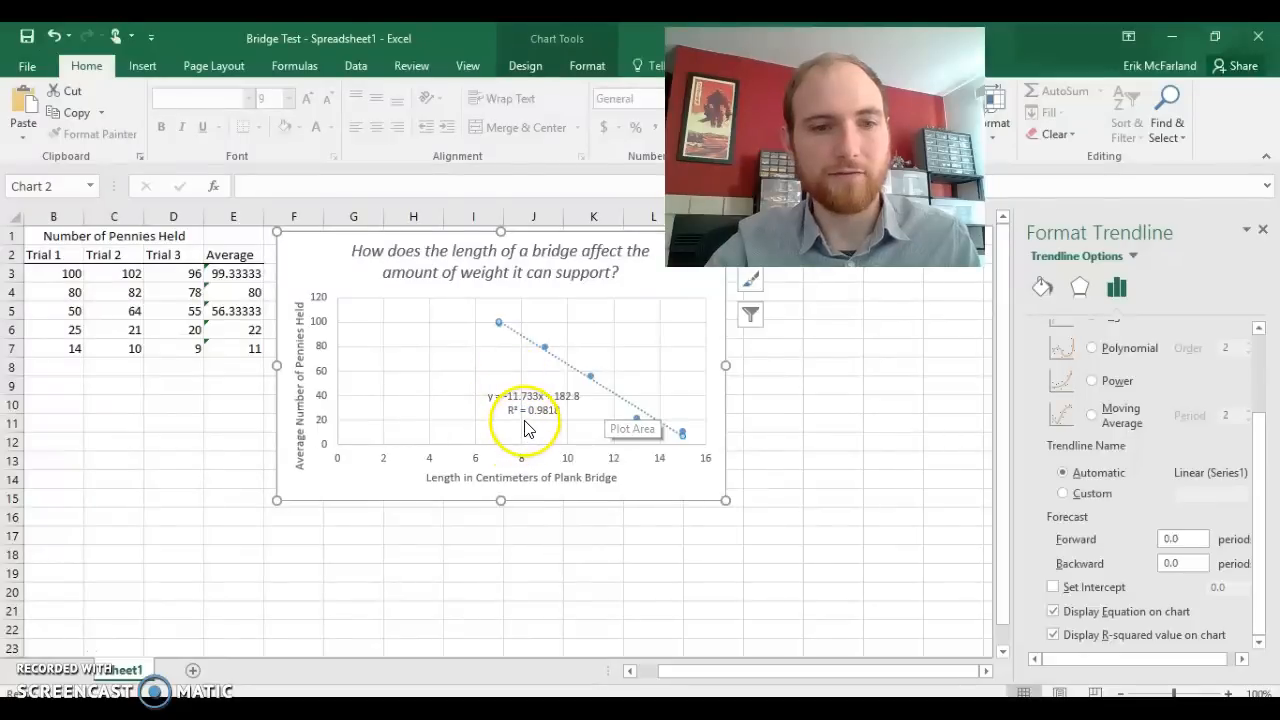
{"action": "mouse_move", "coordinate": [540, 418]}
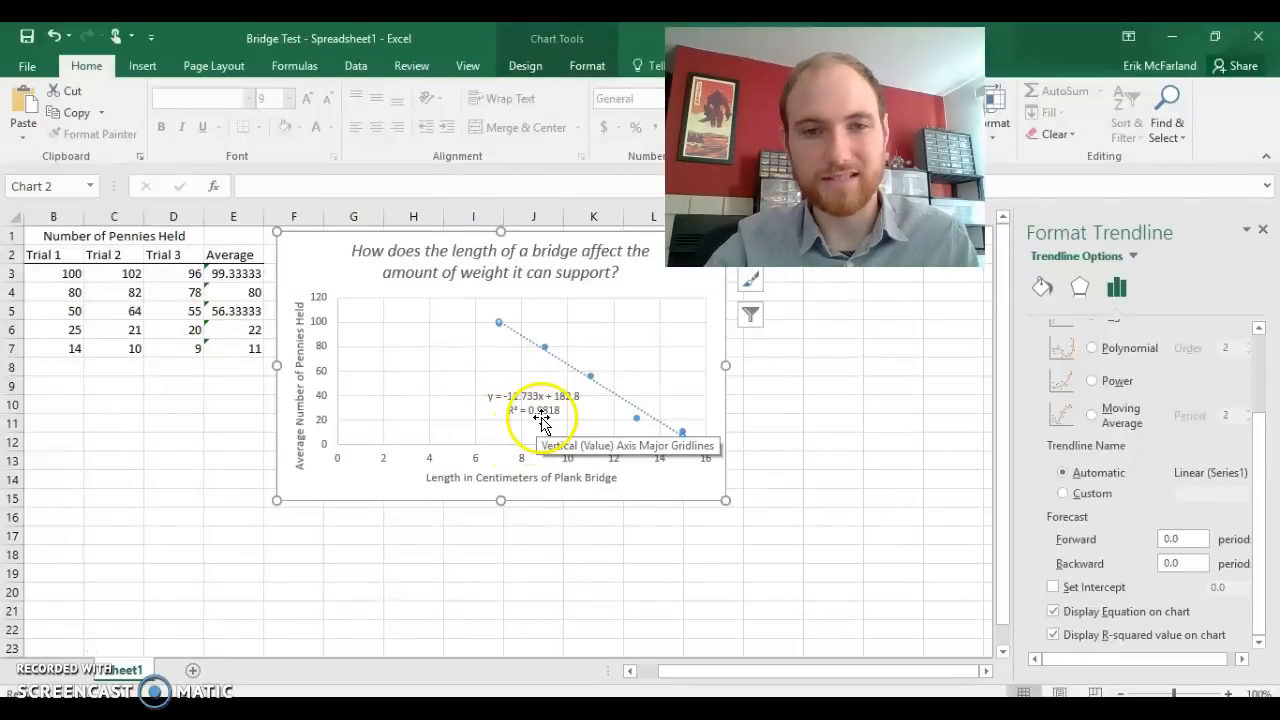
{"action": "mouse_move", "coordinate": [620, 384]}
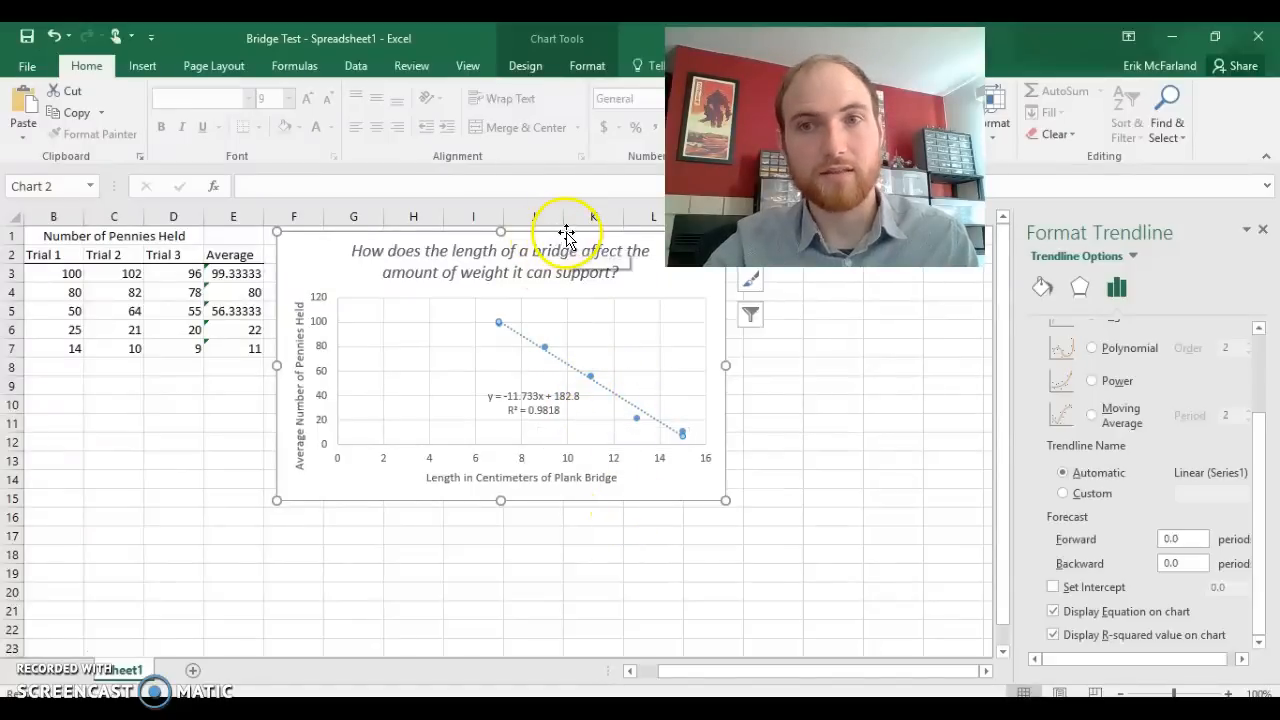
{"action": "mouse_move", "coordinate": [568, 240]}
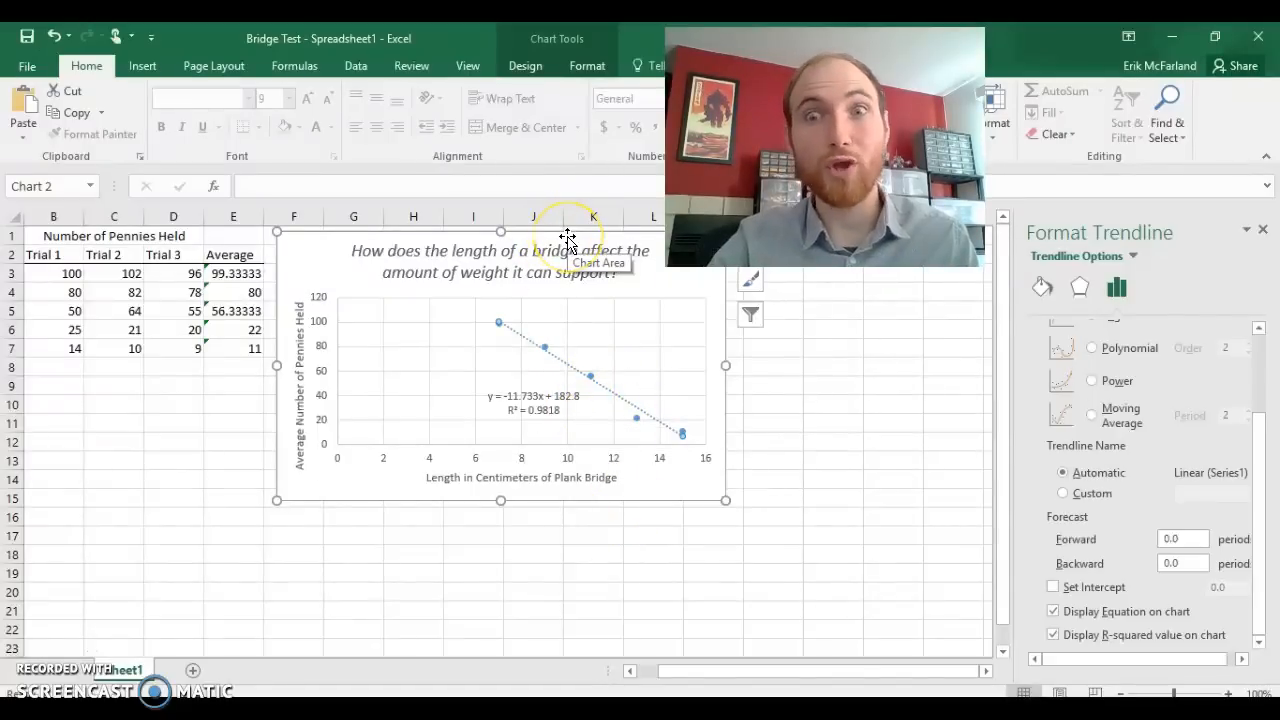